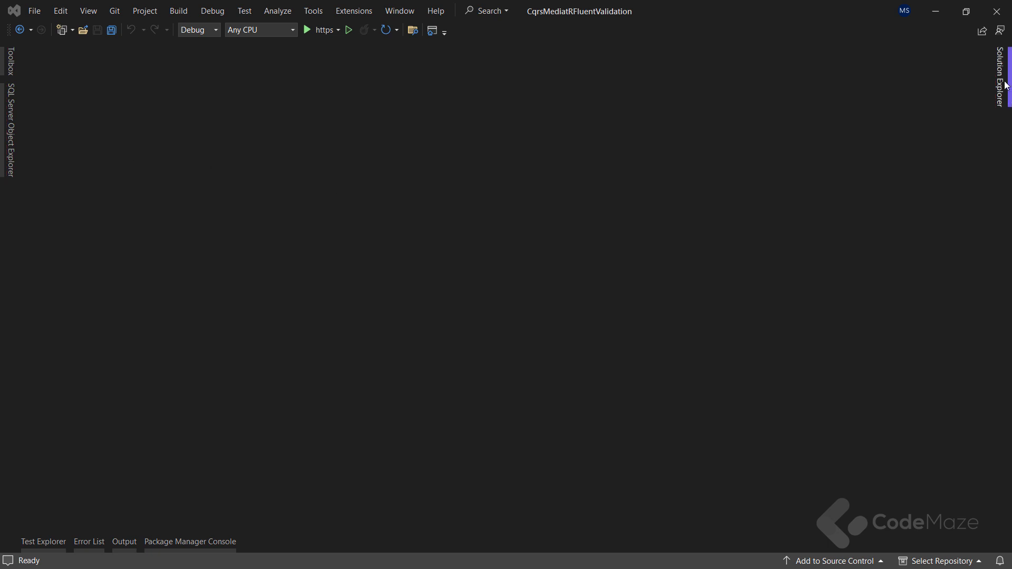
Install the FluentValidation NuGet package from the Package Manager Console.
left_click(1001, 77)
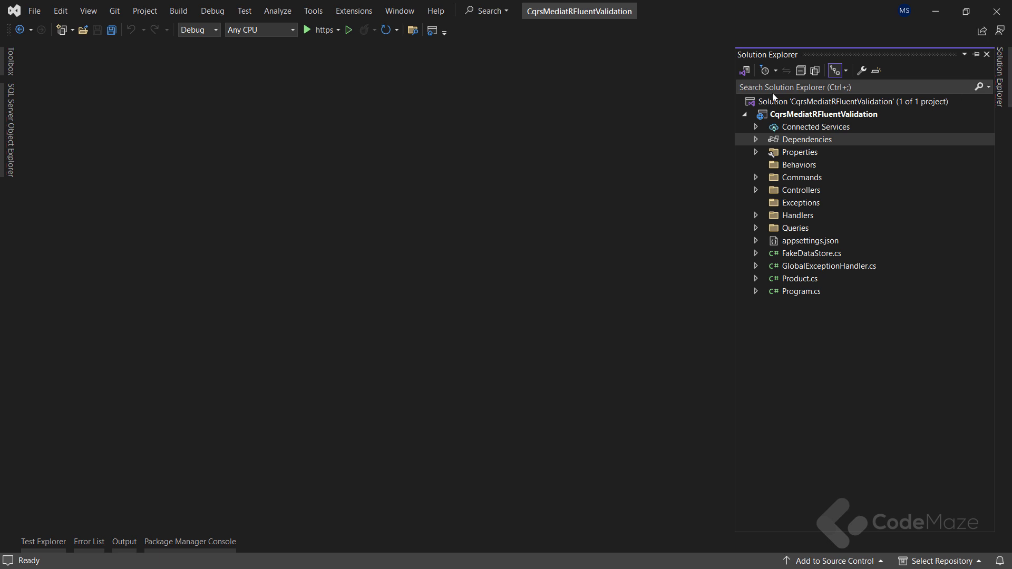
left_click(987, 53)
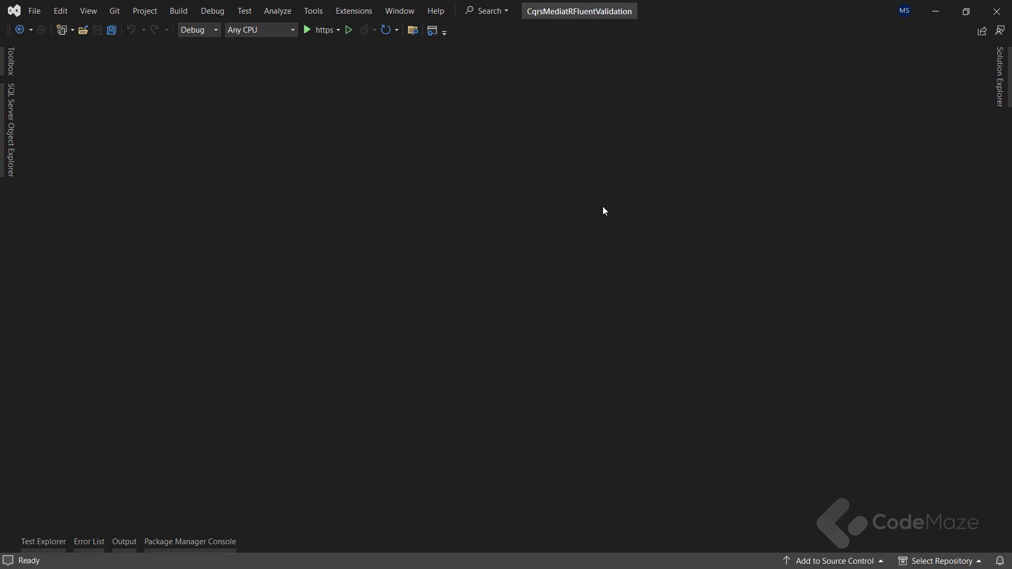
left_click(190, 541)
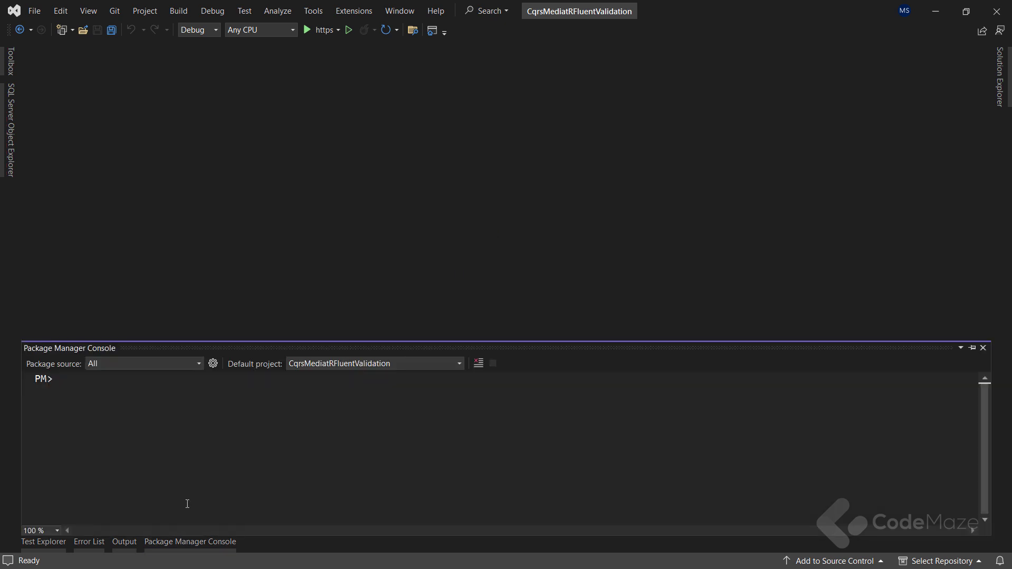
type("install-p")
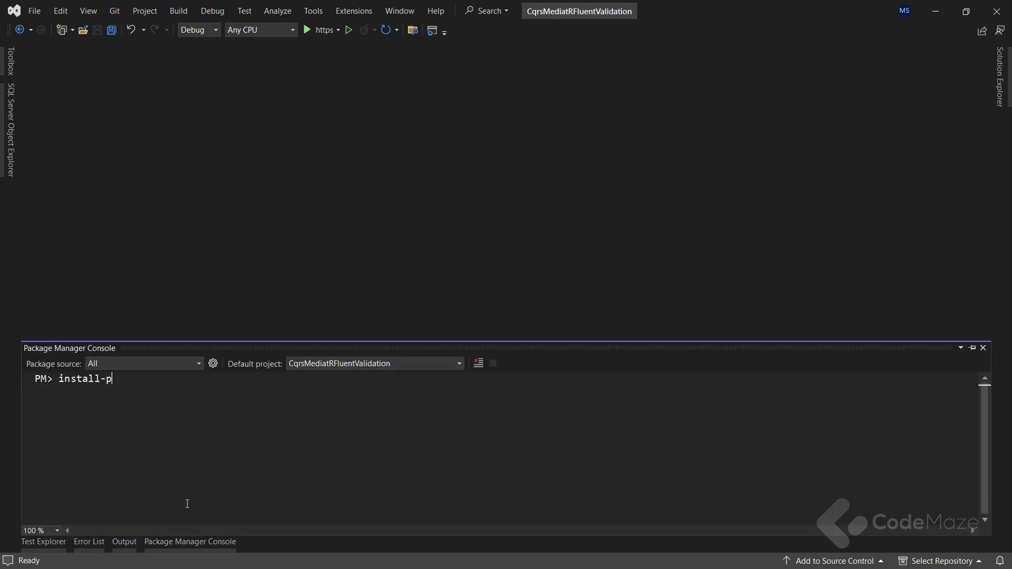
type("Install-Package F")
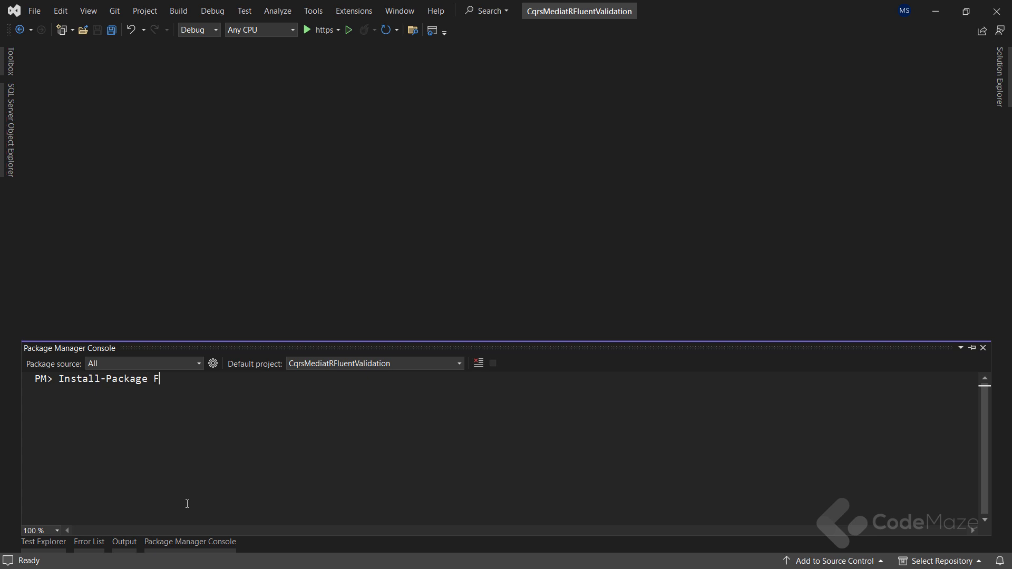
type("luentValidation")
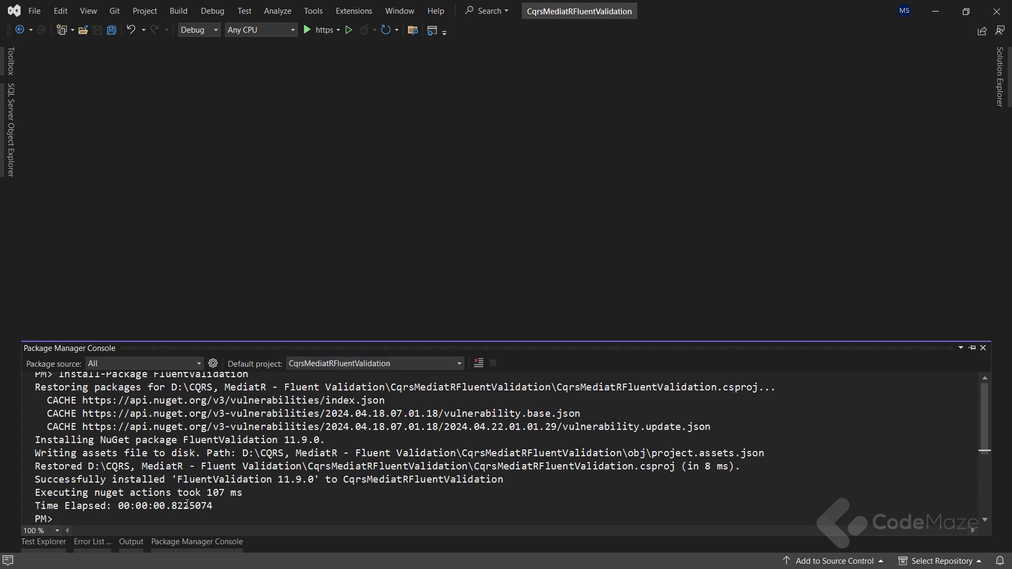
Request the FluentValidation.DependencyInjectionExtensions package install.
type("Install-Package FluentValidation")
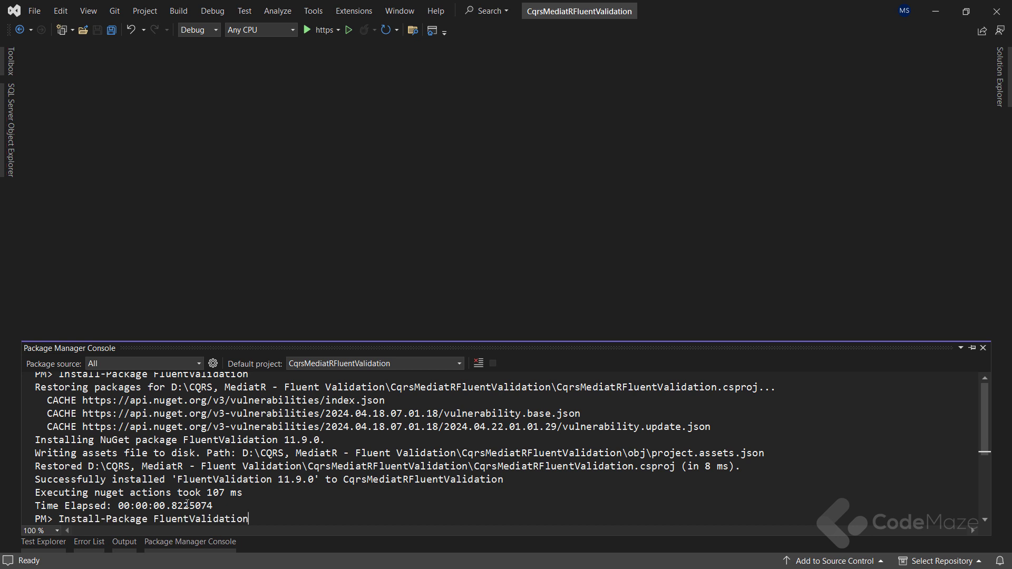
type(".Dep")
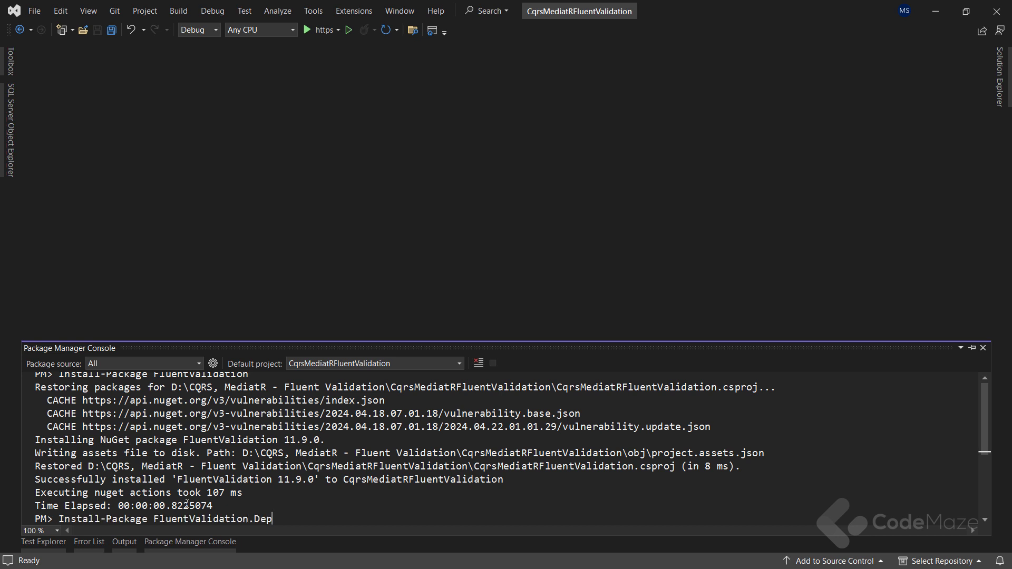
type("endencyInjec")
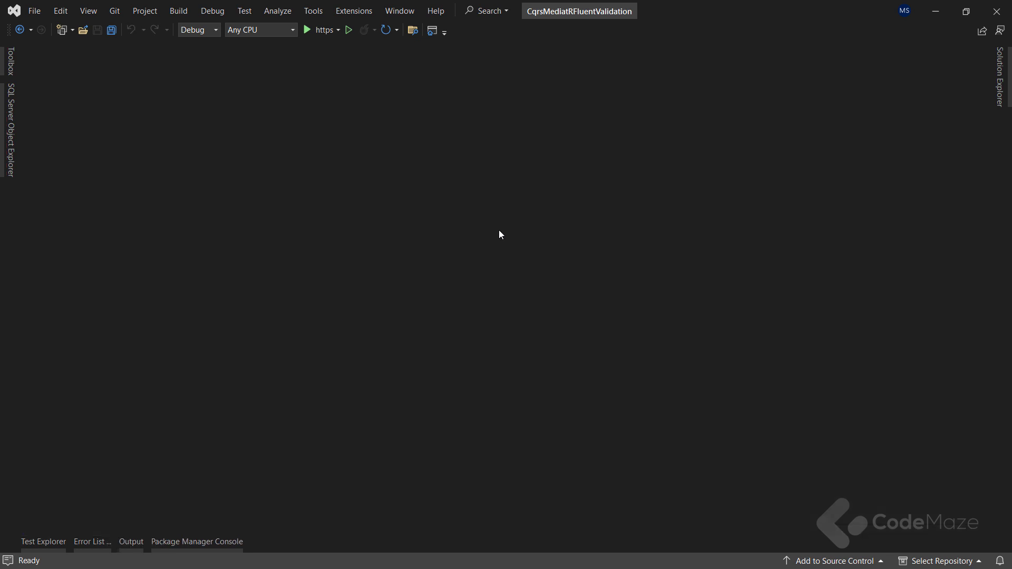
Add AddValidatorsFromAssembly(typeof(Program).Assembly) after AddProblemDetails in Program.cs and save.
left_click(43, 541)
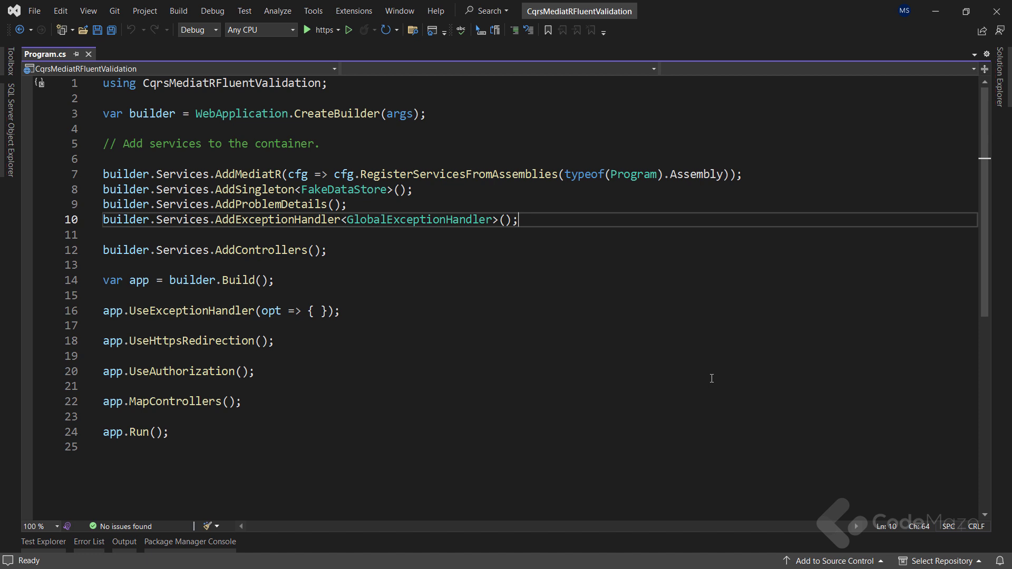
type("builder.Services.AddProblemDetails();")
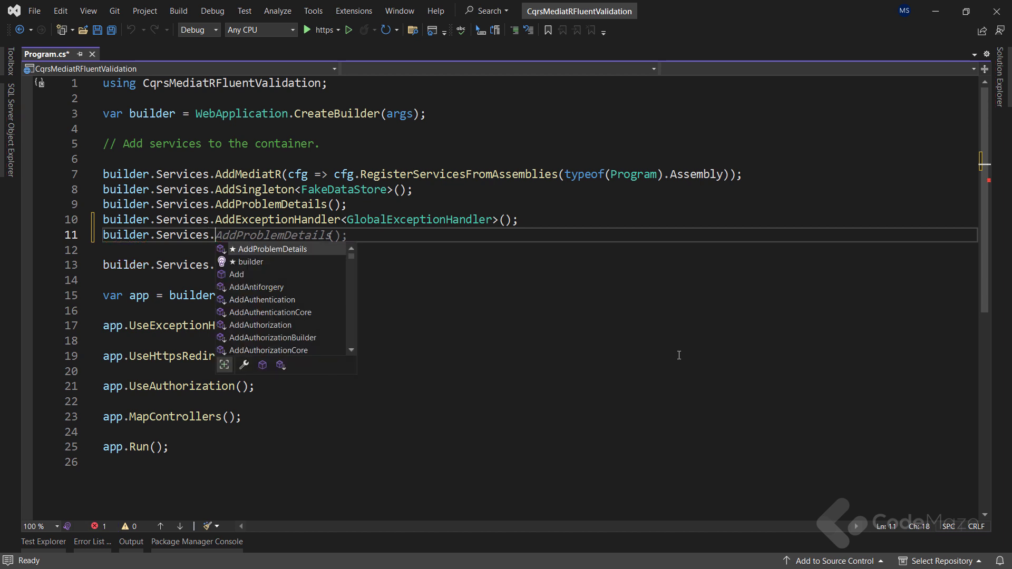
type("AddValidatorsFromAssembly")
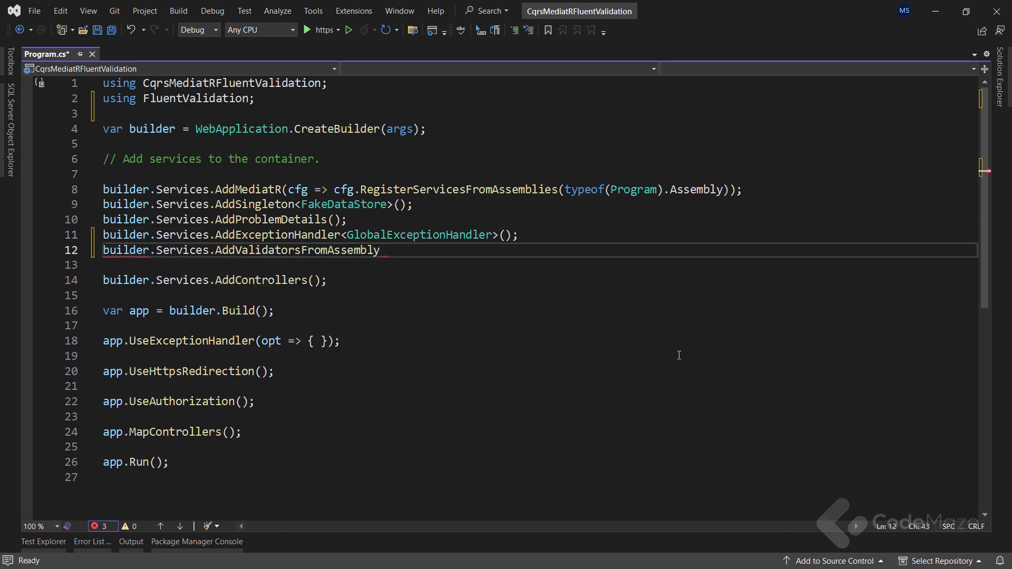
type("(typeof(Program).Assembly);")
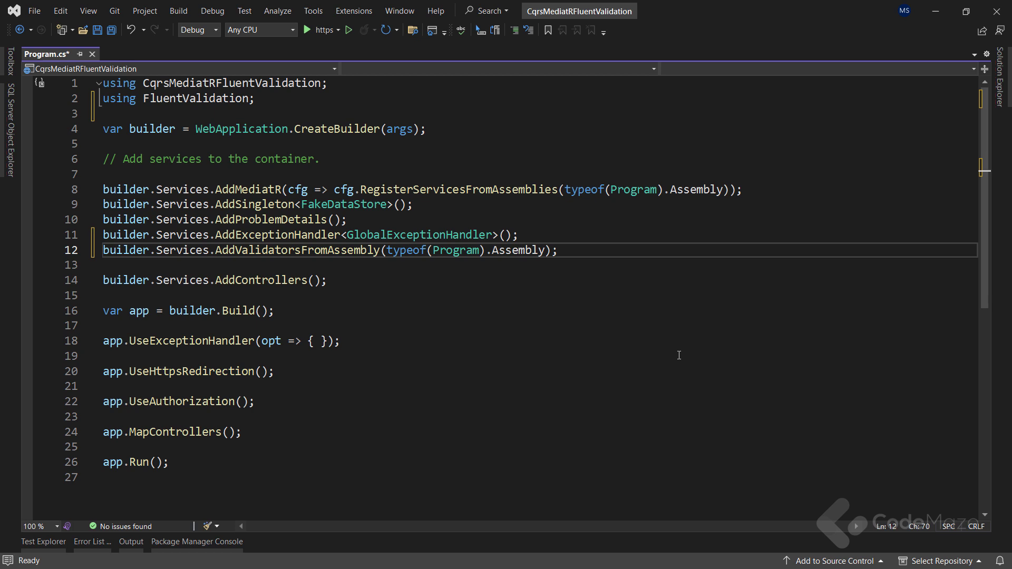
key("ctrl+s")
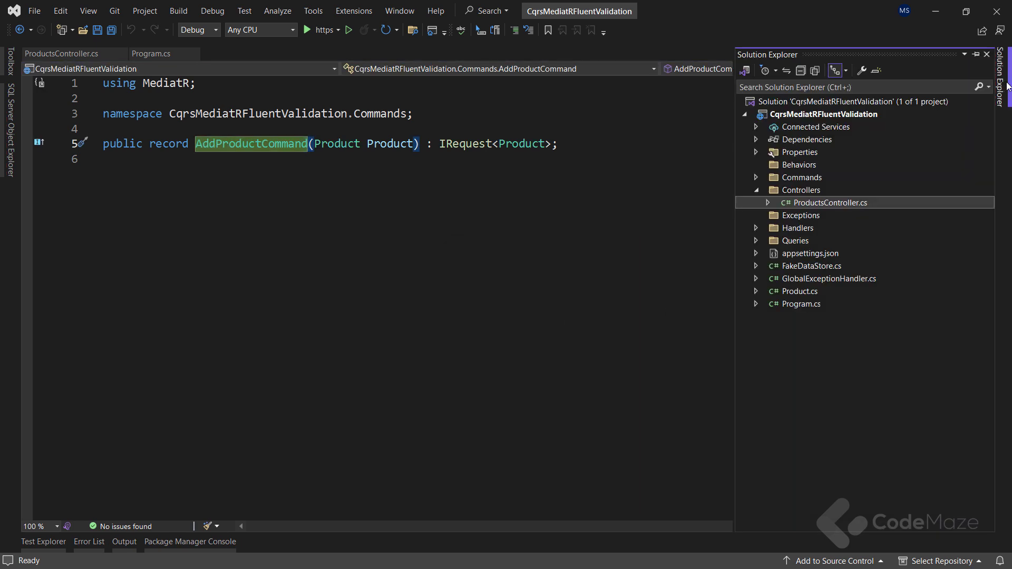
Add a Validators folder holding a new AddProductCommandValidator class file.
right_click(823, 115)
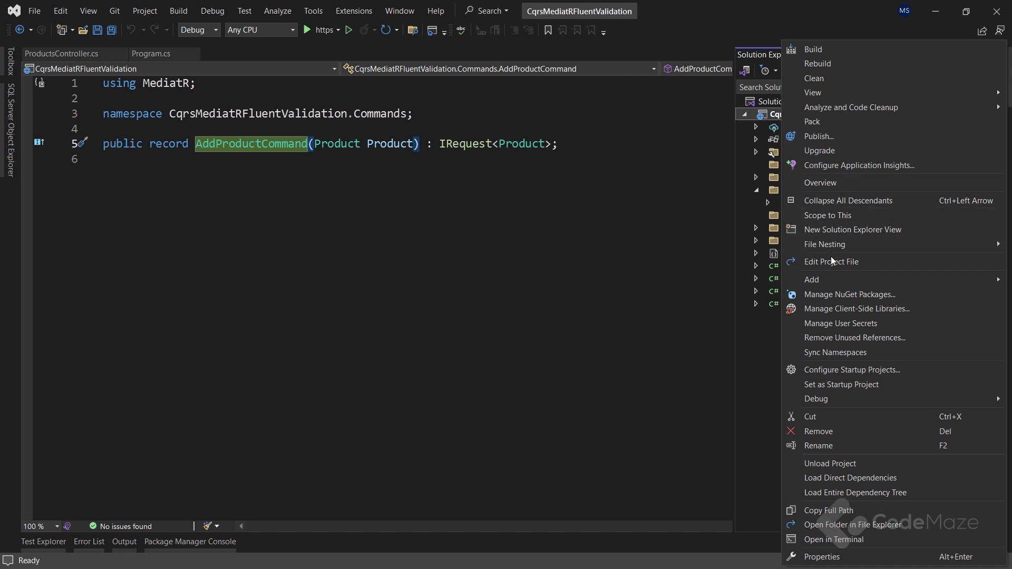
left_click(811, 278)
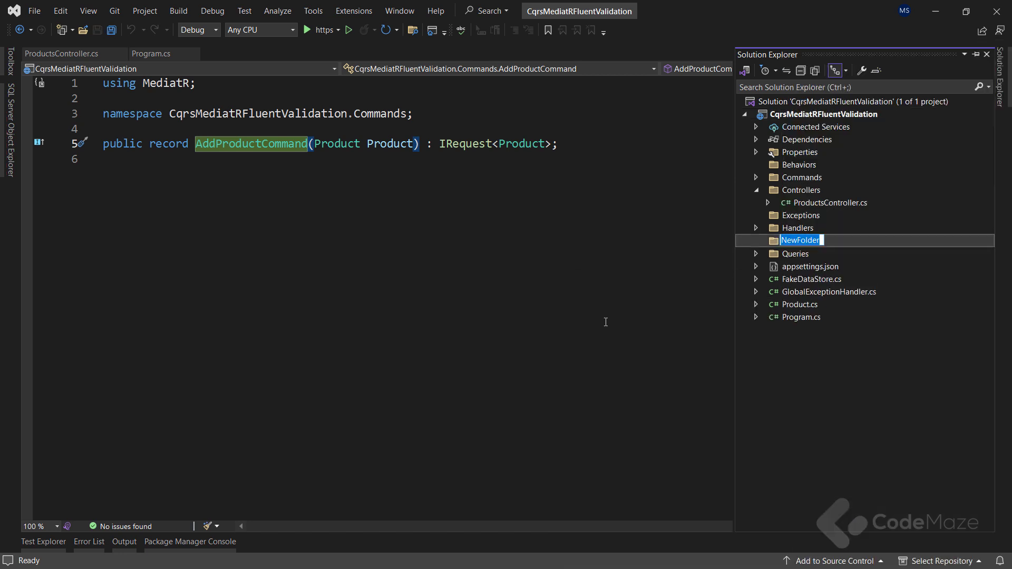
type("Validators")
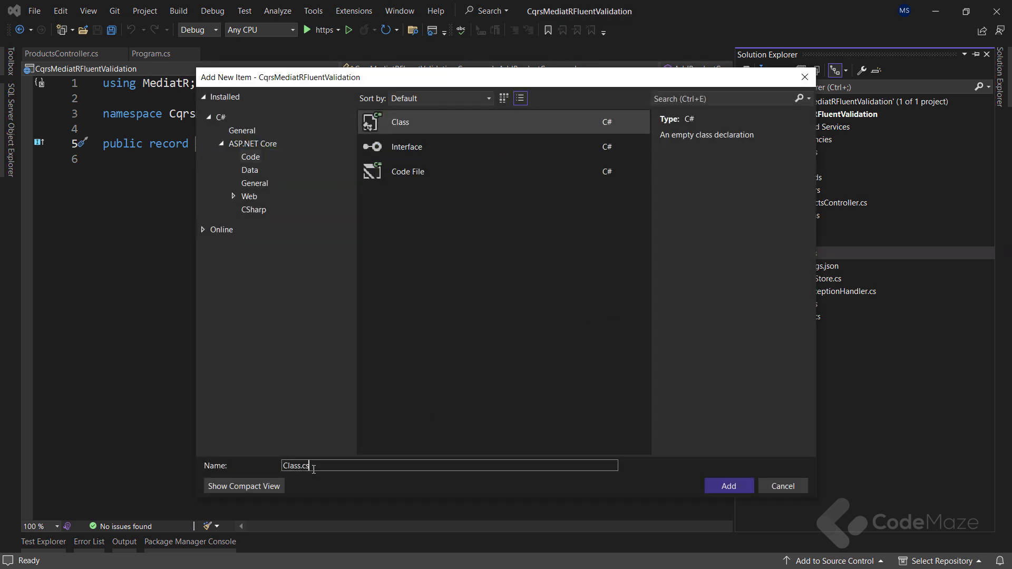
type("AddProductCo")
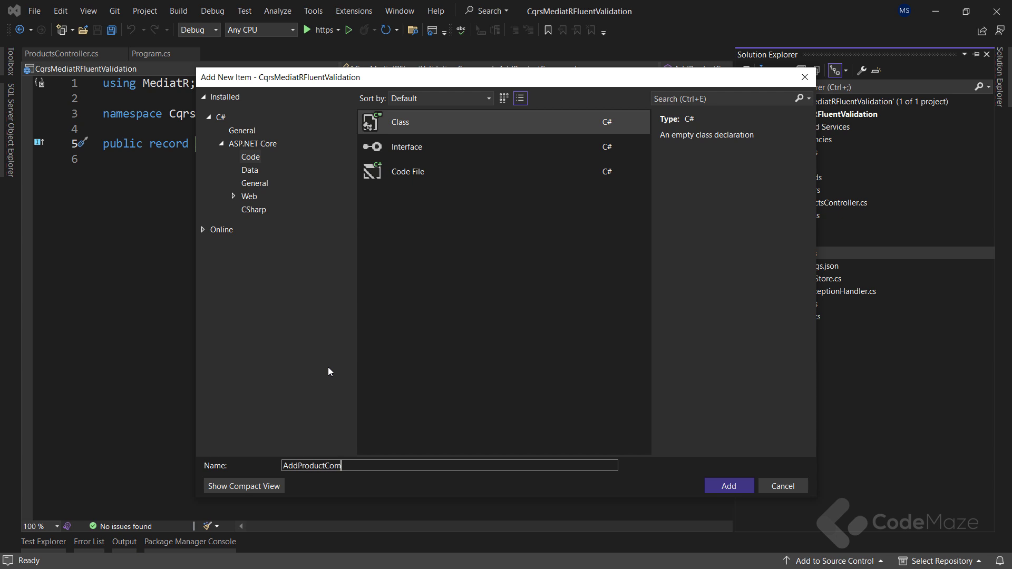
type("mandValidat")
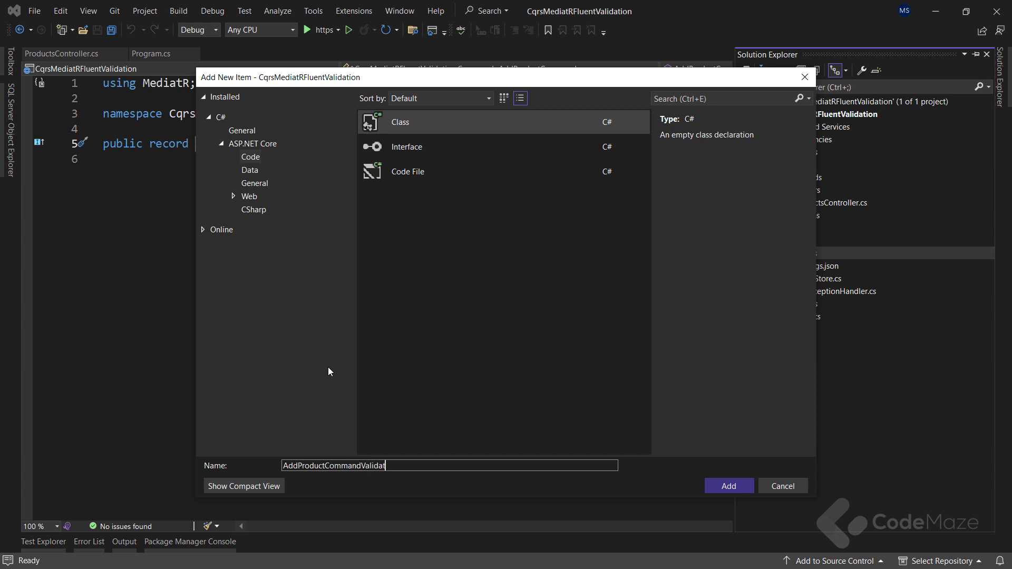
left_click(728, 485)
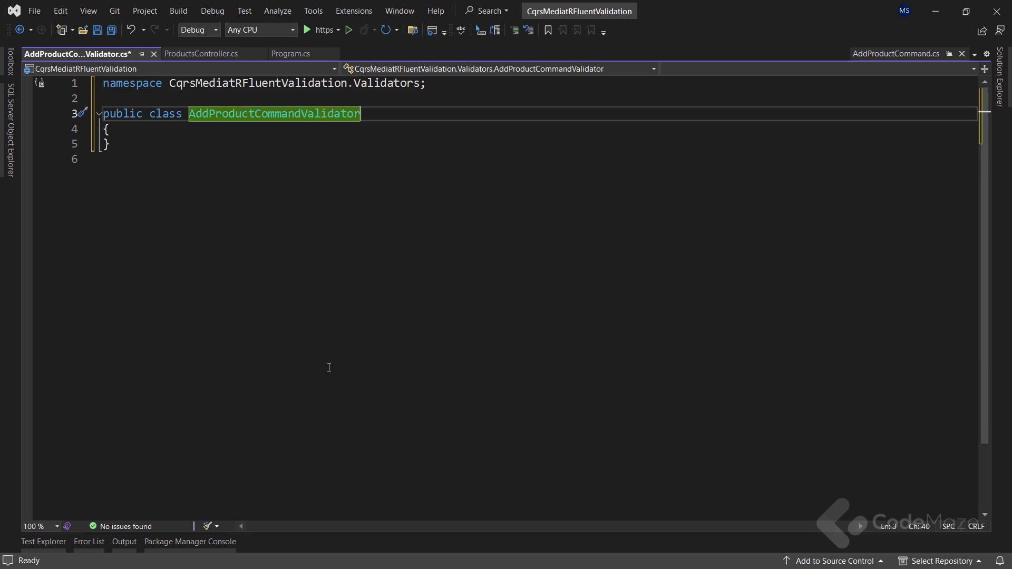
Declare AddProductCommandValidator as : AbstractValidator<AddProductCommand>.
type(": A")
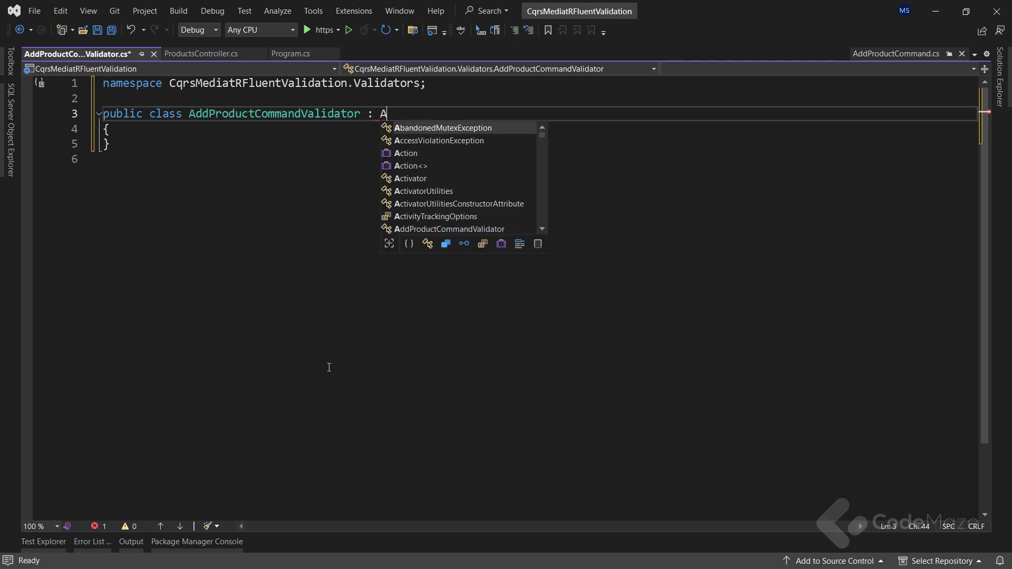
type("bstractValidator")
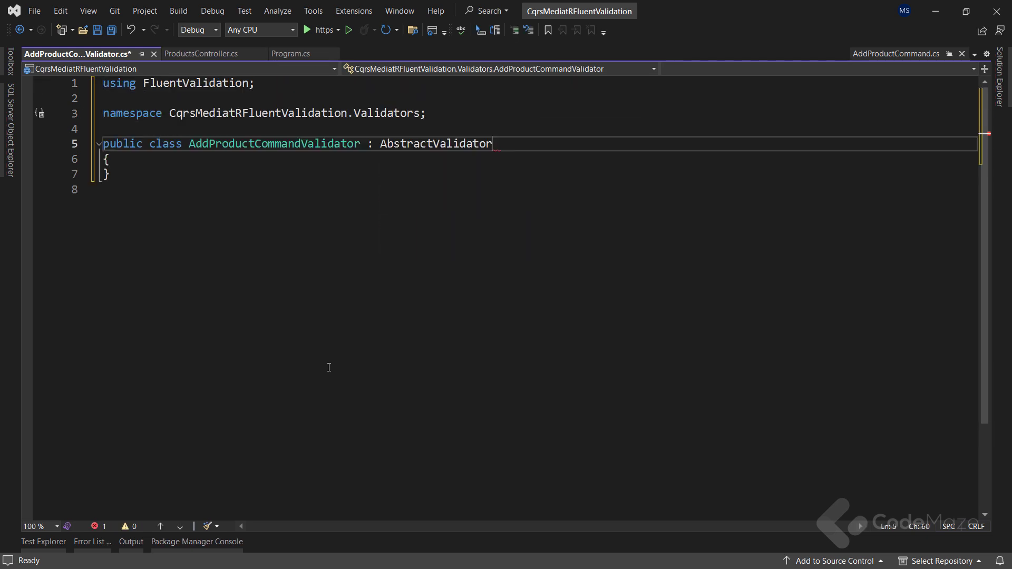
type("<>")
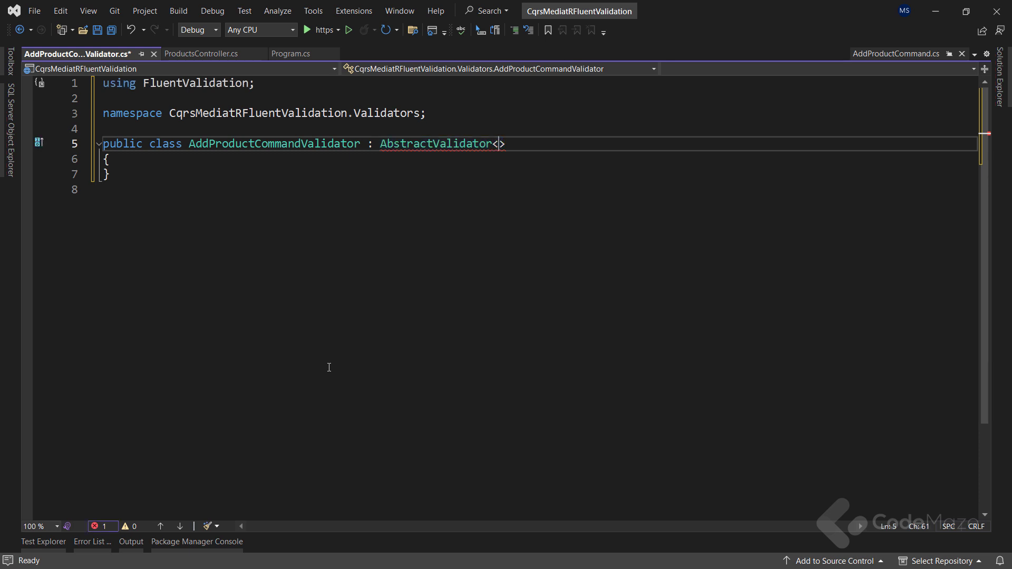
type("AddProductCommand")
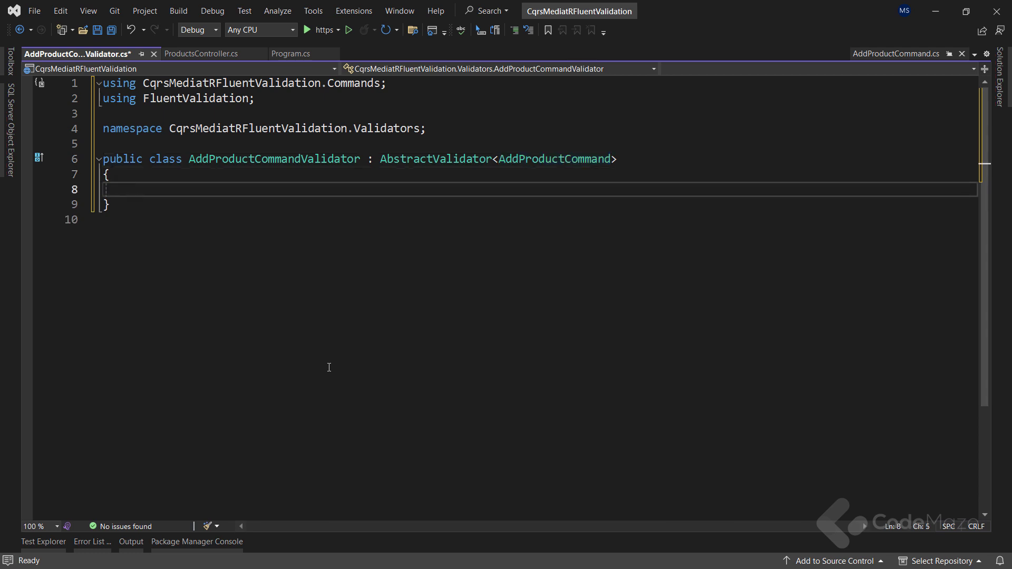
Add a NotEmpty rule on Product.Name with message 'The name of the product can't be empty'.
type("public AddProductCommandValidator()")
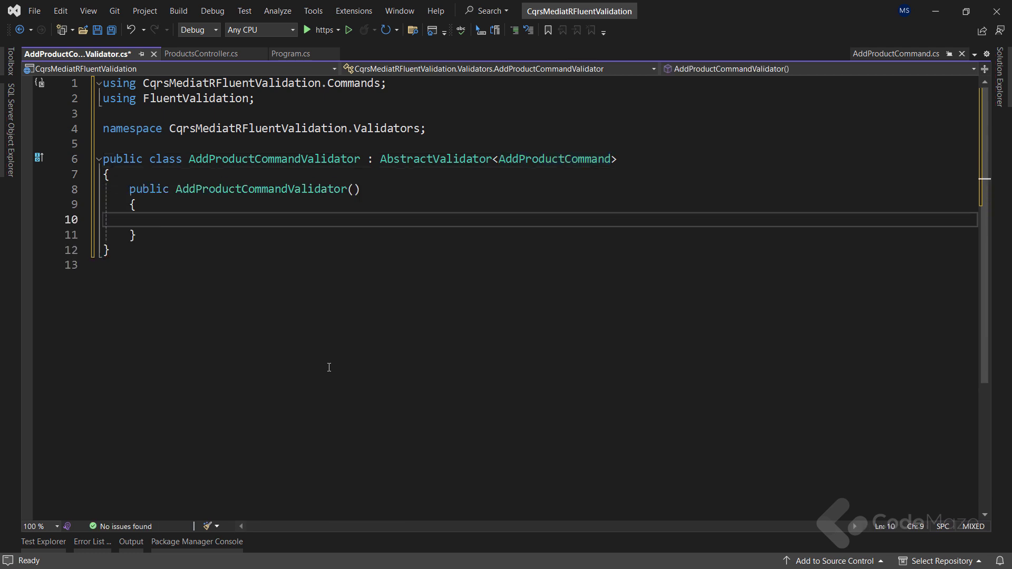
type("Rulefo")
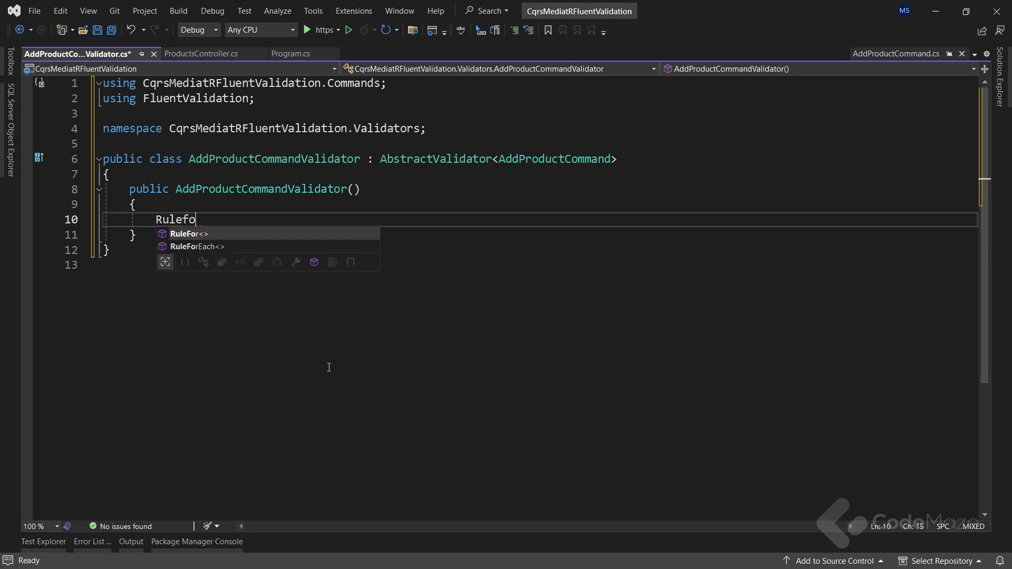
type("(p")
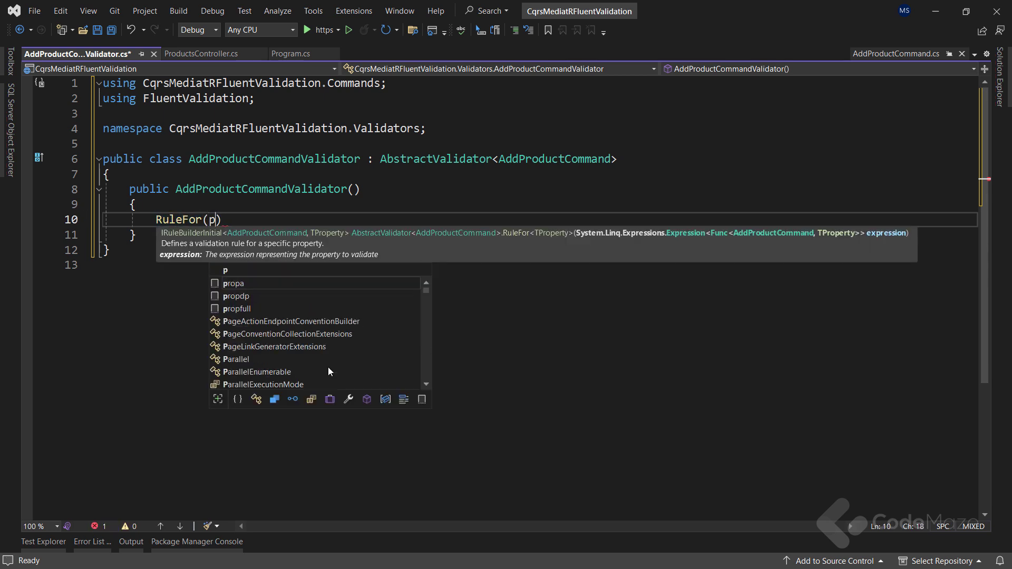
type("=>")
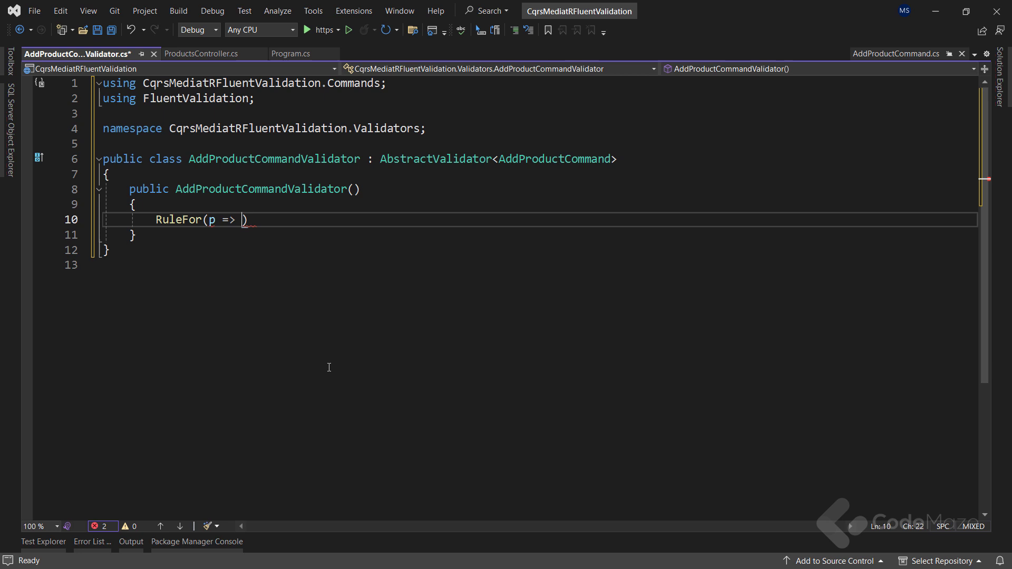
type("p.Product.name")
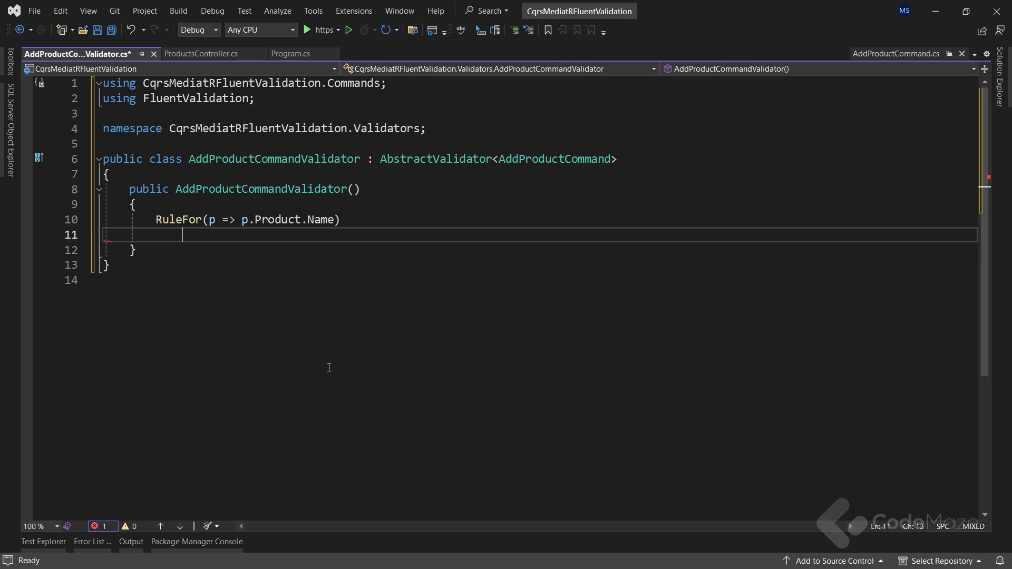
type(".NotEmpty(")
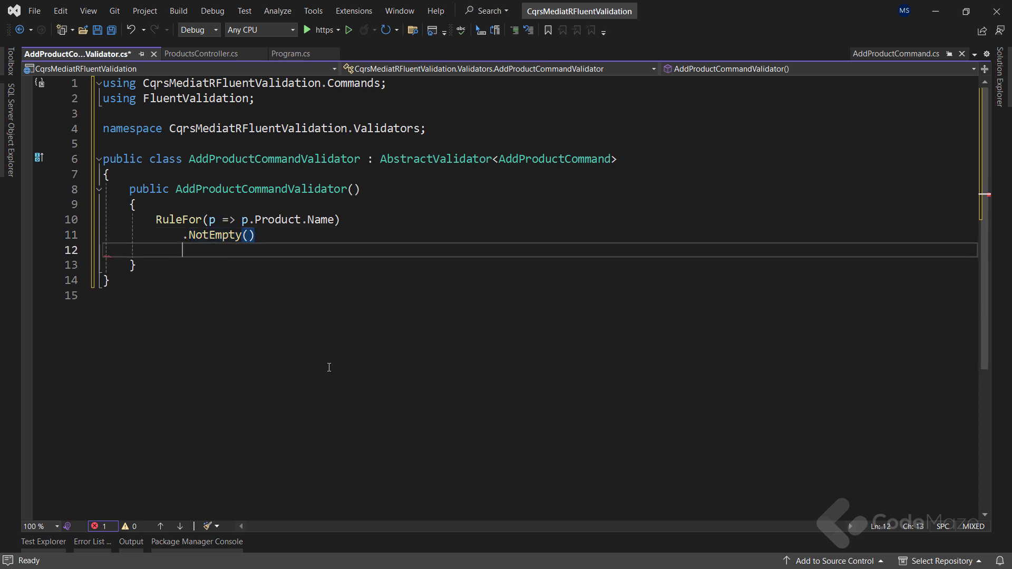
type(".WithMessage")
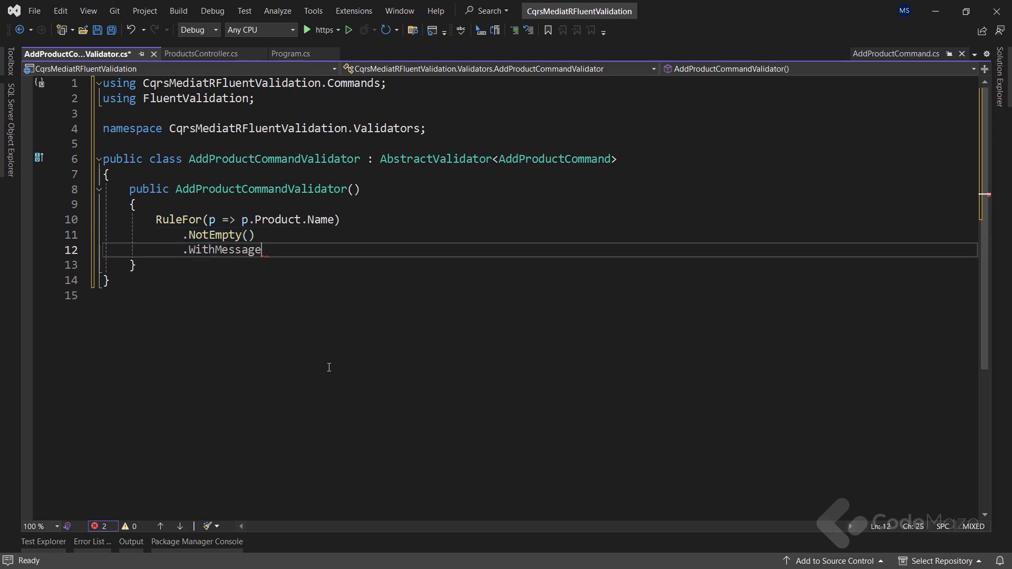
type("(\"\")")
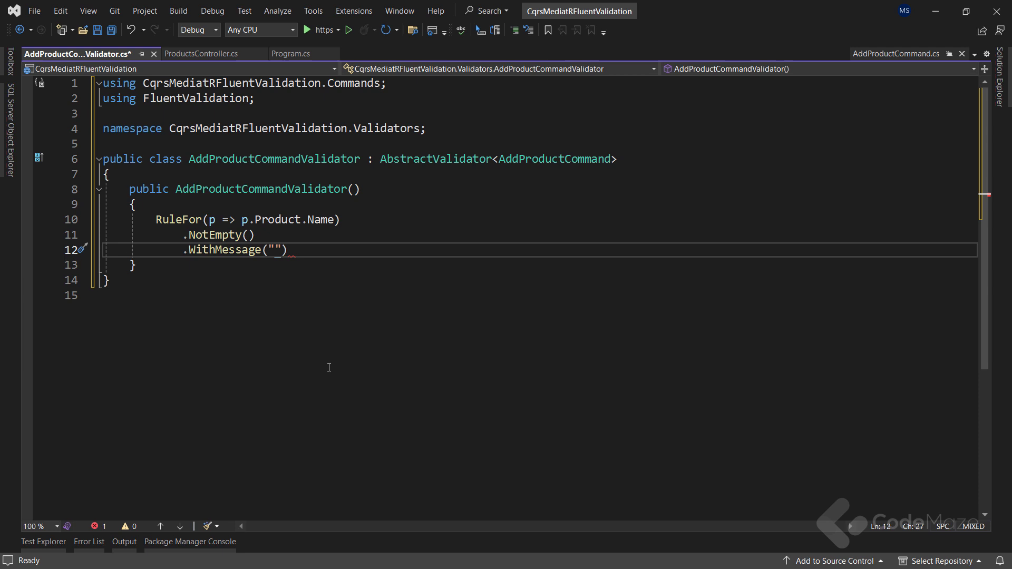
type("The name of the product can't be empty")
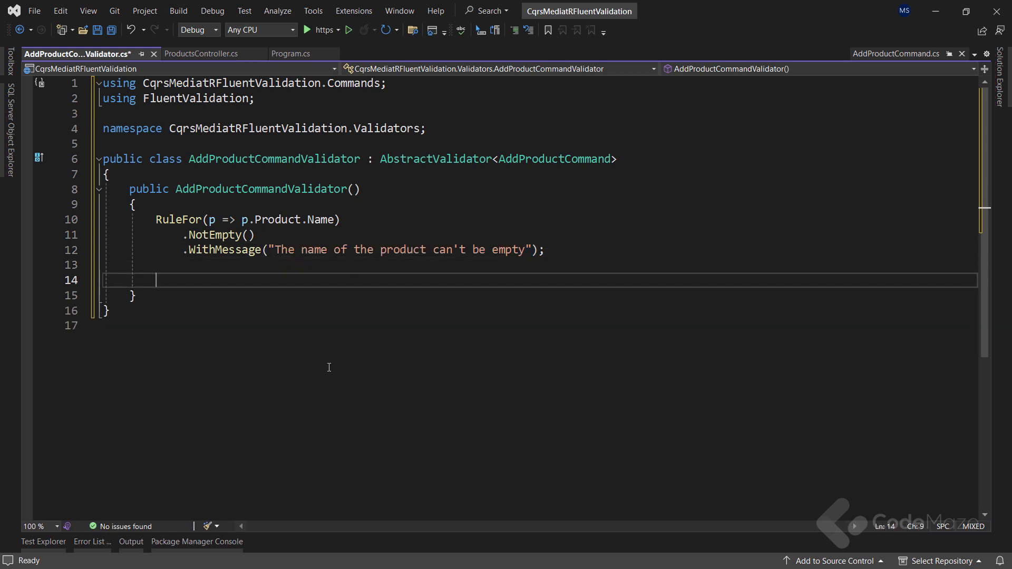
Add a MaximumLength(60) rule on Name with message 'The length of the name can't be more than 60 characters long'.
type("RuleFor")
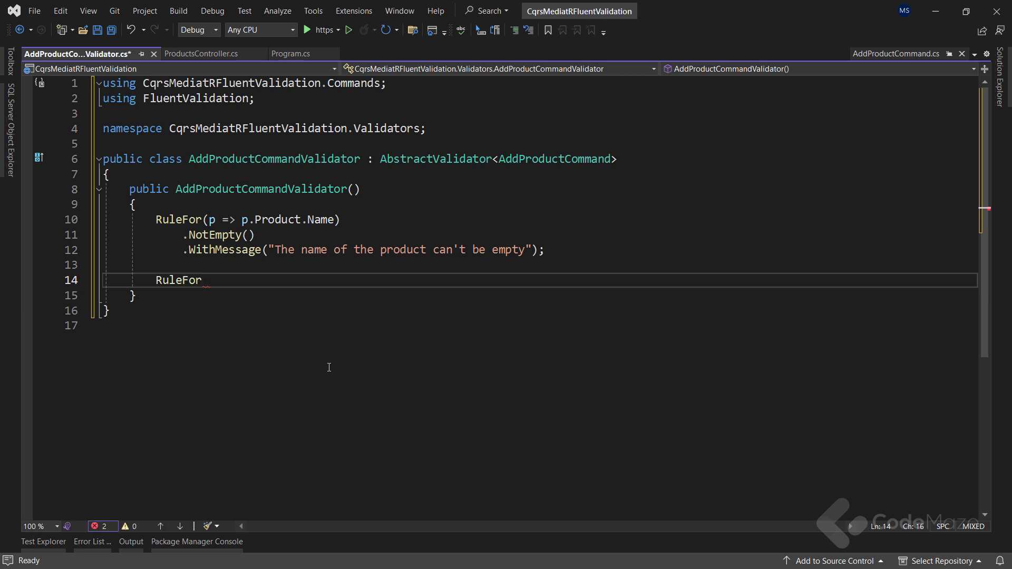
type("(p = p => p.Product.Description)")
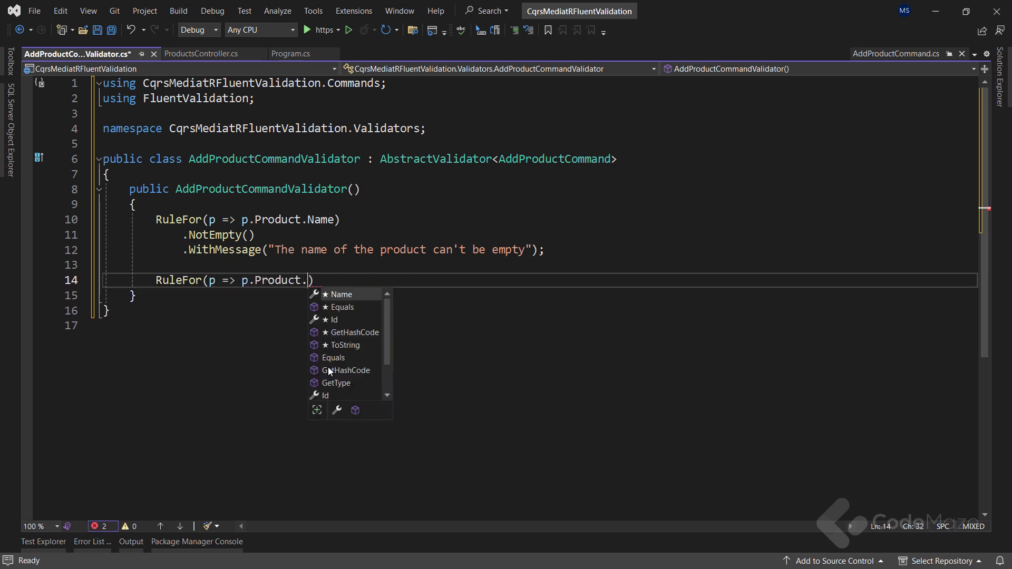
type("Name)")
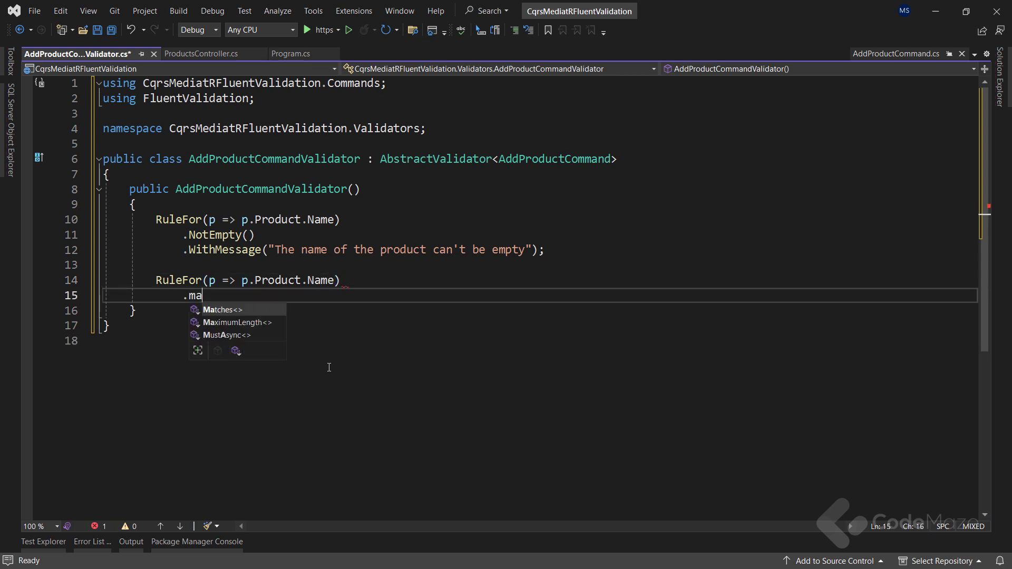
type("ximumLength")
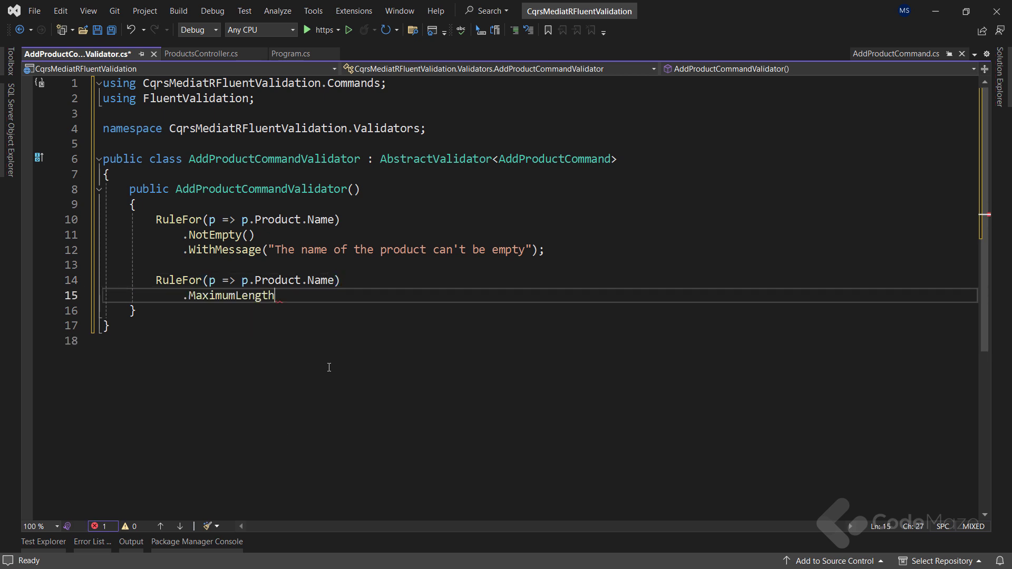
type("(60")
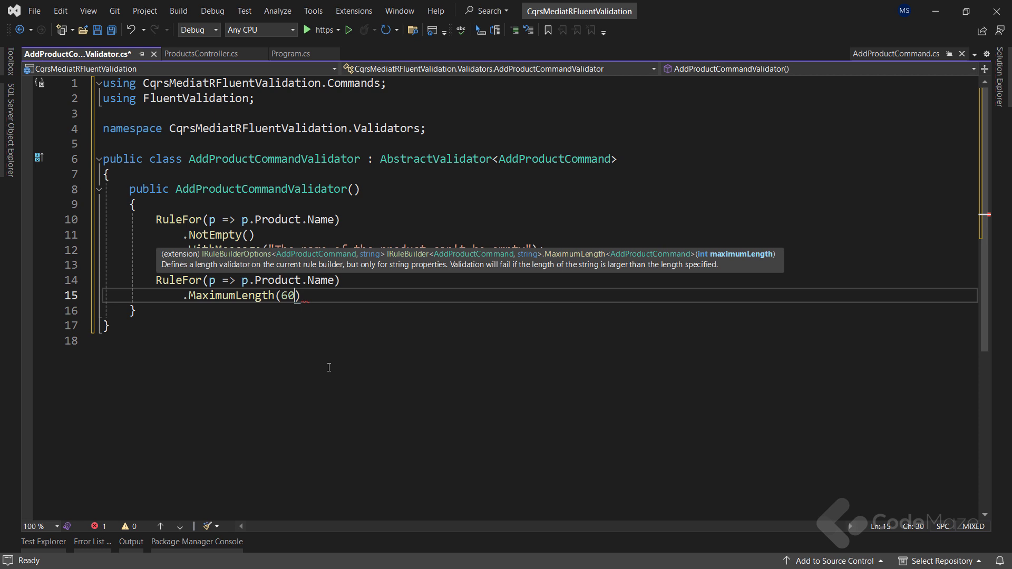
type(".withMessage(\"")
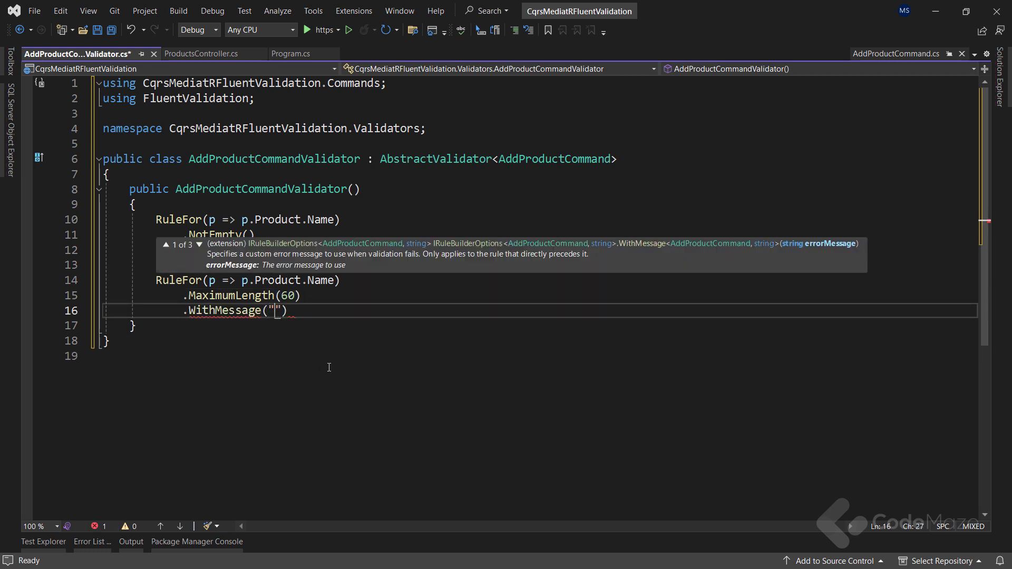
type("The length of the name can't be more than 60 characters long")
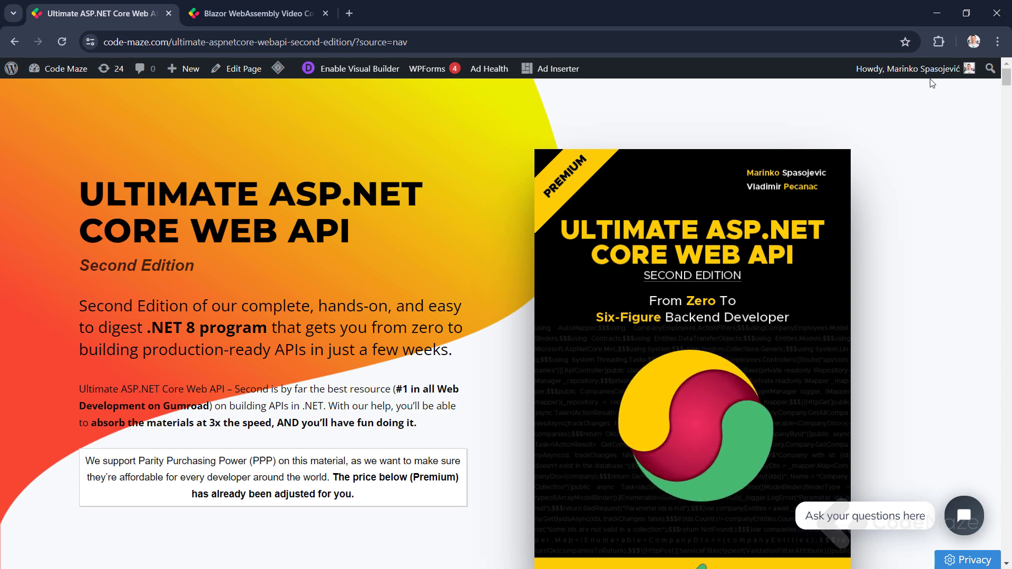
Scroll through the Ultimate ASP.NET Core Web API book page.
scroll("down", 3)
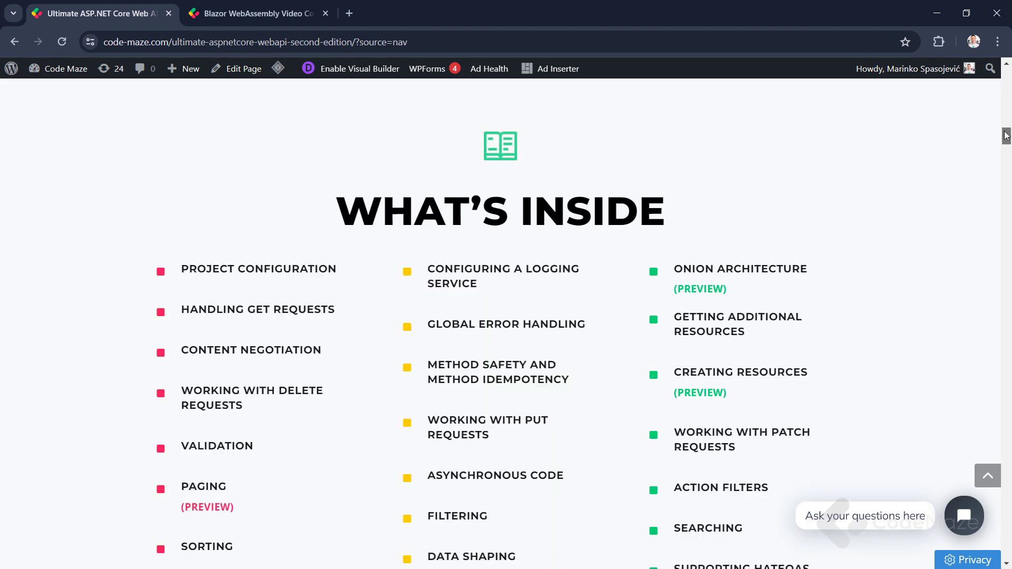
scroll("down", 3)
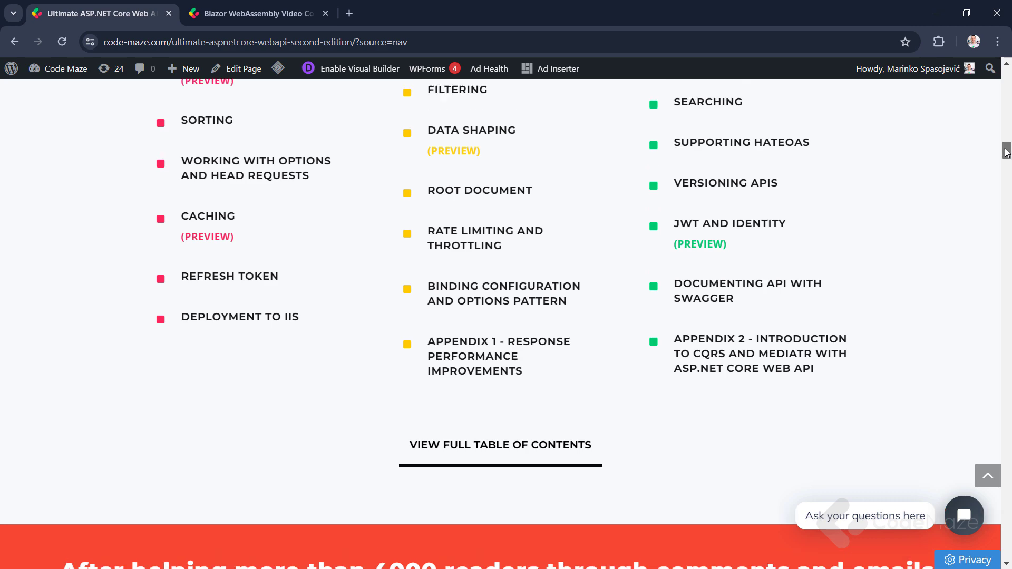
scroll("up", 3)
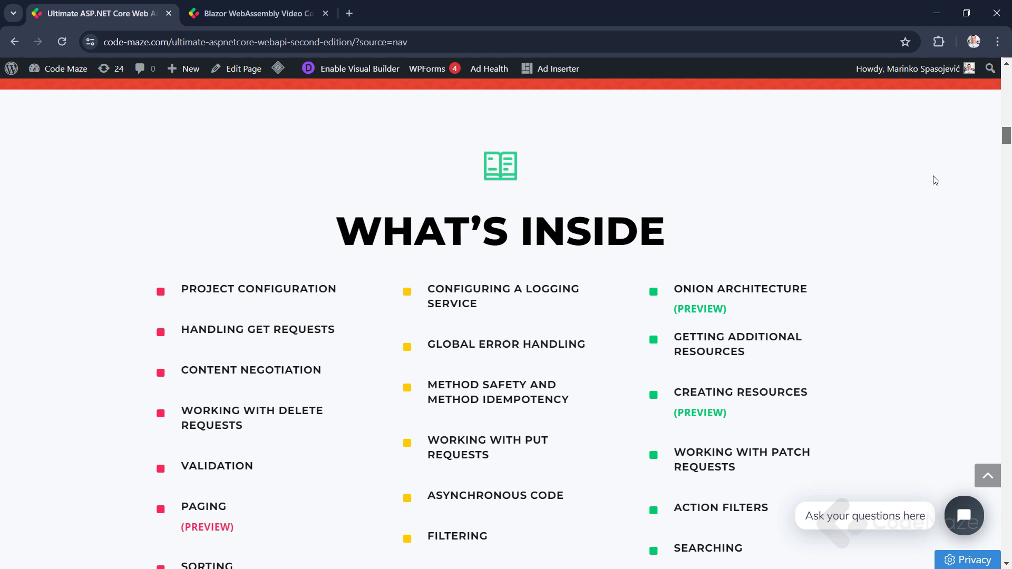
Switch to the Blazor WebAssembly course page and scroll down its lesson list.
left_click(255, 12)
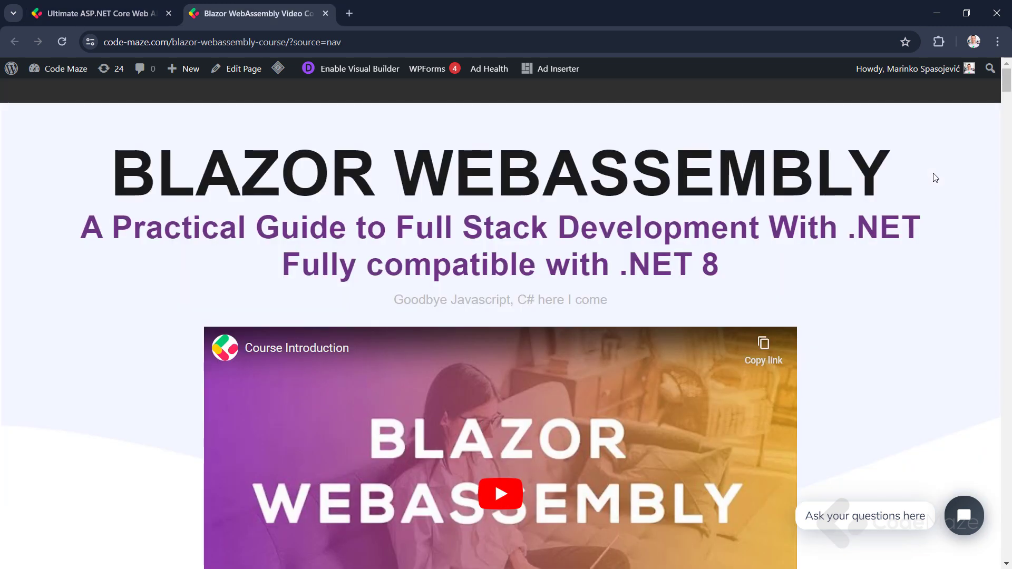
scroll("down", 3)
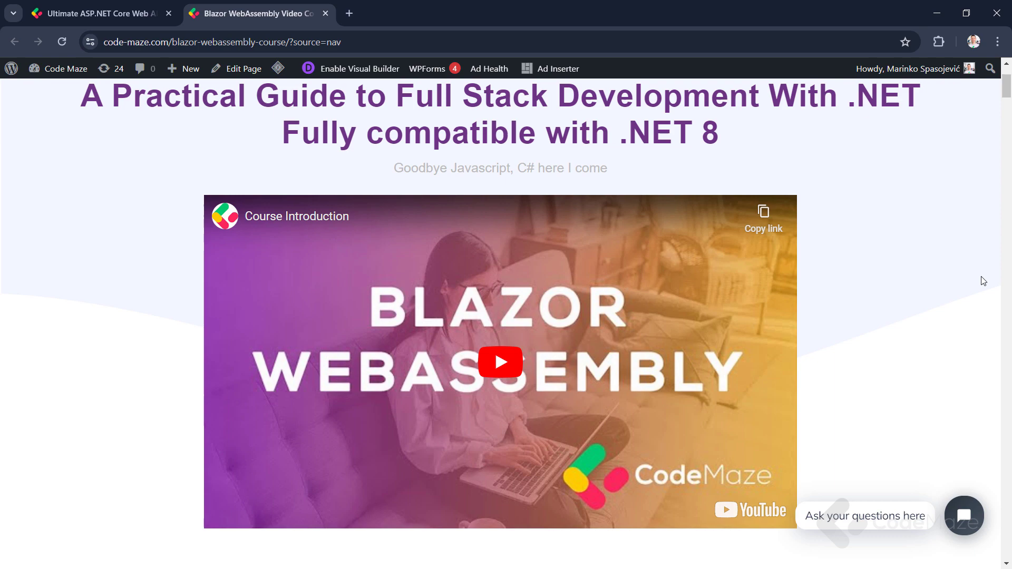
scroll("down", 3)
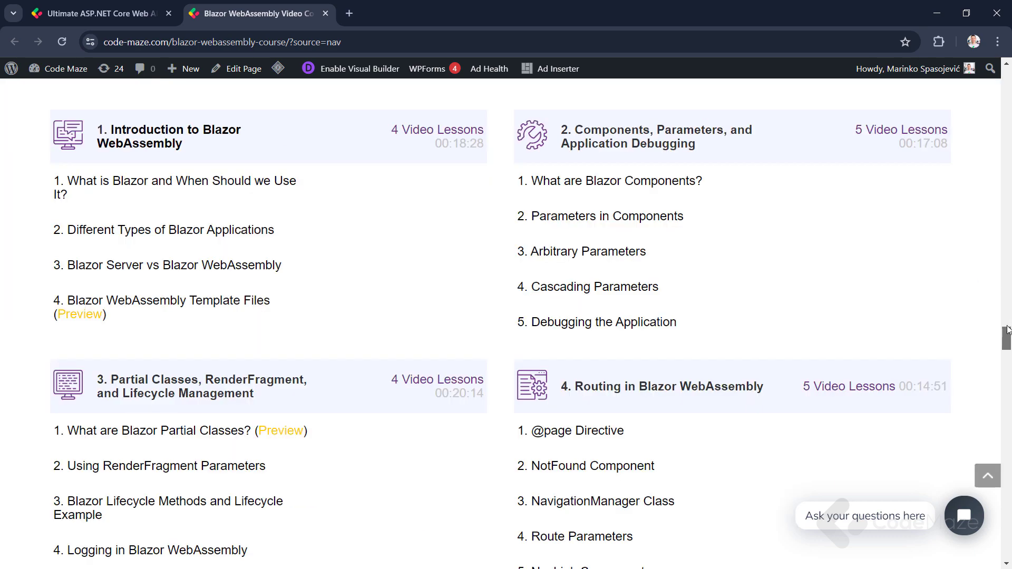
scroll("down", 3)
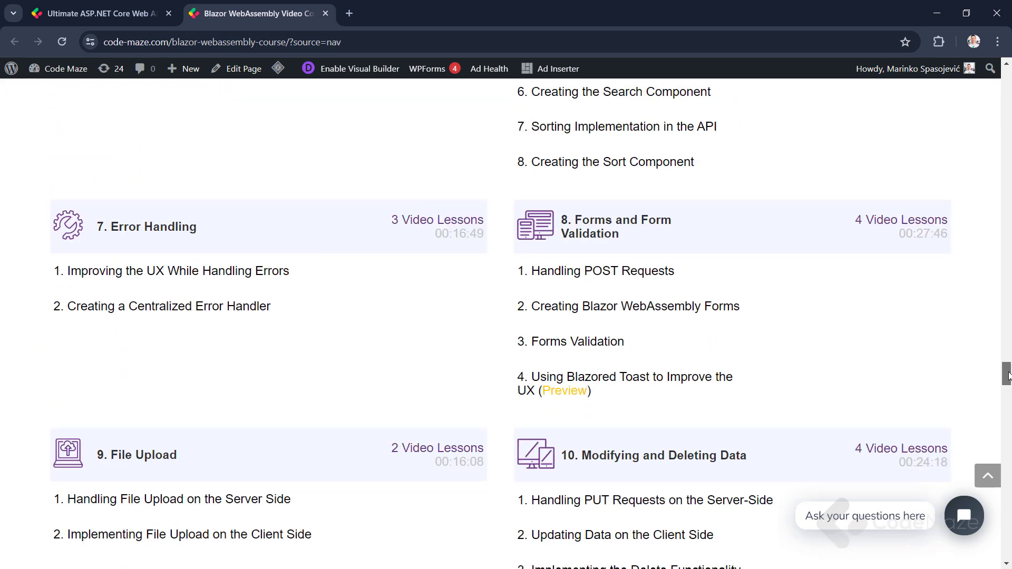
scroll("down", 3)
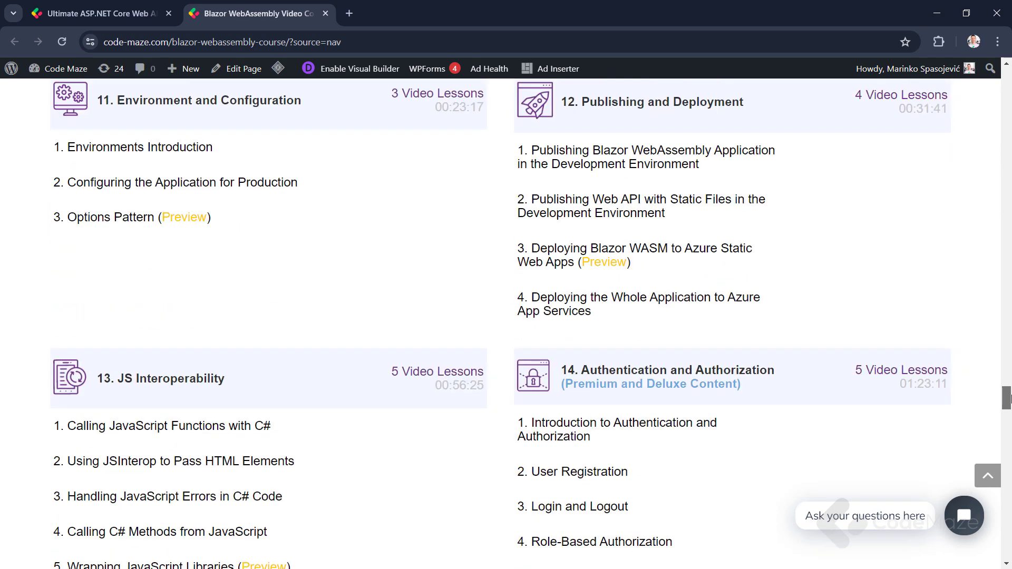
scroll("down", 3)
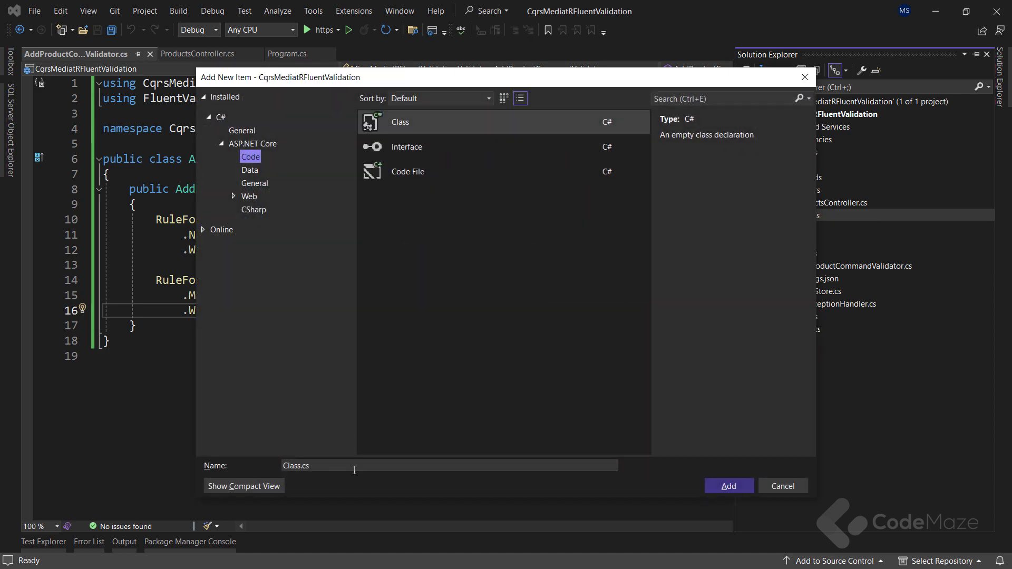
Create ValidationAppException deriving from Exception with a read-only IReadOnlyDictionary<string, string> Errors property.
type("ValidationAppException")
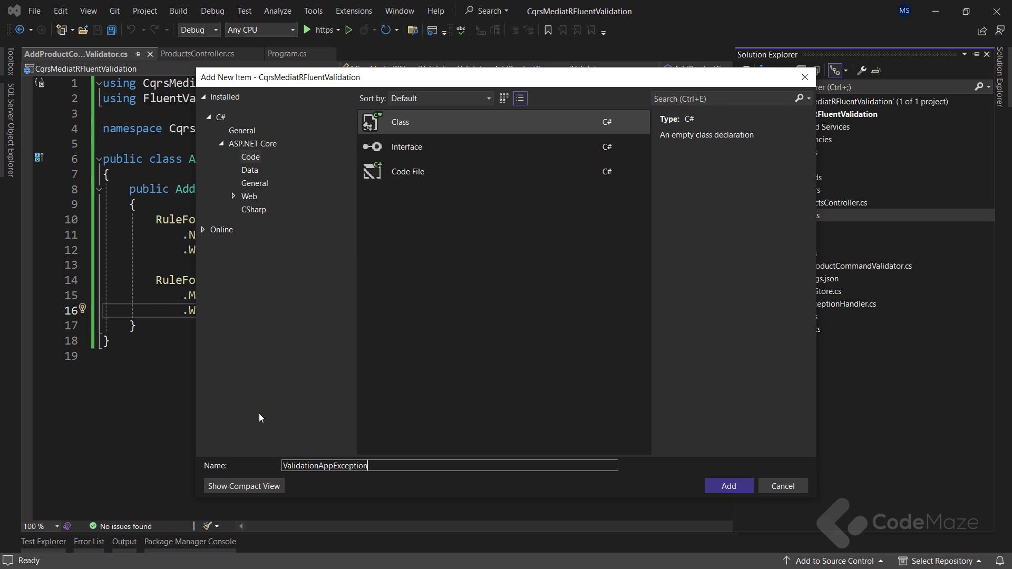
left_click(728, 485)
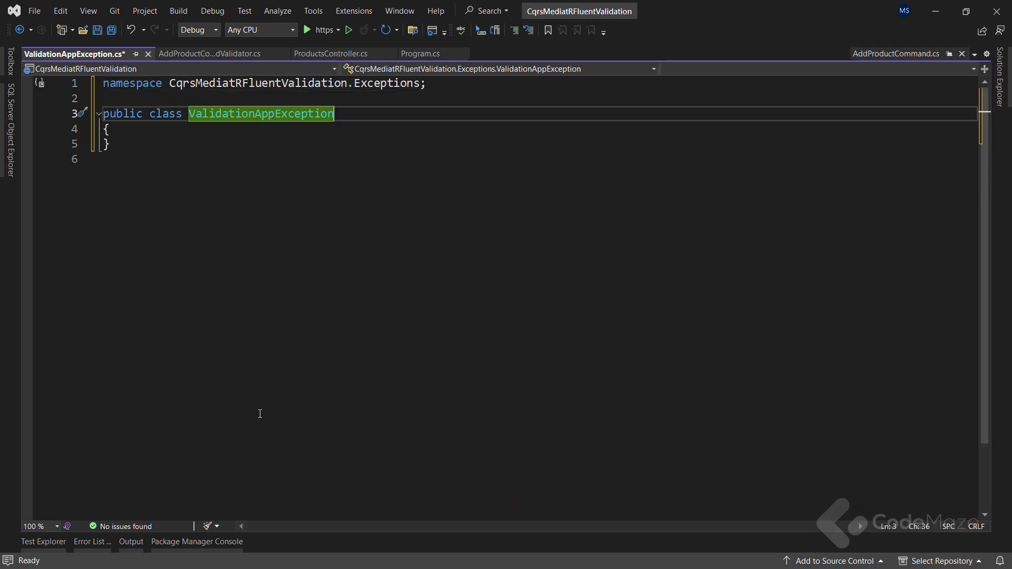
type(": Exception")
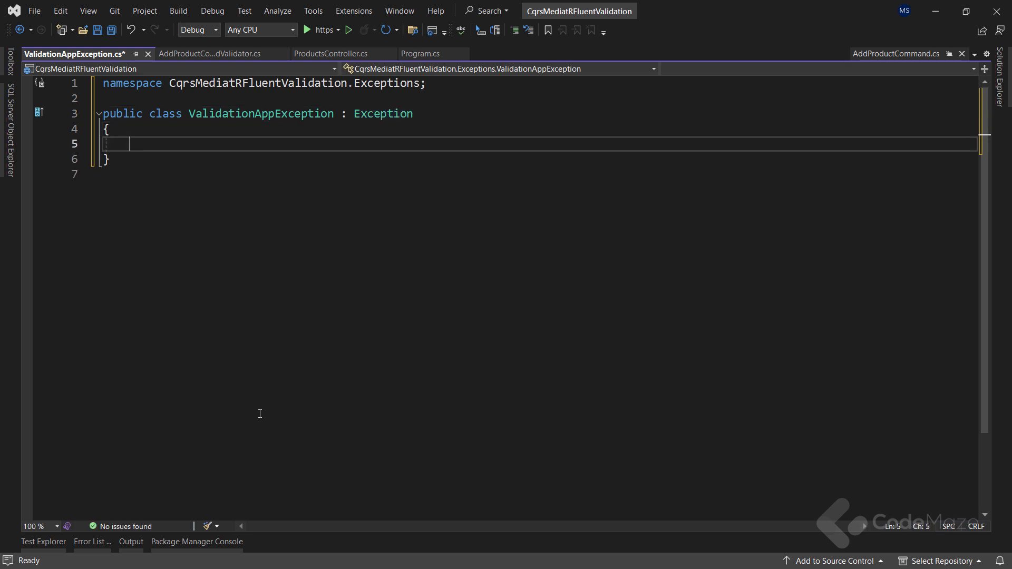
type("public")
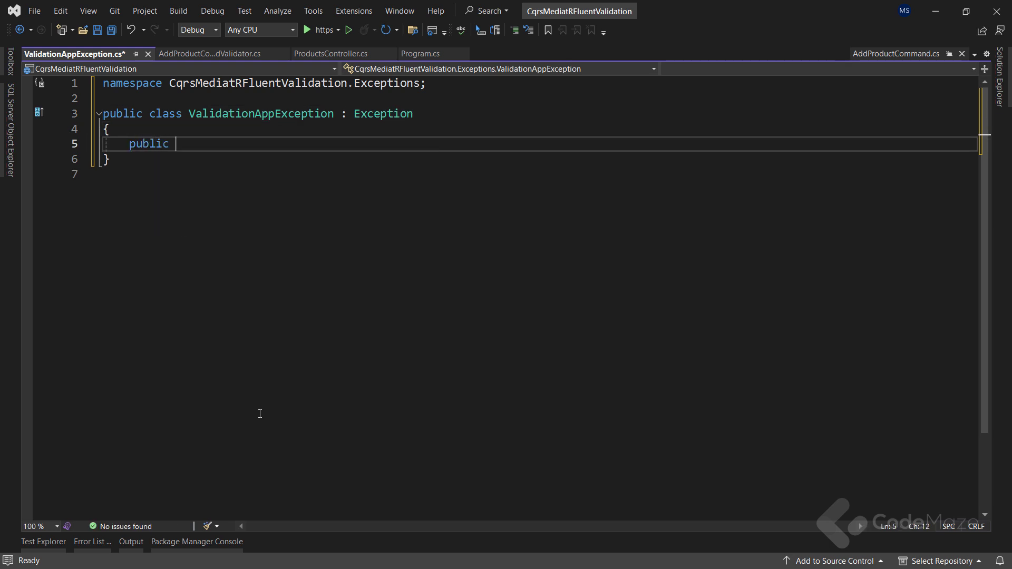
type("IReadOnlyDictionary<string, string> Errors { get;")
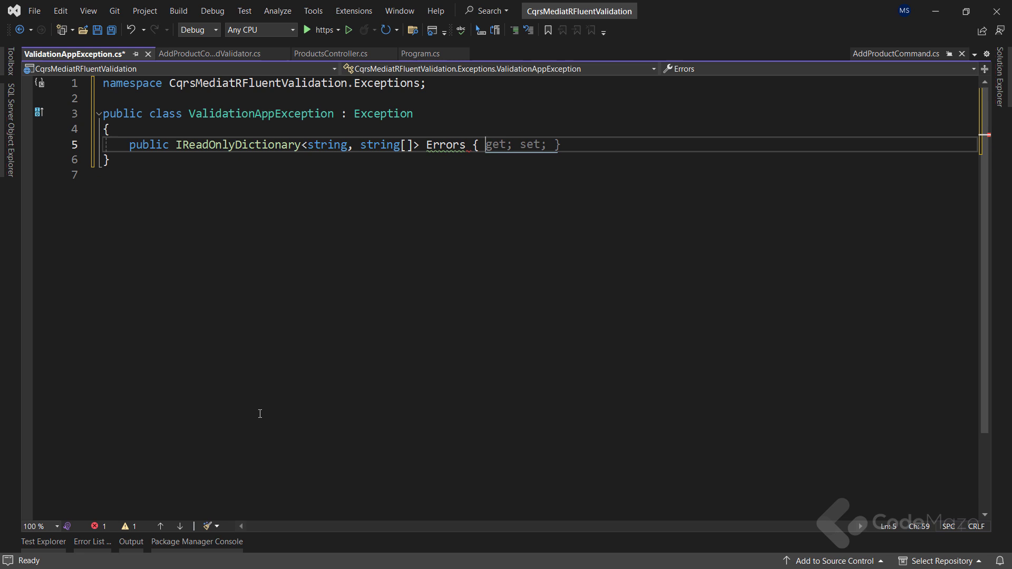
key("Delete")
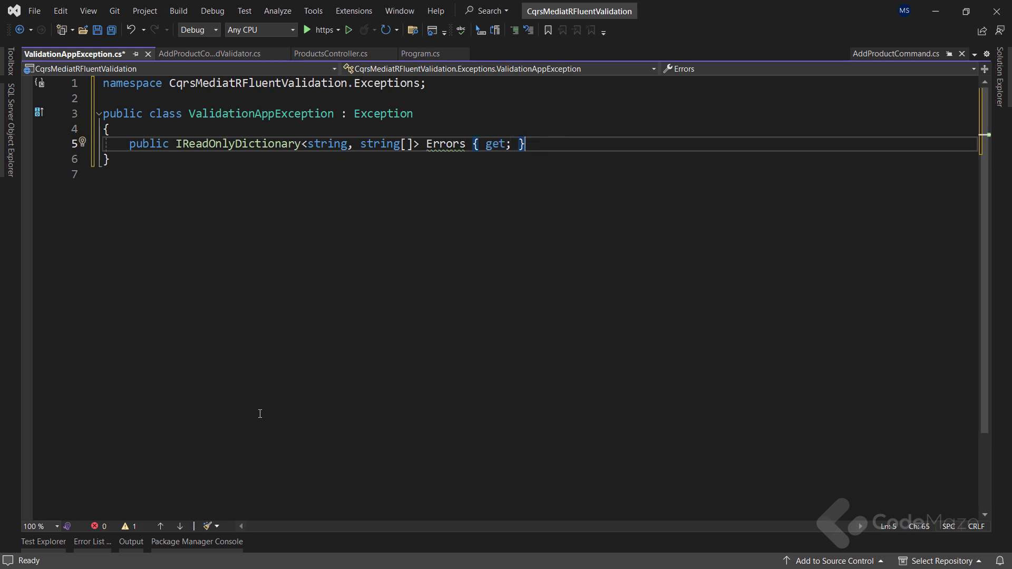
Generate a constructor assigning Errors, passing 'One or more validation errors occurred' to base, and save.
left_click(83, 142)
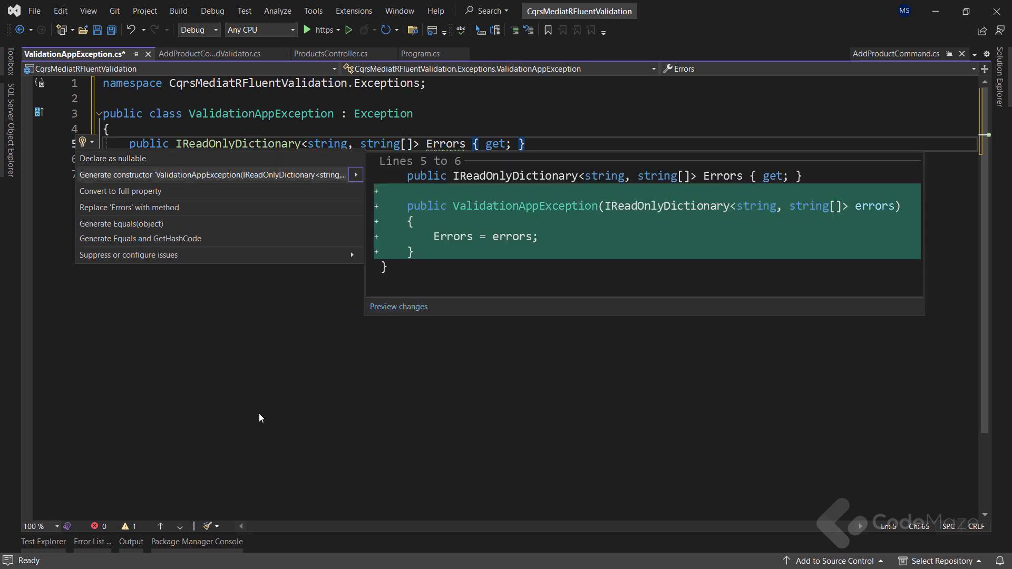
left_click(212, 175)
type(":")
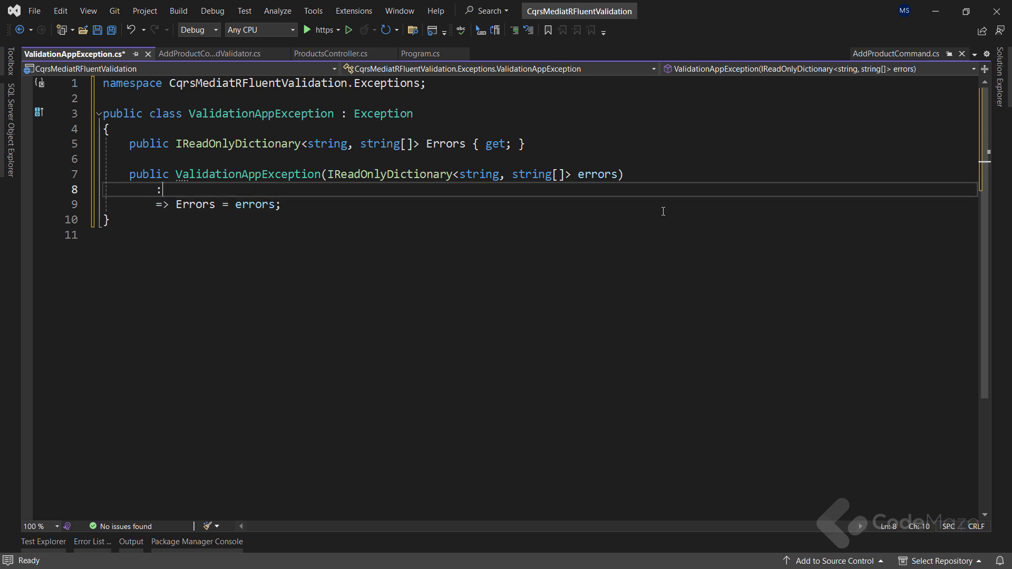
type("base")
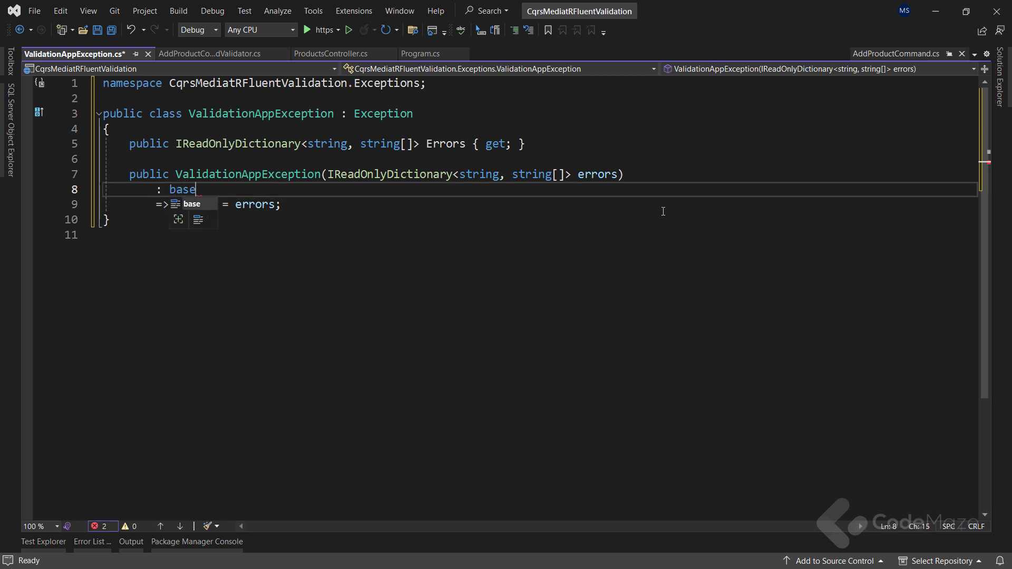
type("(\"One or more validation errors occurred\")")
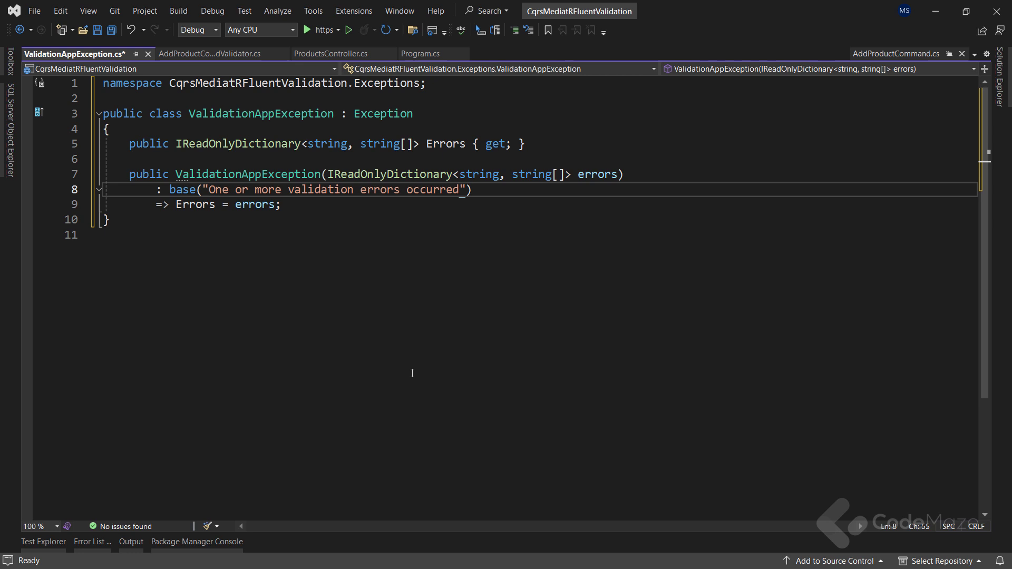
key("ctrl+s")
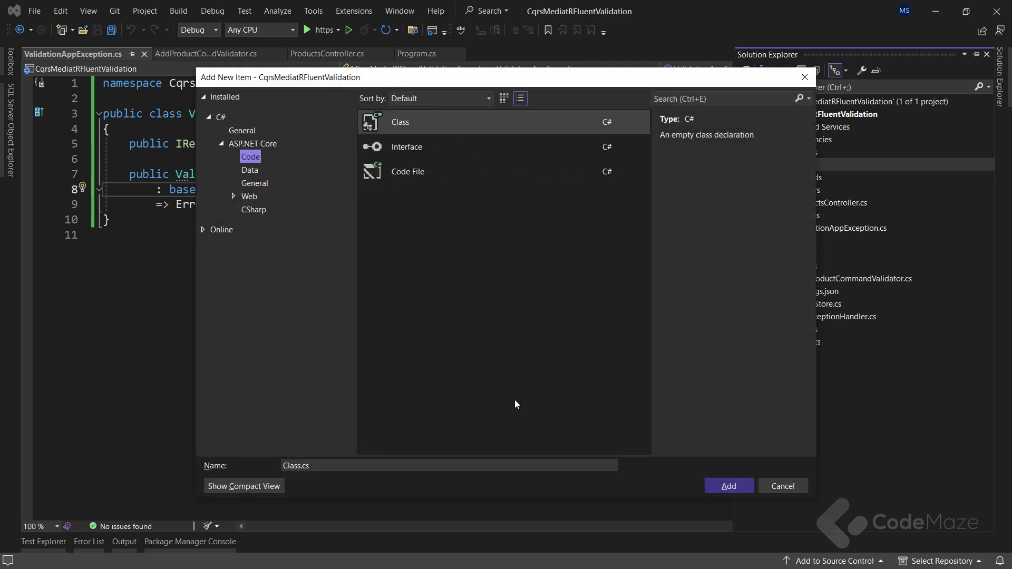
Add a new ValidationBehavior class file.
type("ValidationBehavio")
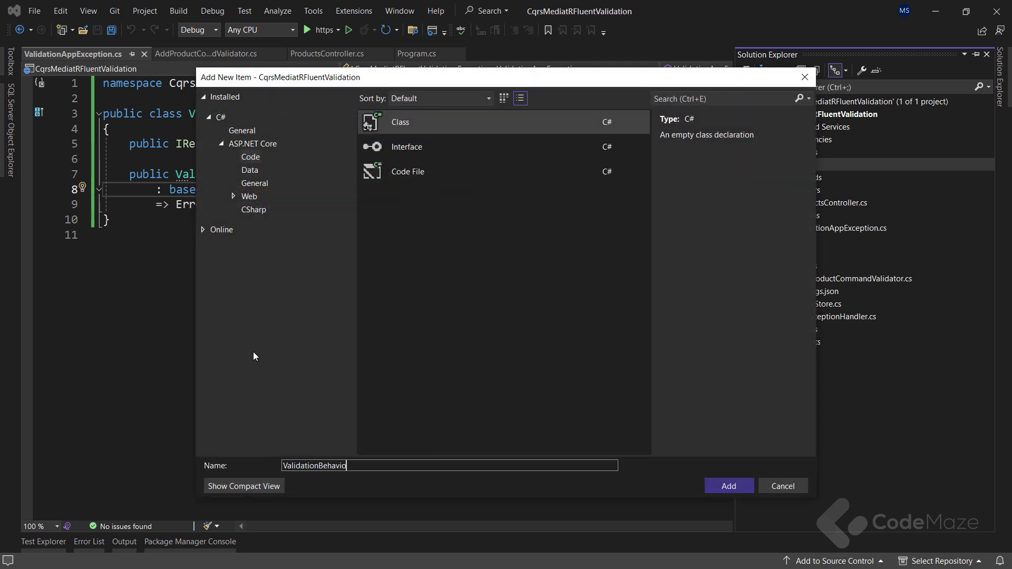
type("r")
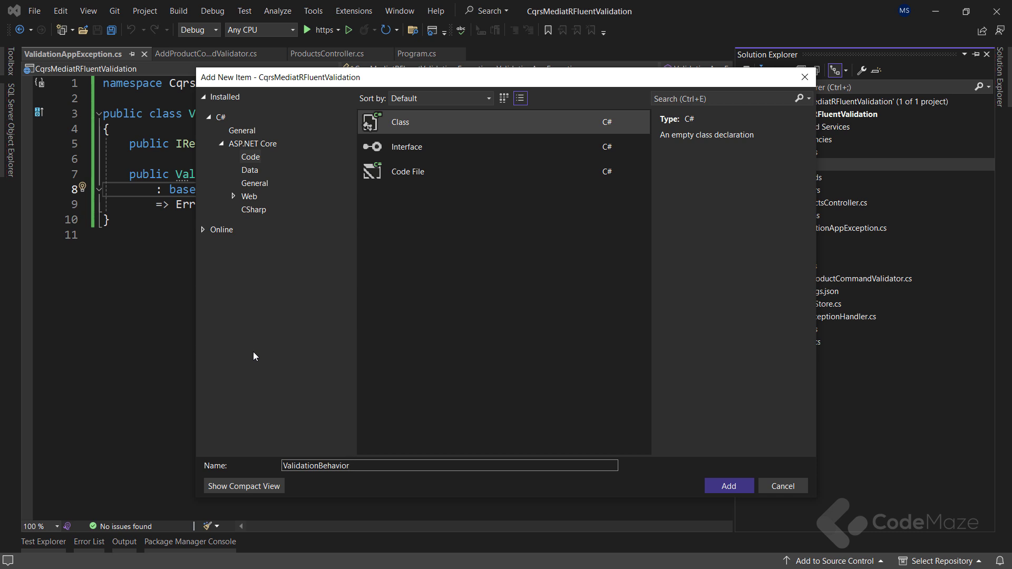
left_click(728, 486)
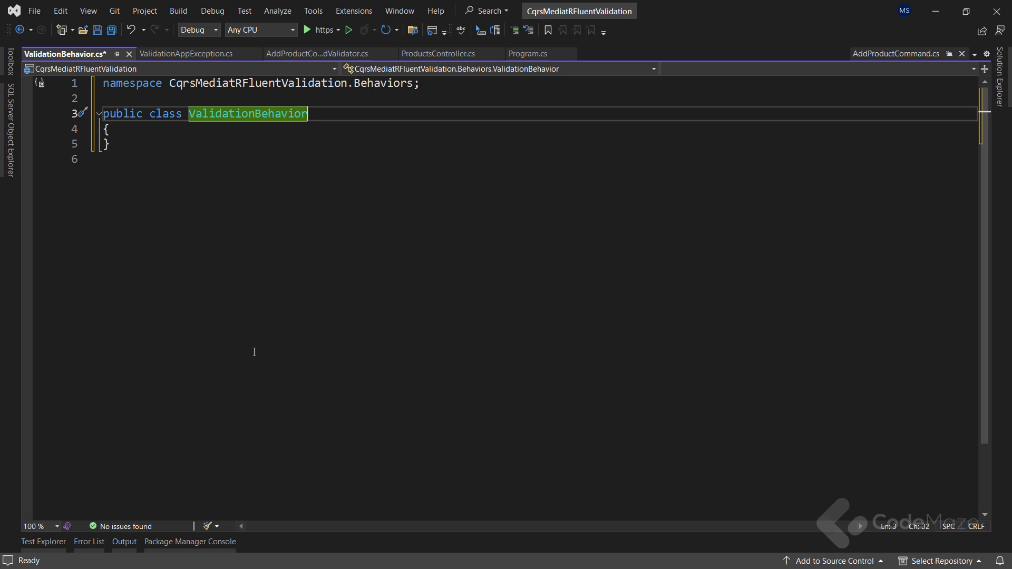
Make ValidationBehavior<TRequest, TResponse> implement IPipelineBehavior with TRequest constrained to IRequest<TResponse>.
type("<TReq>")
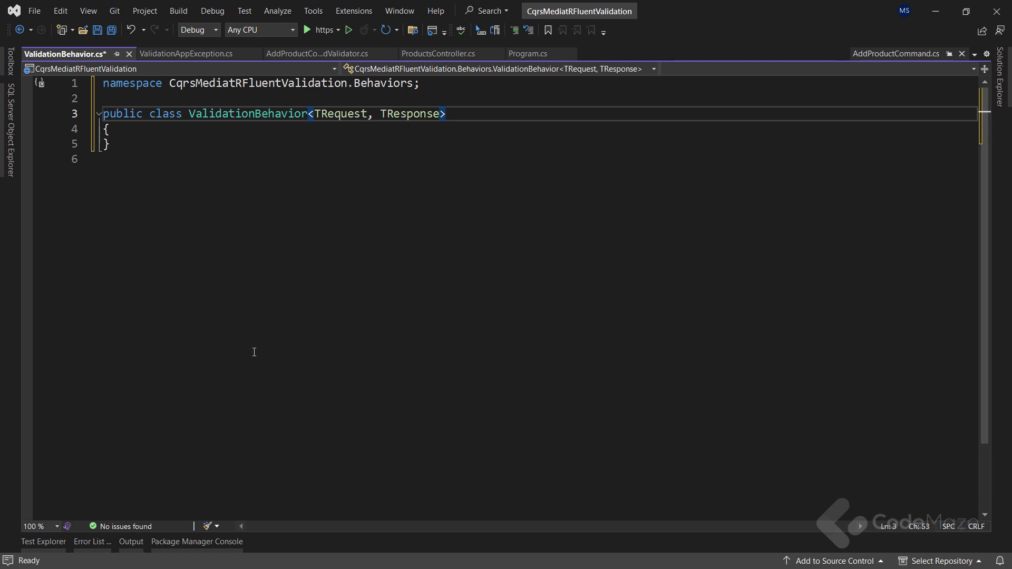
type(": I")
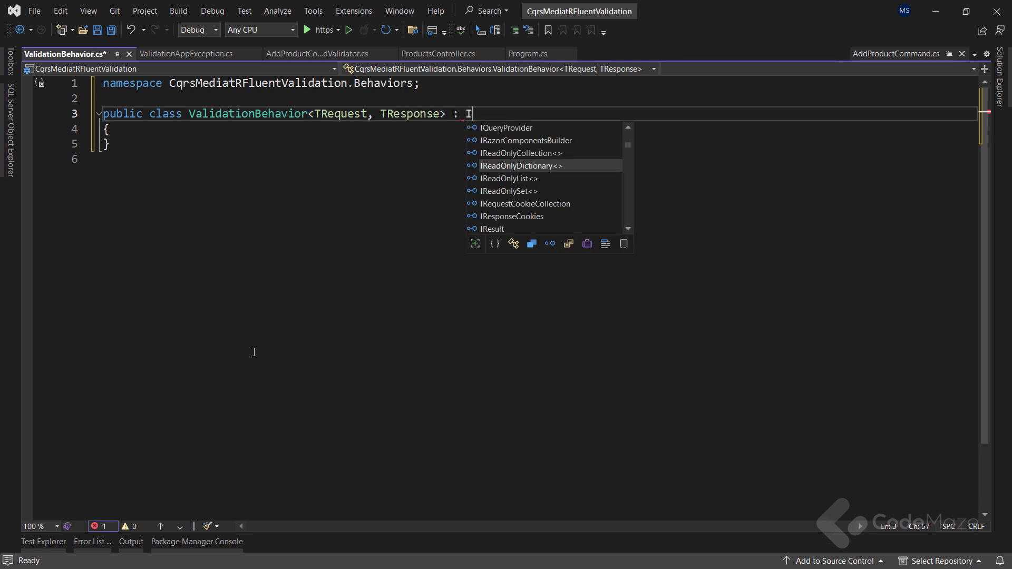
type("PipelineB")
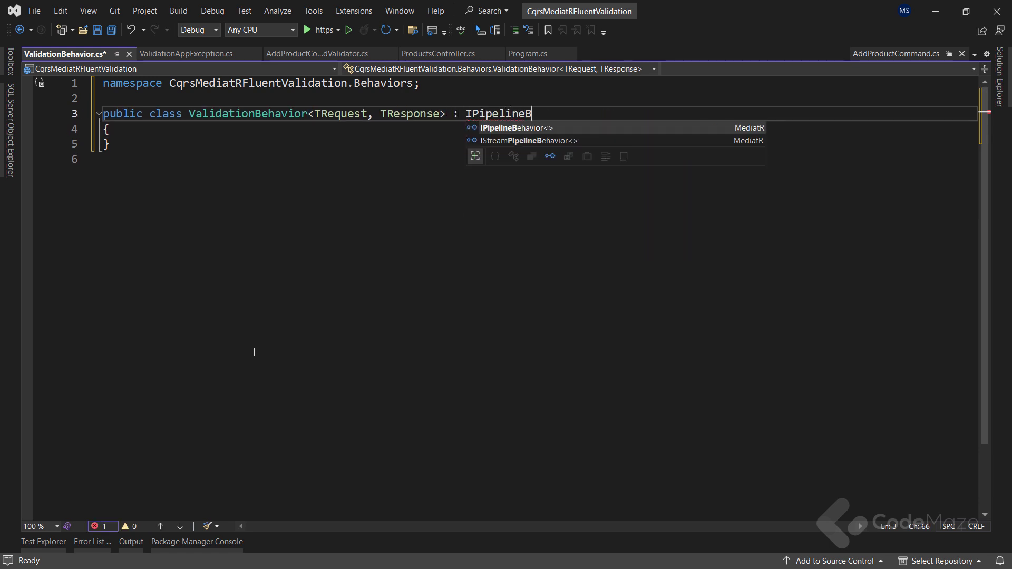
key("Tab")
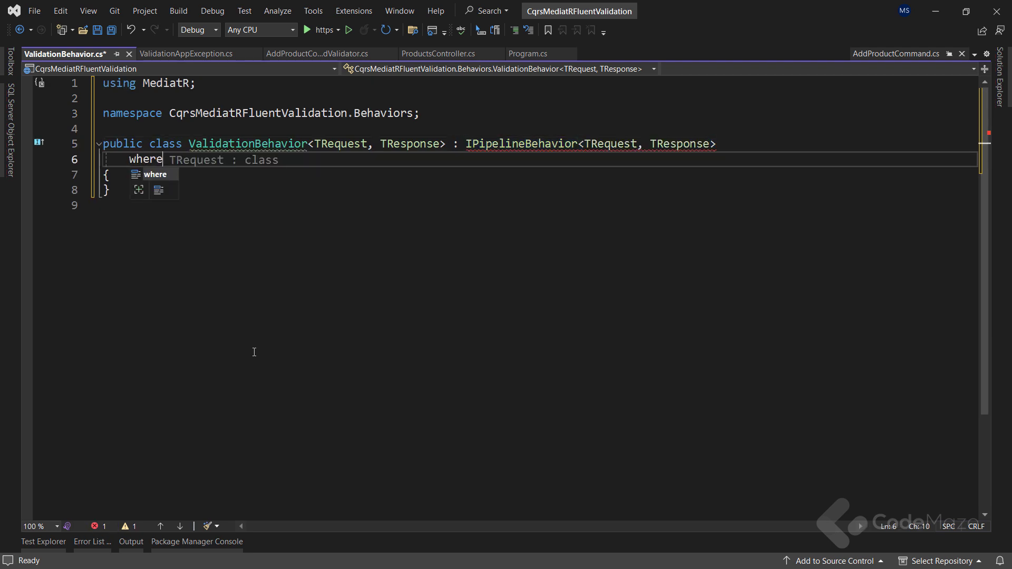
type("TRequest :")
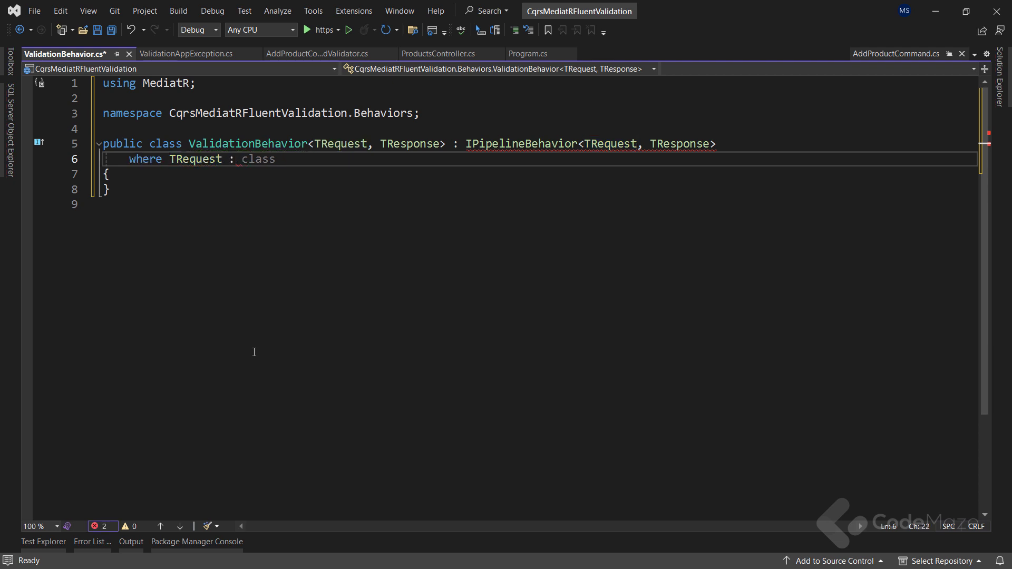
type("IRequest")
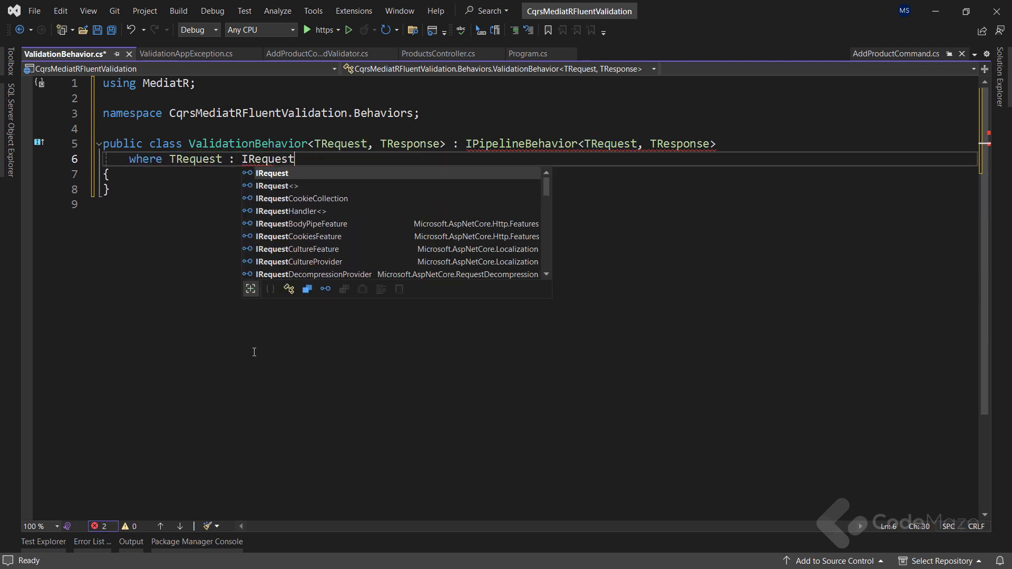
type(", new()")
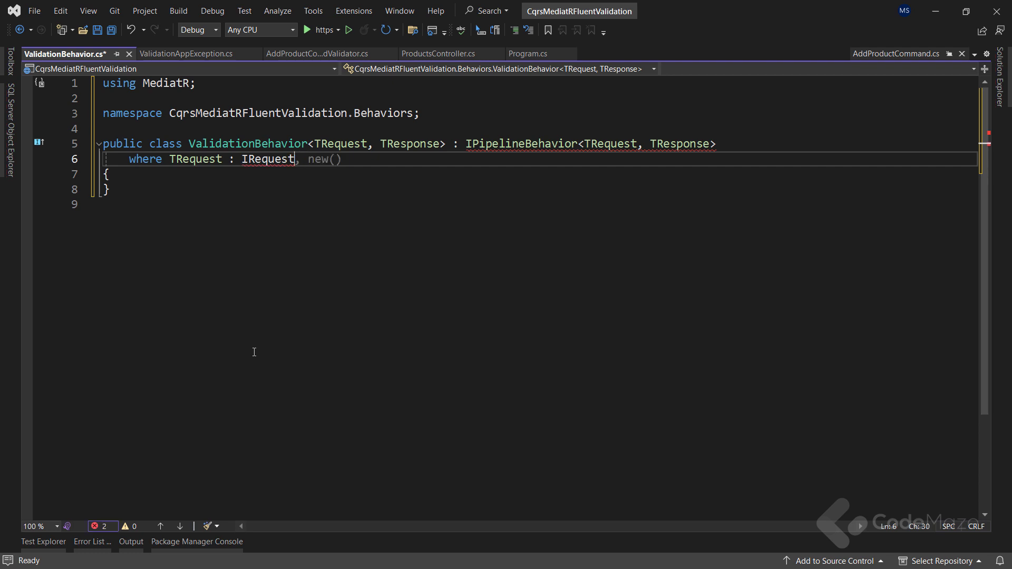
type("<T")
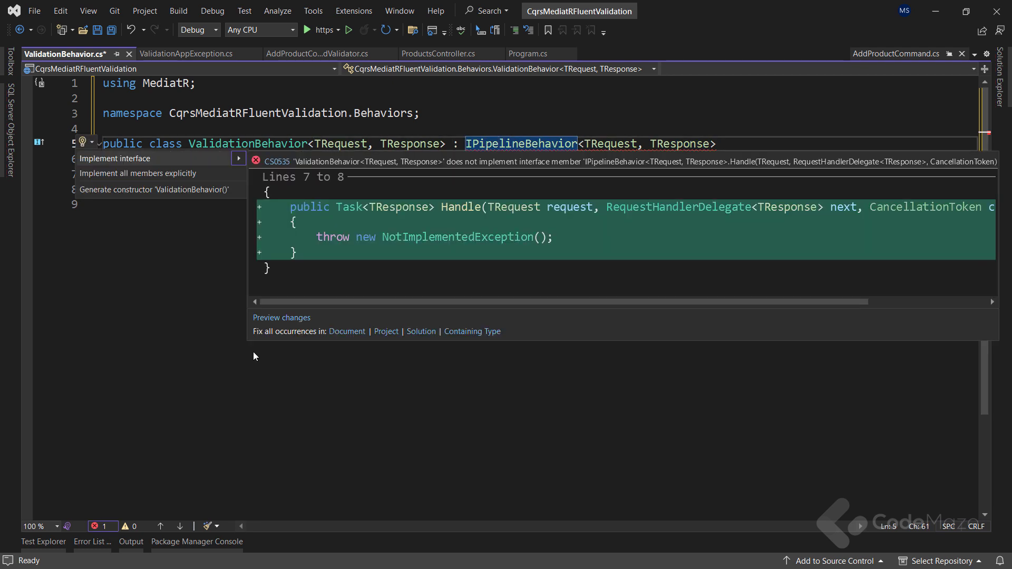
Generate the Handle method stub and add a private readonly IEnumerable<IValidator<TRequest>> _validators field.
left_click(114, 159)
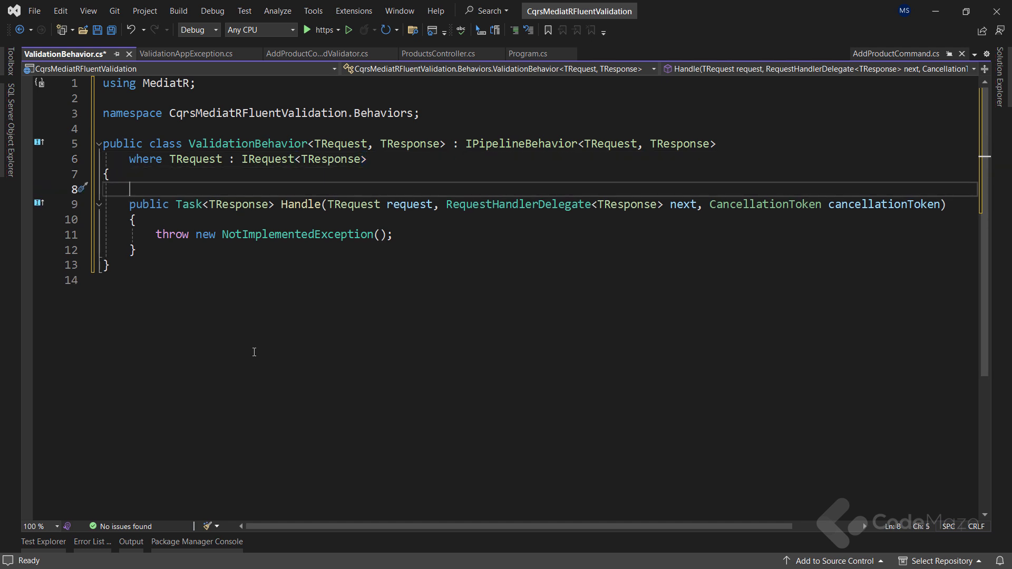
type("private read")
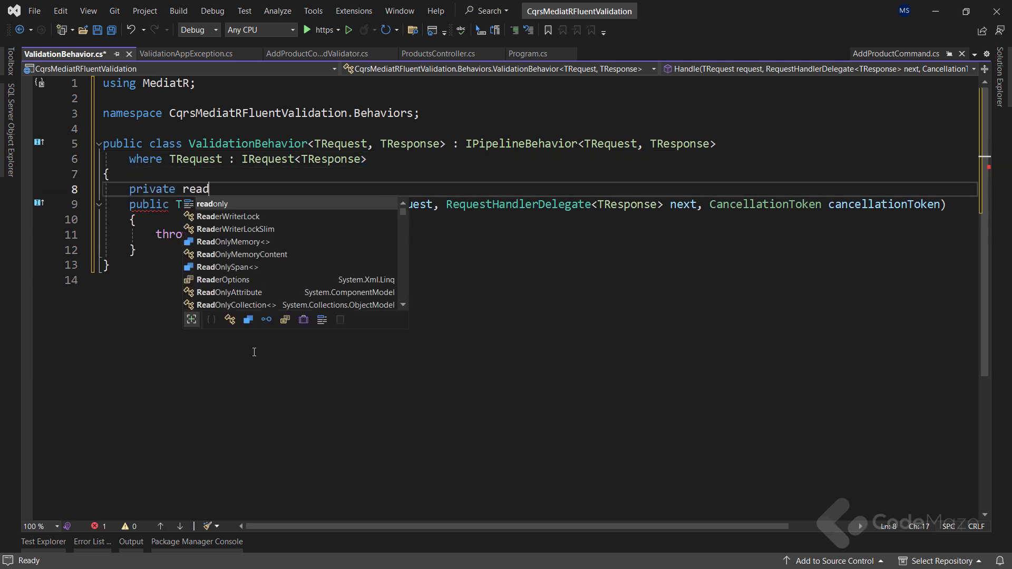
type("only IEnume")
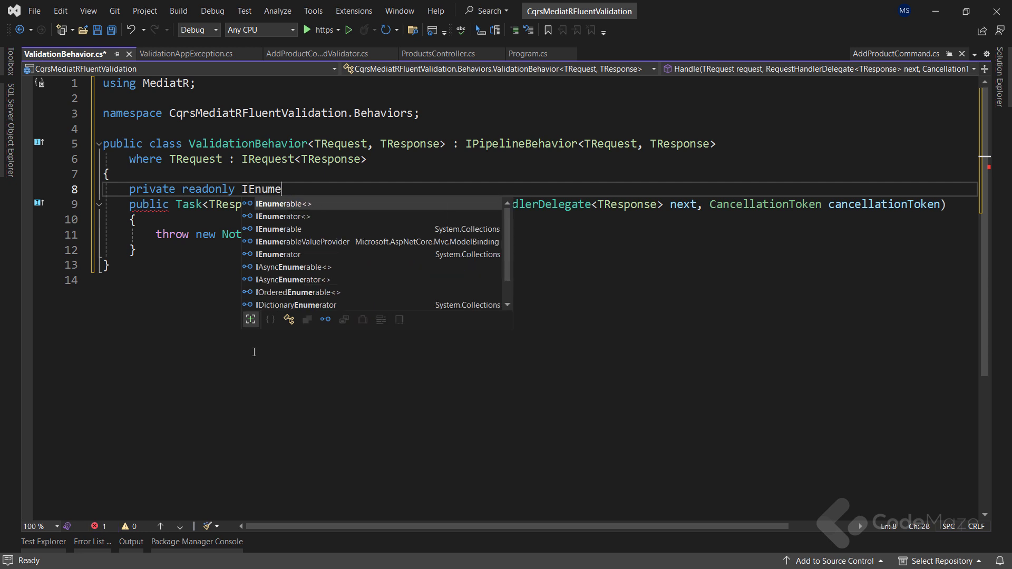
key("tab")
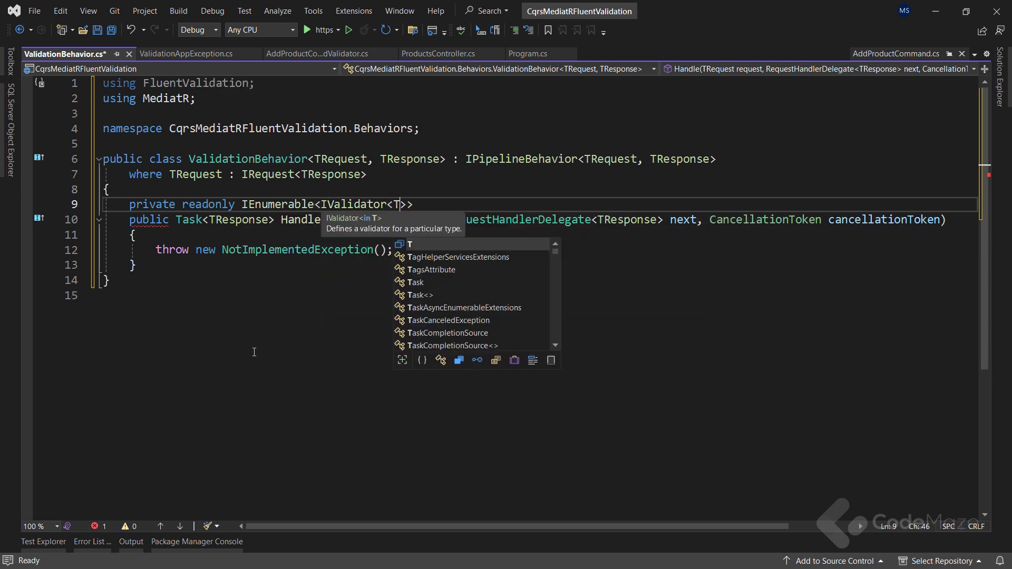
type("Request")
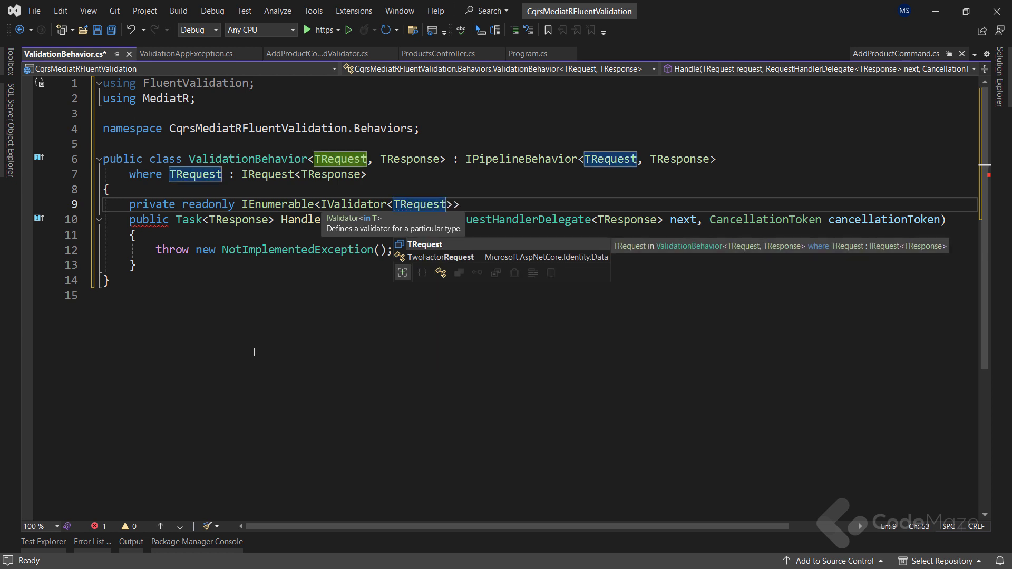
type("_va")
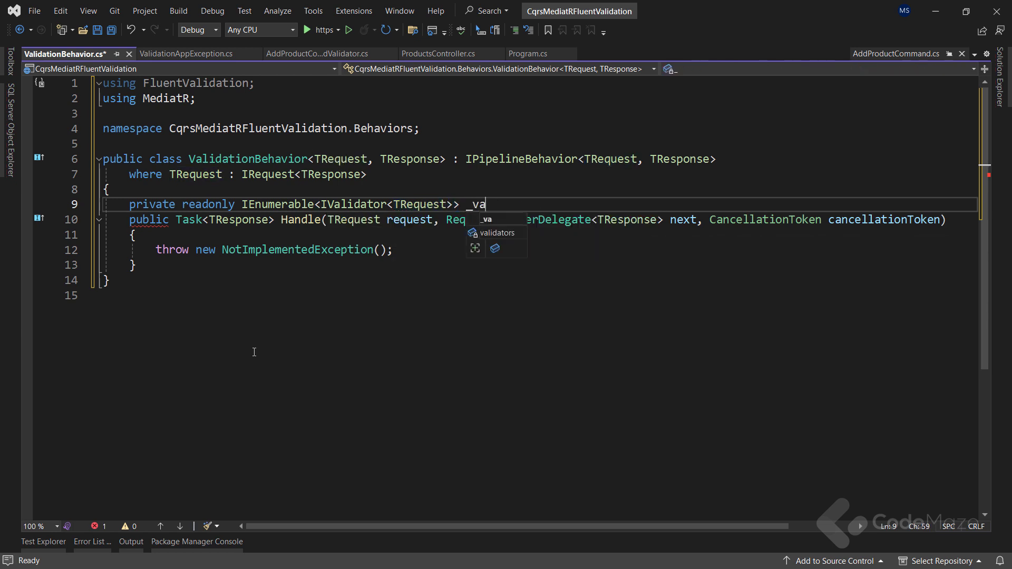
type("lidators;")
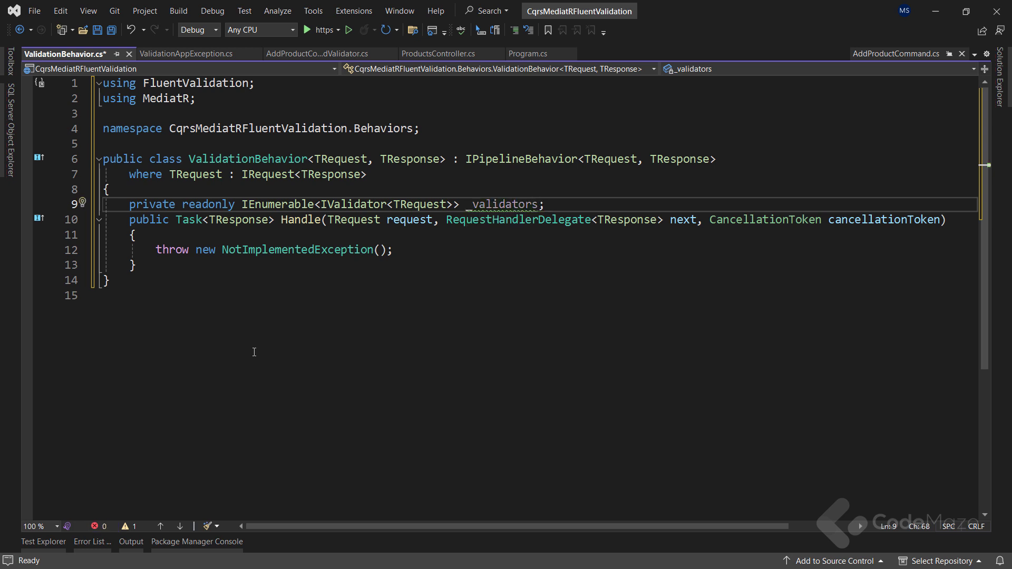
Generate a constructor injecting _validators and save the file.
left_click(83, 203)
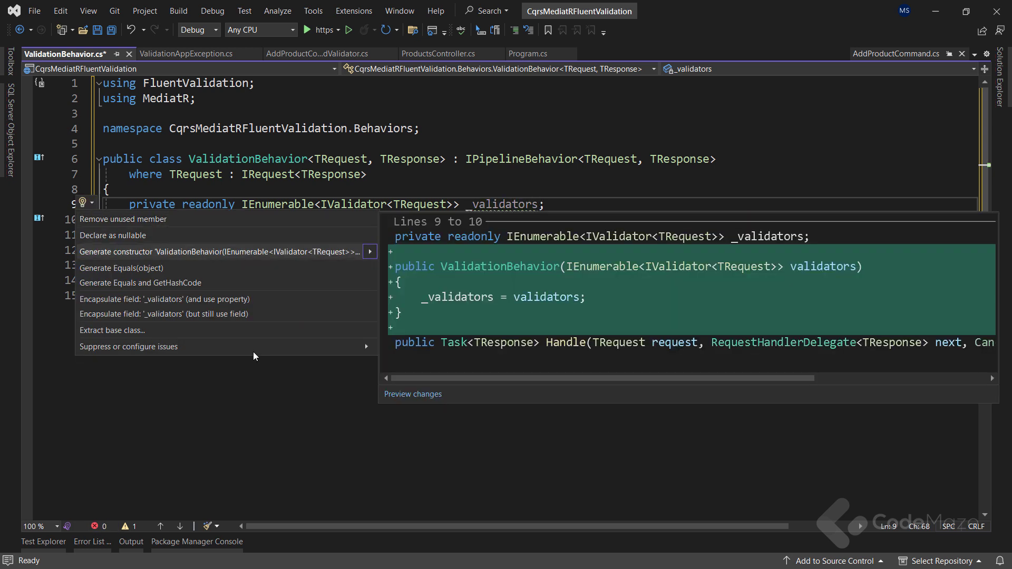
left_click(213, 251)
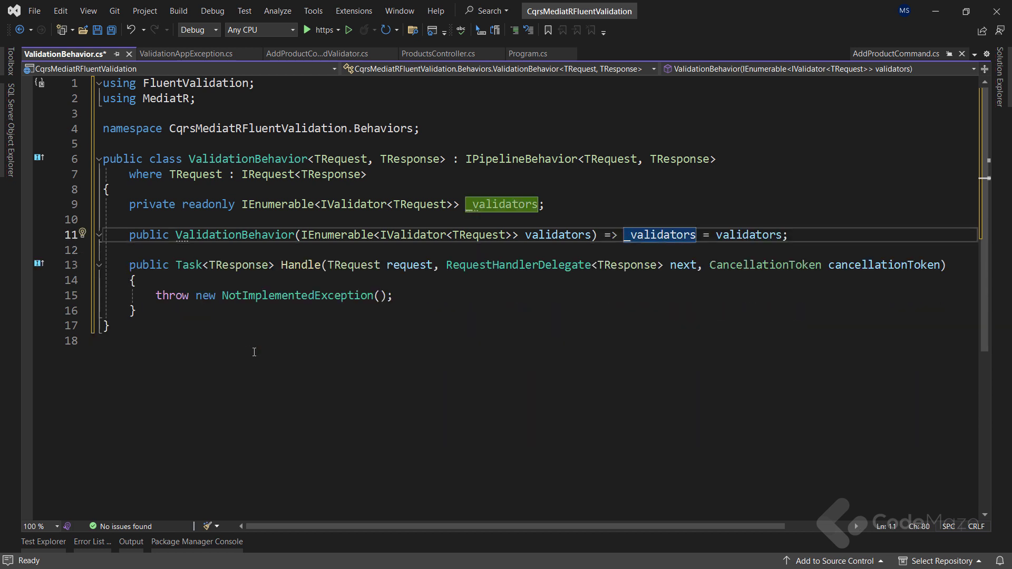
key("ctrl+s")
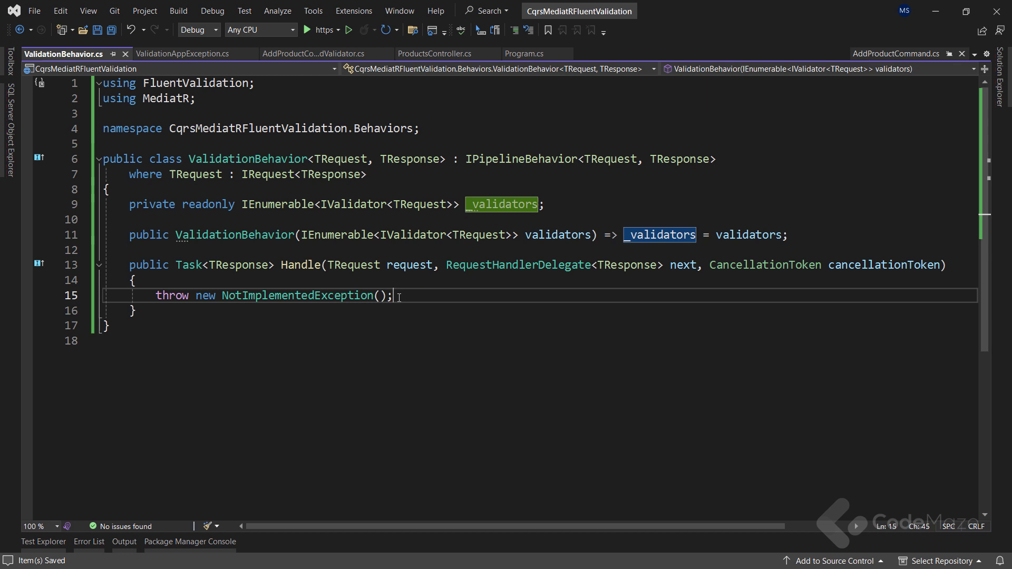
Replace the throw with an early return when no validators exist and create a ValidationContext<TRequest>.
key("Delete")
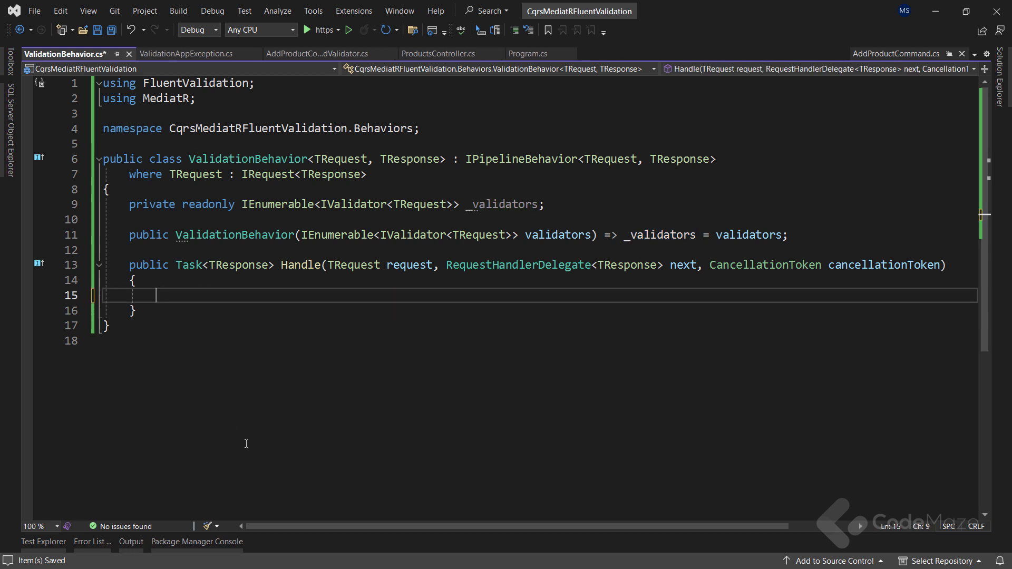
type("if (_validators.Any()) {")
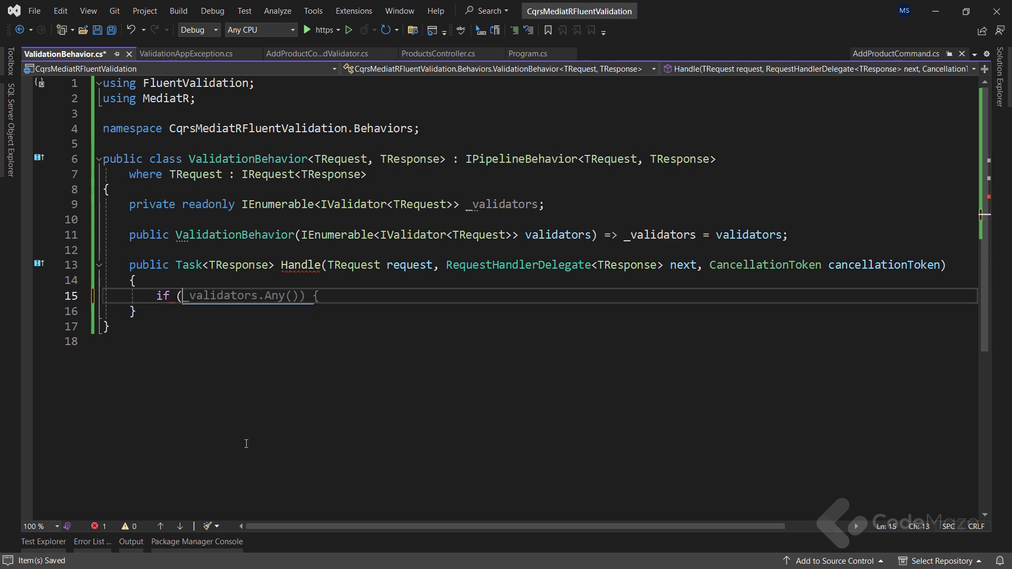
type("!_Validators.Any())")
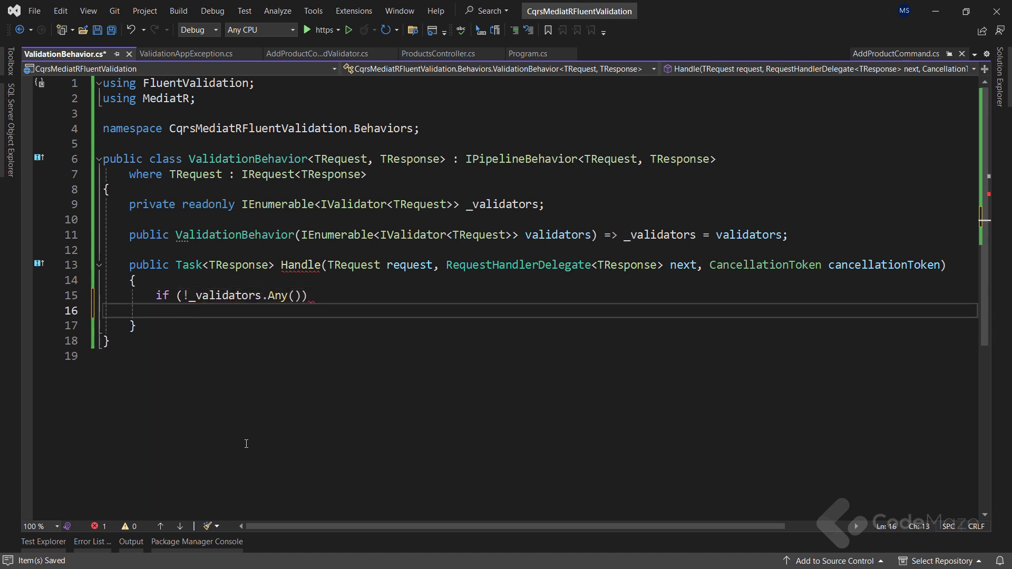
type("return await next();")
type("var context")
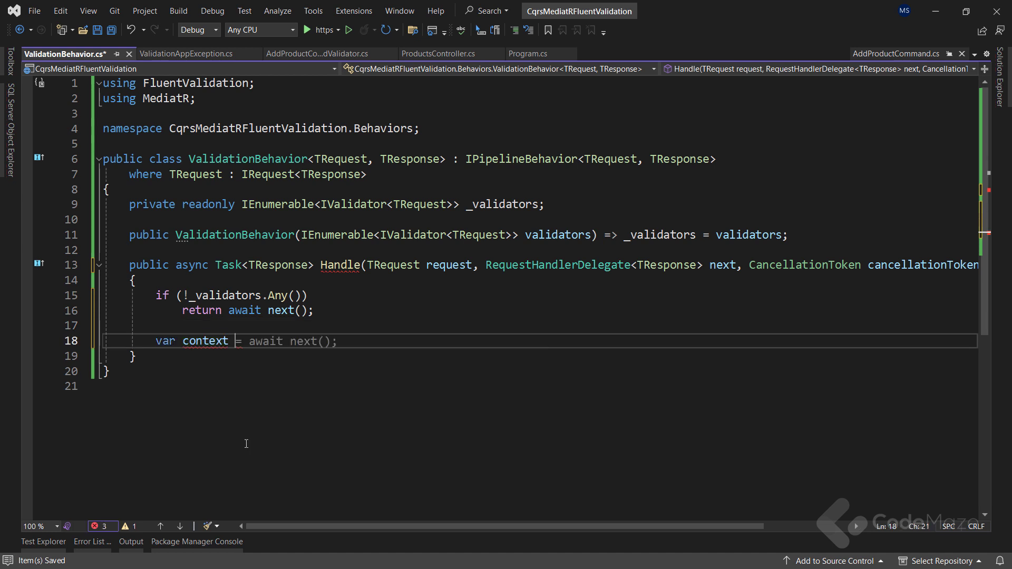
type("new Va")
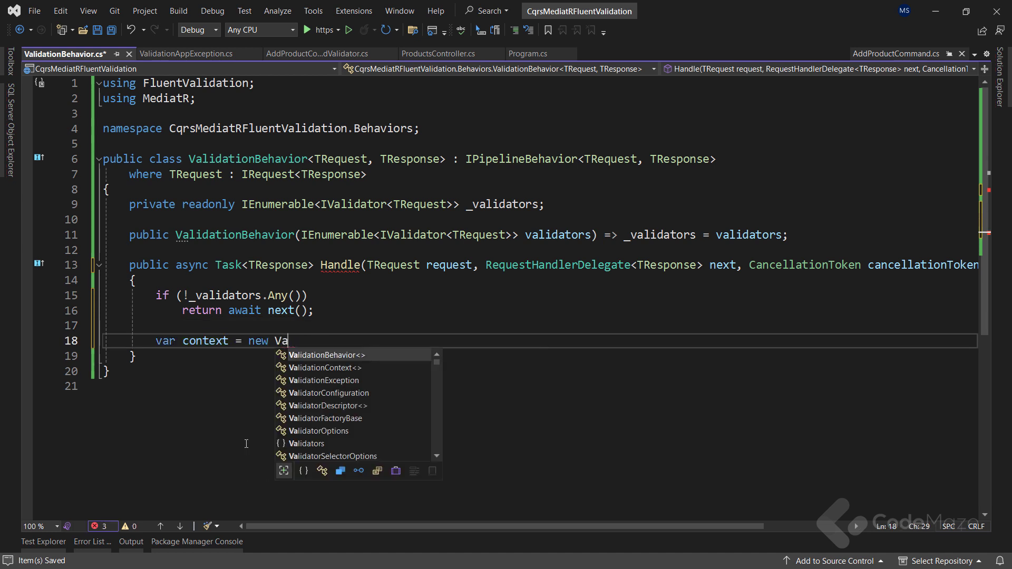
type("lidationCon")
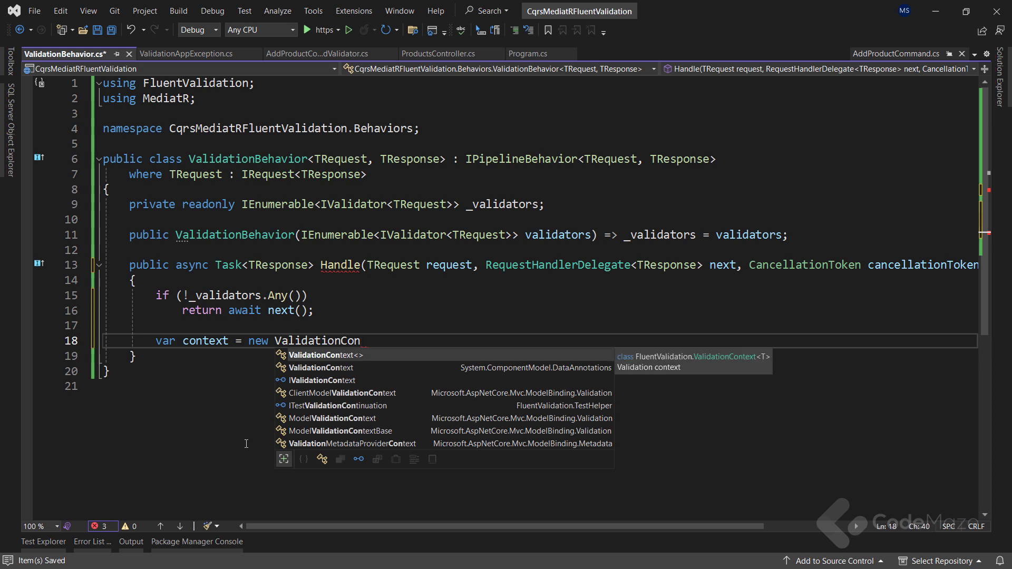
type("text<T>")
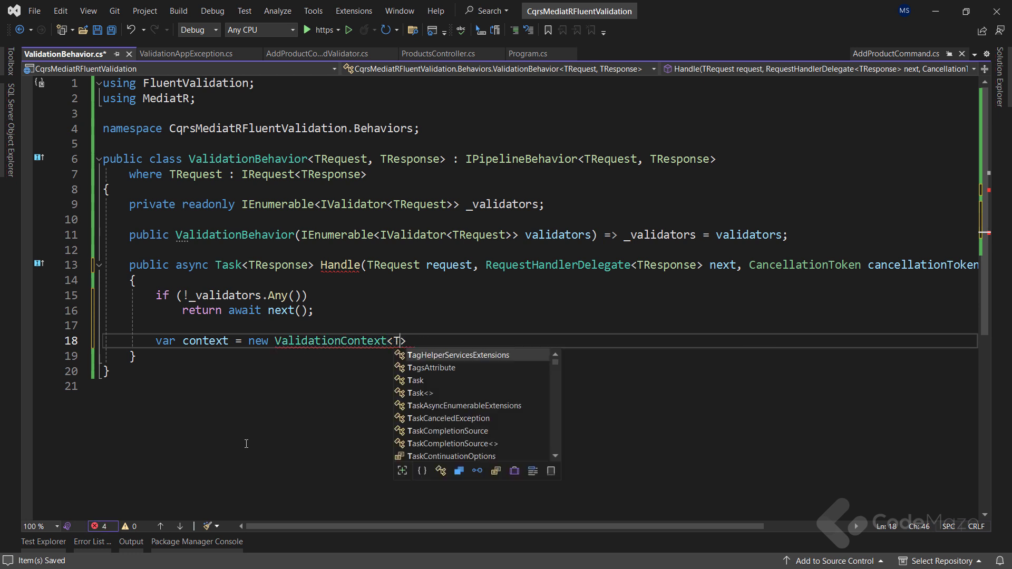
type("TRequest")
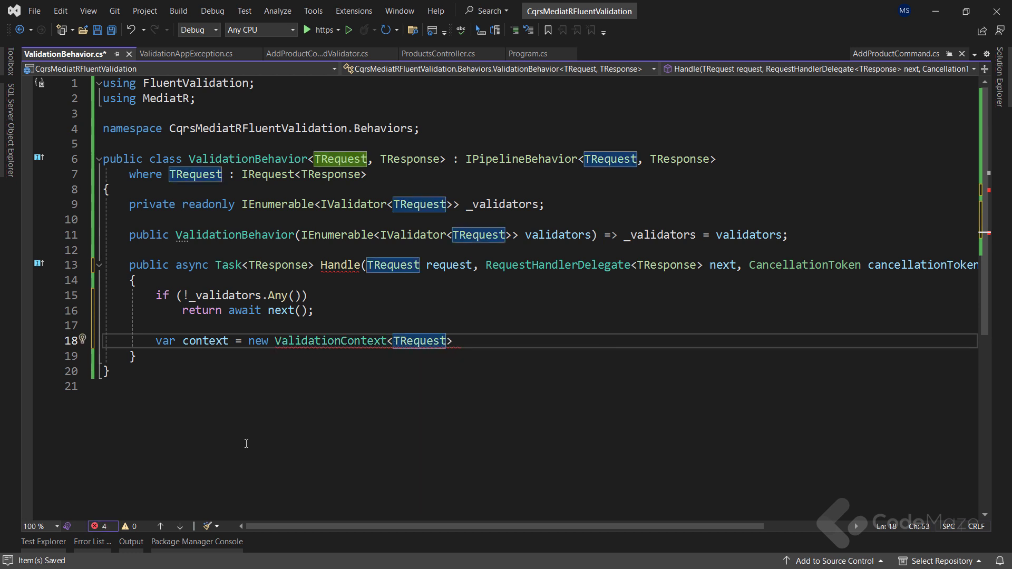
type("(request);")
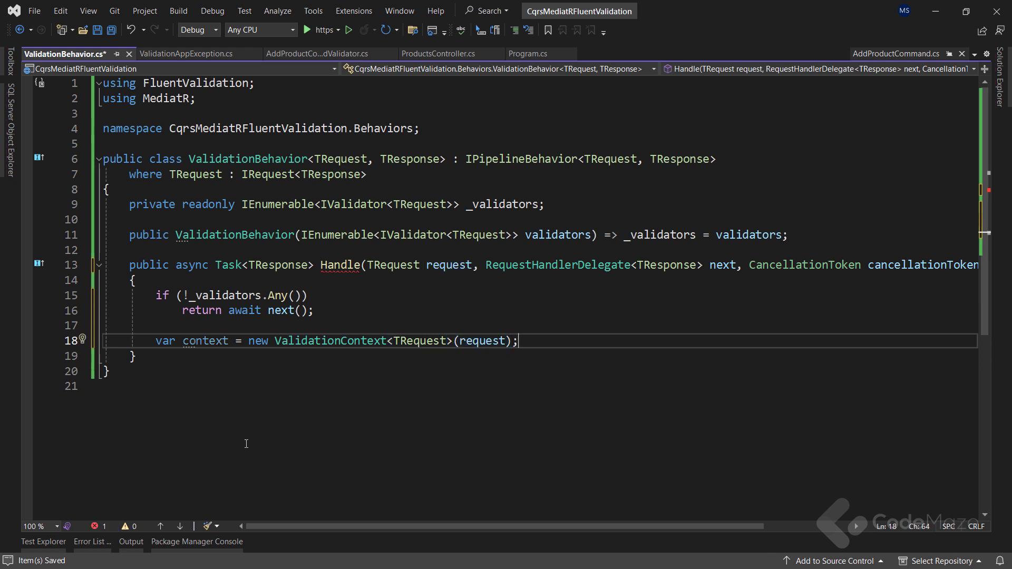
Build errorsDictionary from validator results via the LINQ chain, then begin the errorsDictionary check.
type("var er")
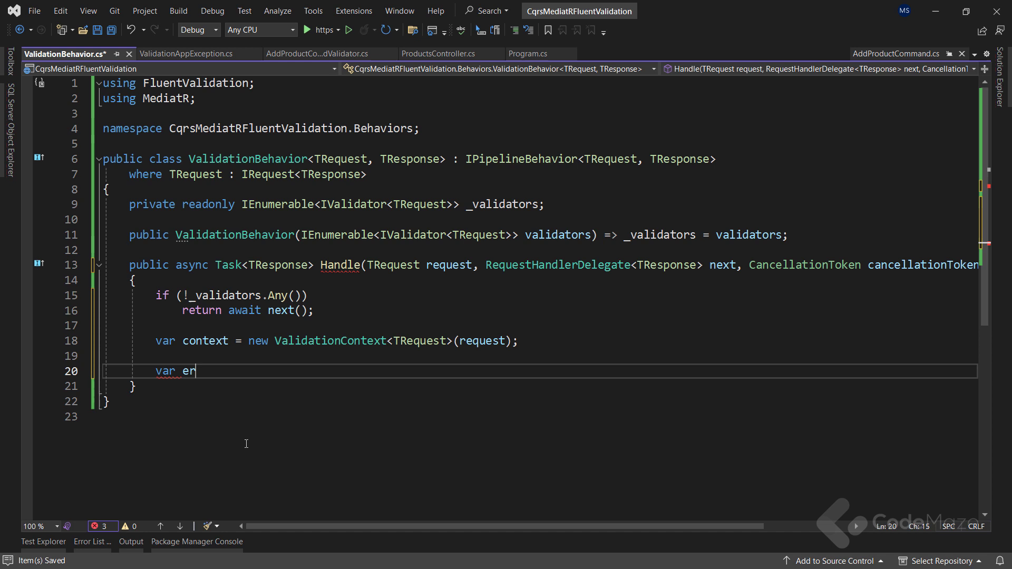
type("rorsDictio")
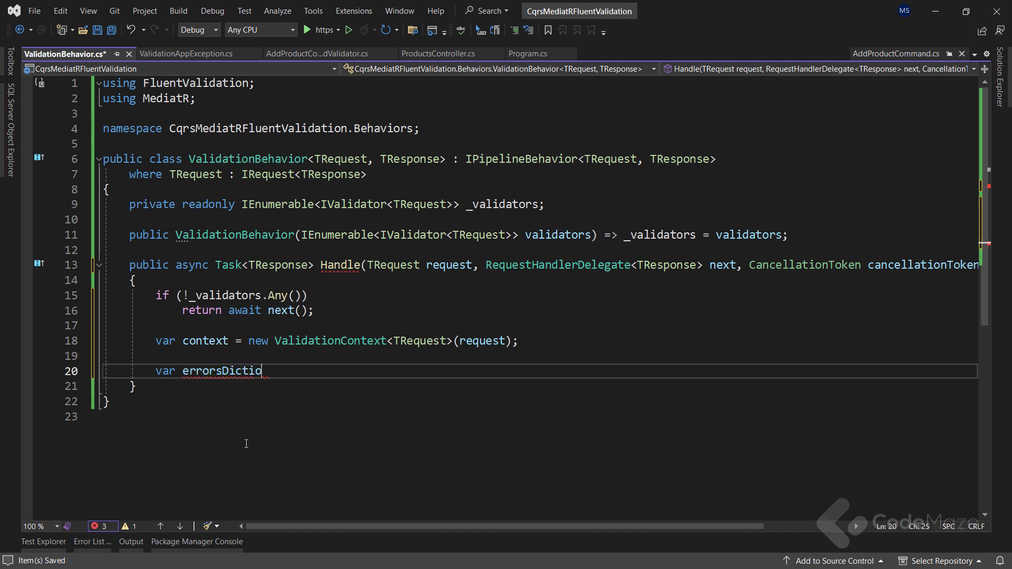
type("nary = _validators")
type(".Select(x => ")
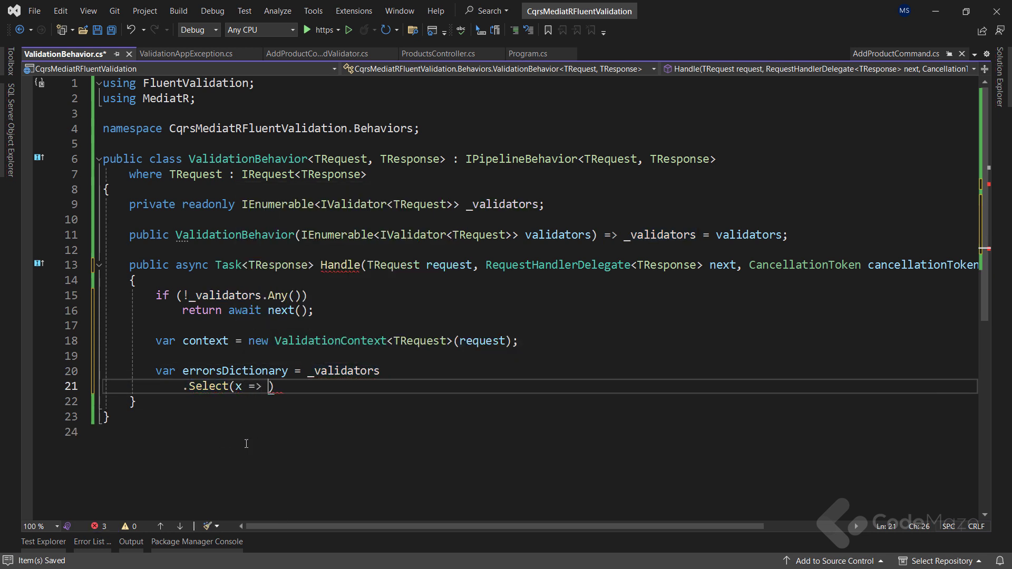
type("x")
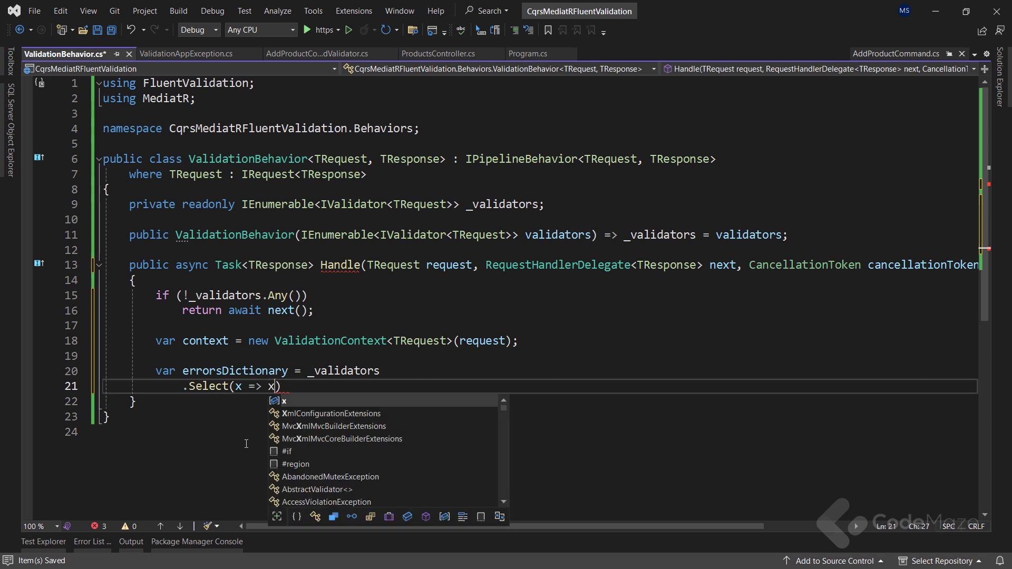
type(".Validate(context));")
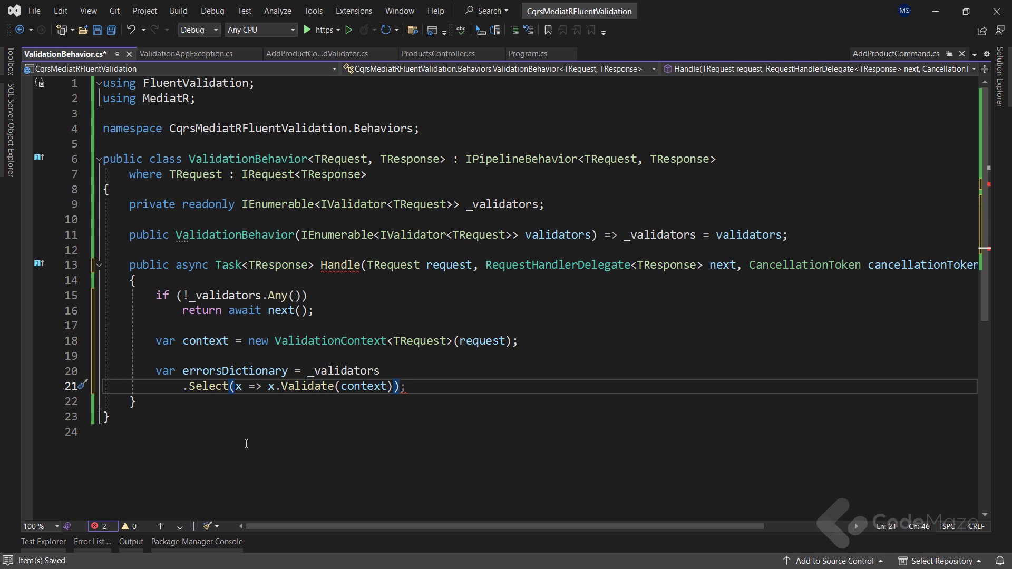
type(".Select(x => x.Errors)")
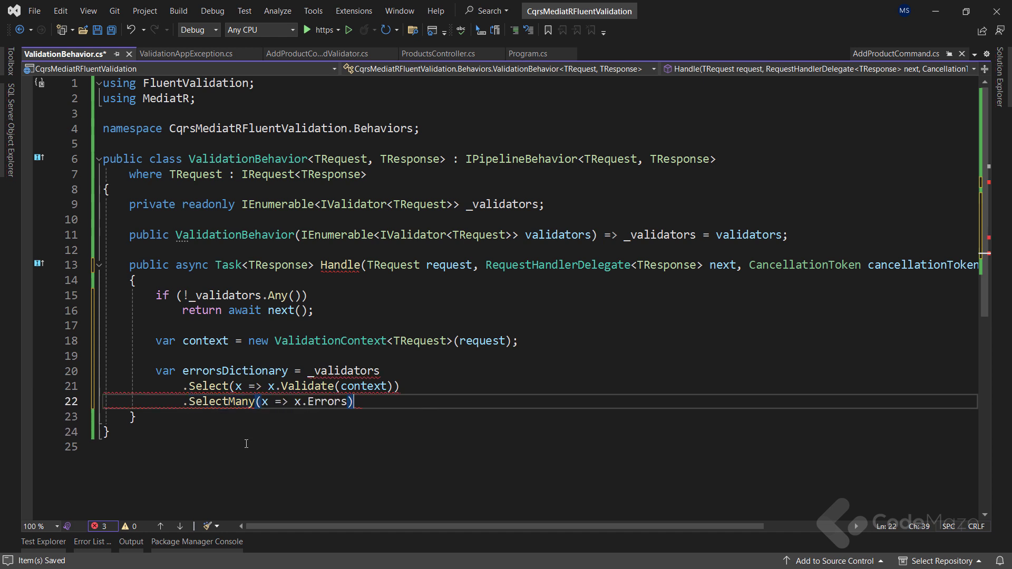
type(".Where(x")
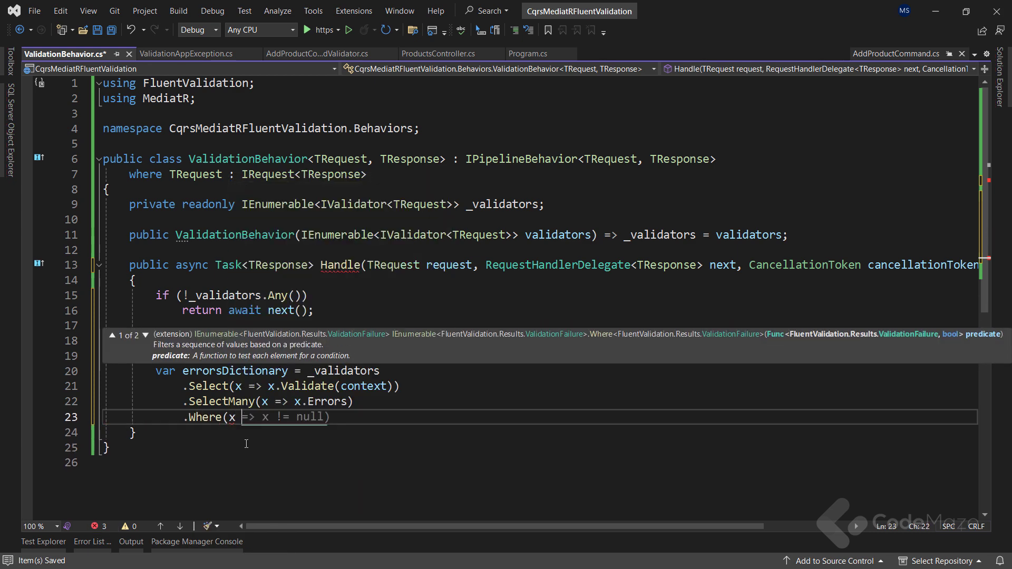
type("var context = new ValidationContext<TRequest>(request);")
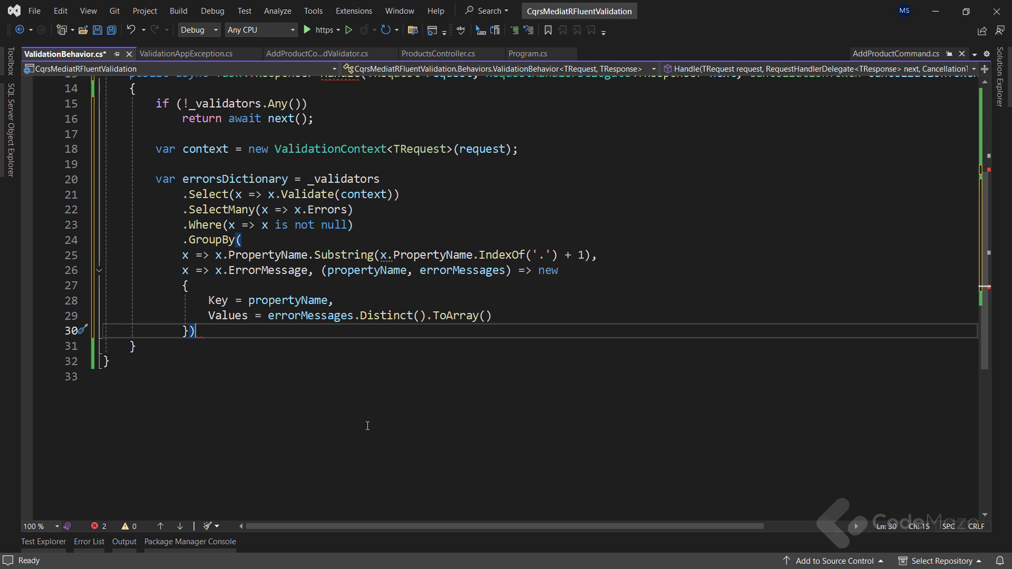
type(".ToArray();")
type(".ToDictionary")
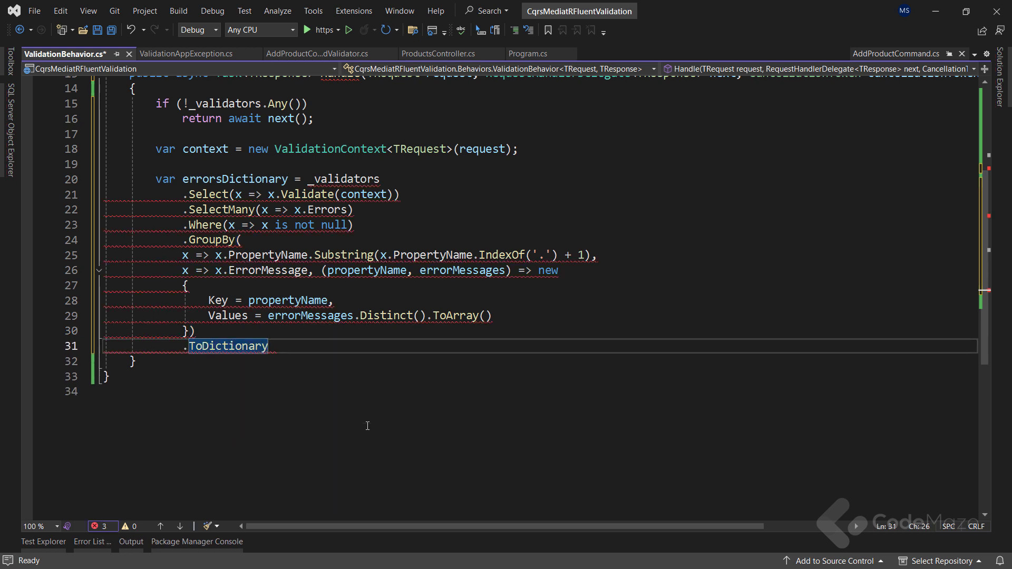
type("(x => x.Key, x => x.Values);")
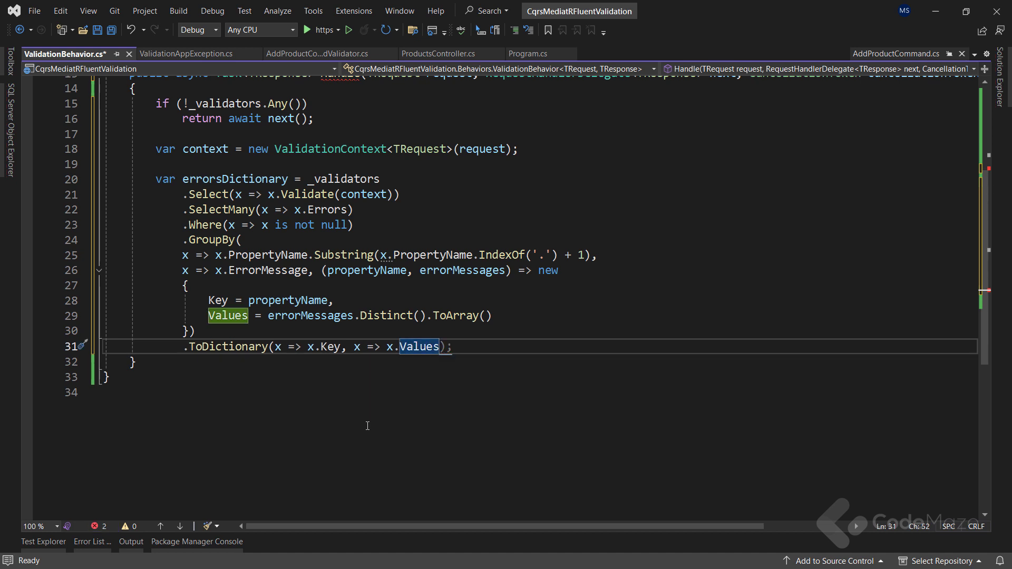
type("if (errorsDictionary")
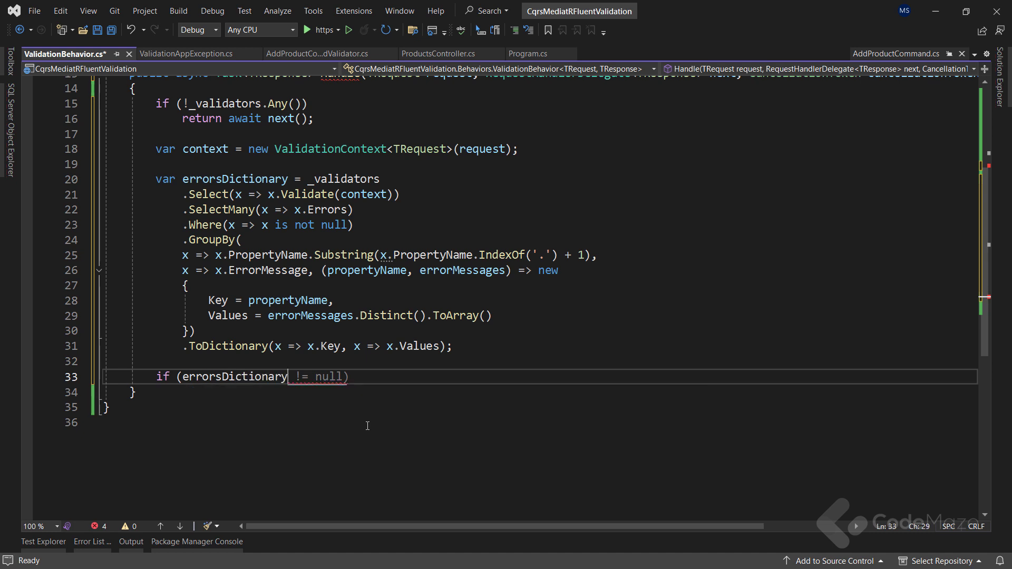
Throw new ValidationAppException(errors) when errorsDictionary has any entries, otherwise continue the pipeline.
type(".Any()")
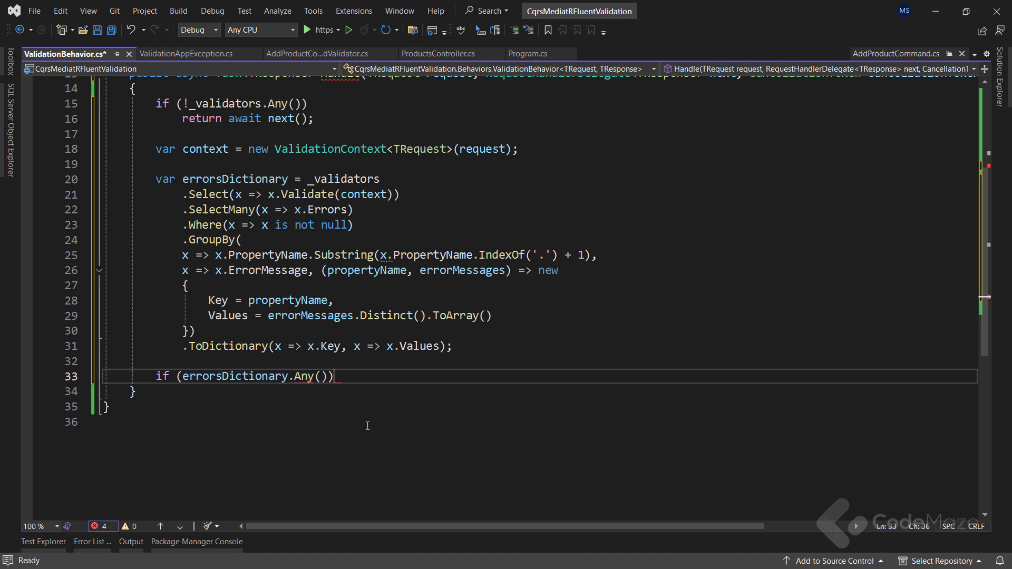
type("thr")
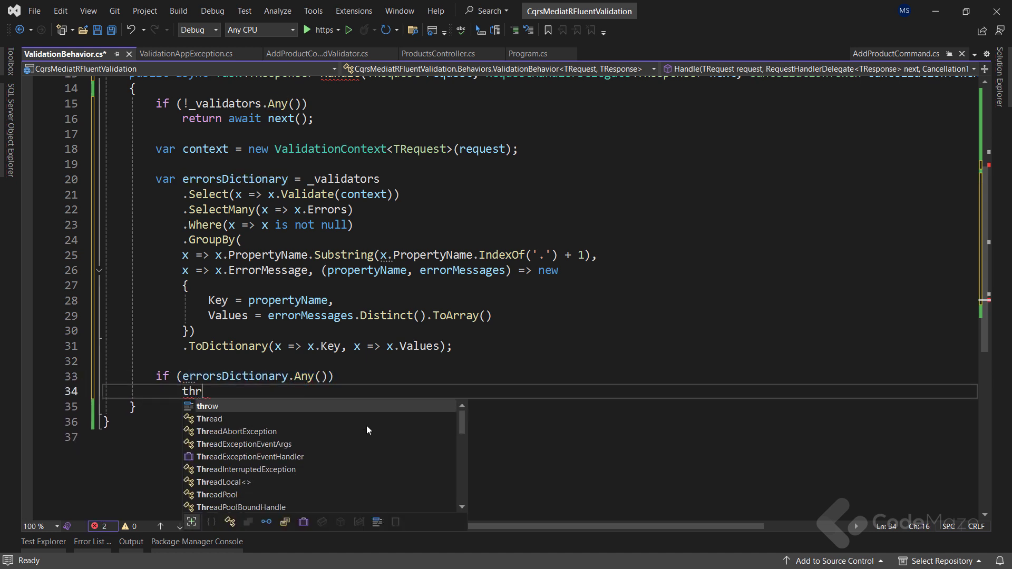
type("ow new Valid")
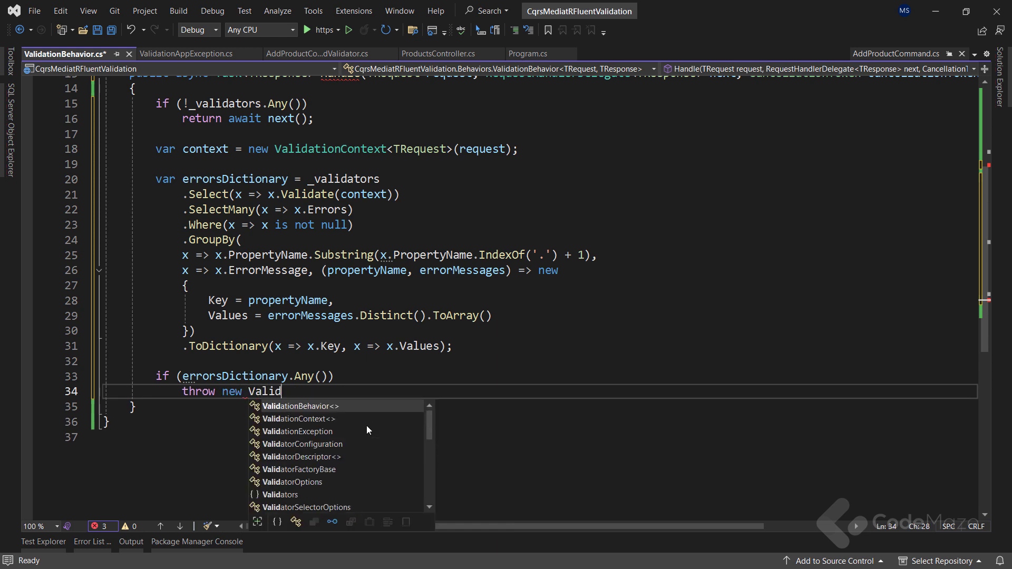
type("ationAppException")
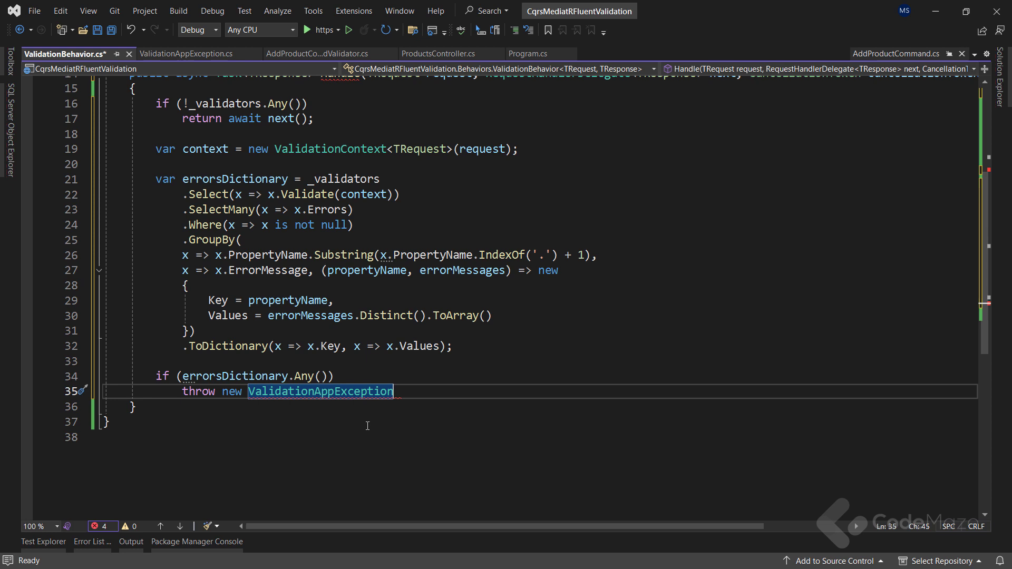
type("(errorsDictionary")
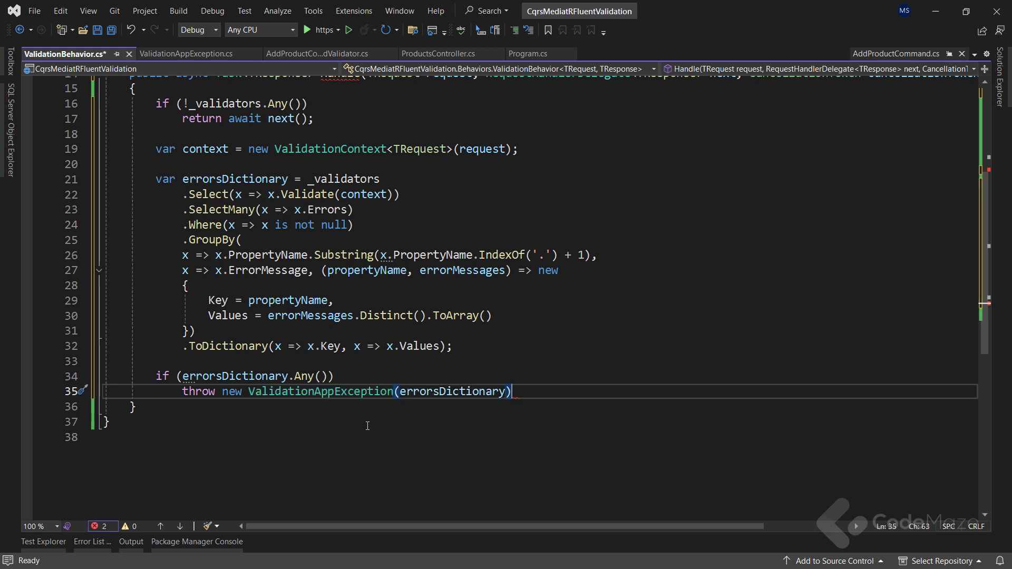
type(";")
type("return await next();")
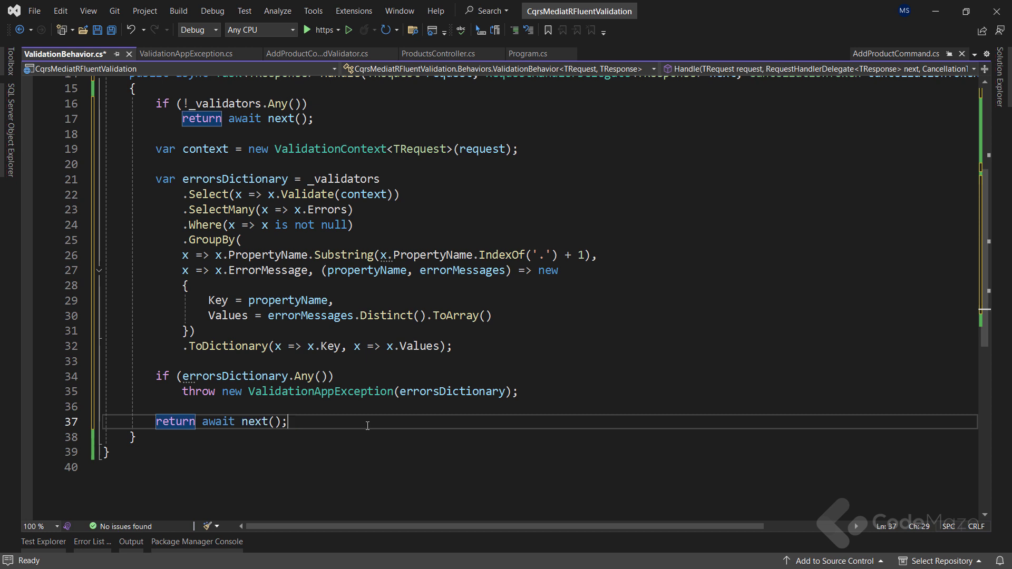
Save ValidationBehavior.cs, indent the GroupBy lines, and switch to Program.cs.
key("ctrl+s")
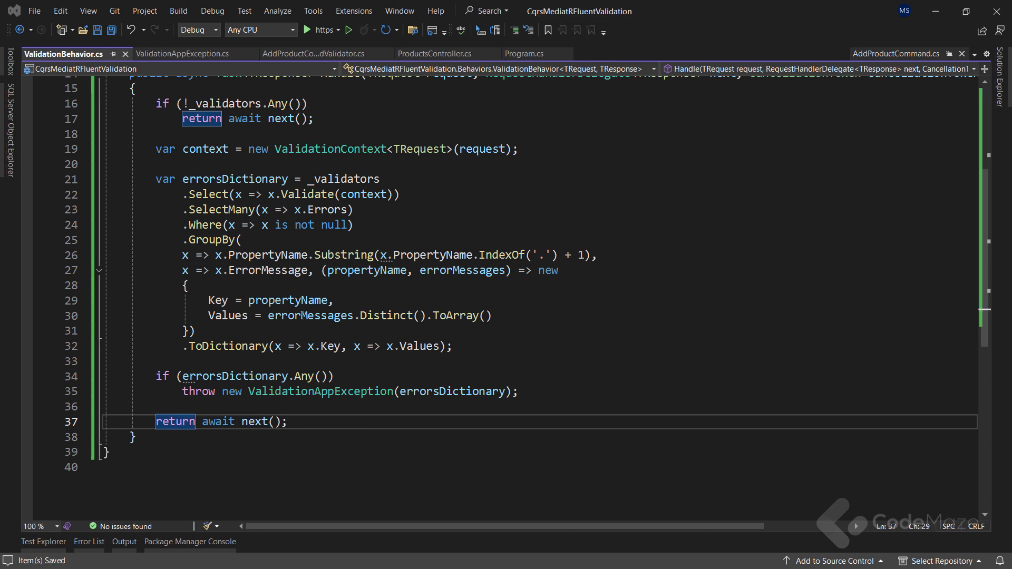
left_click_drag(213, 254, 222, 331)
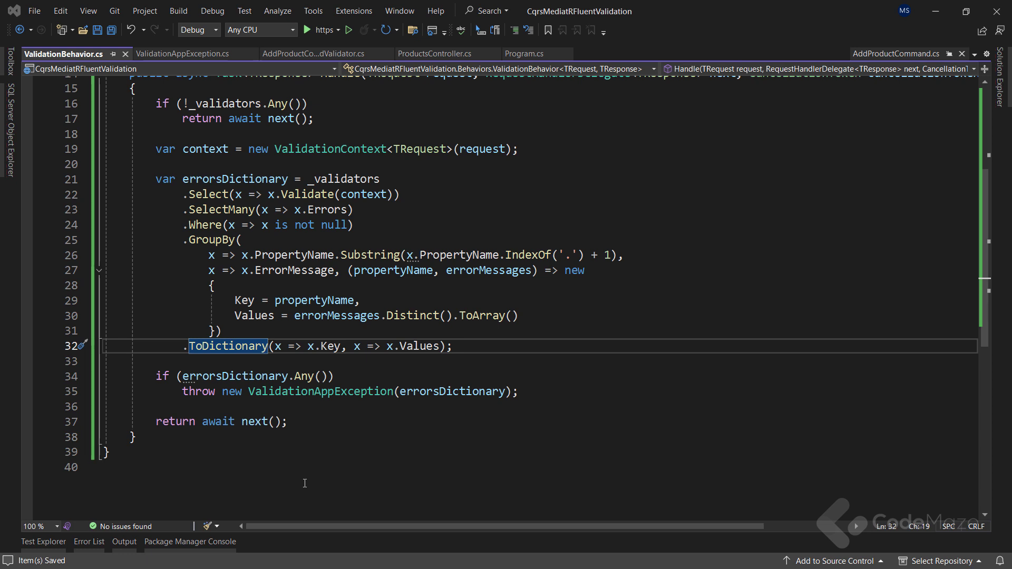
left_click(521, 54)
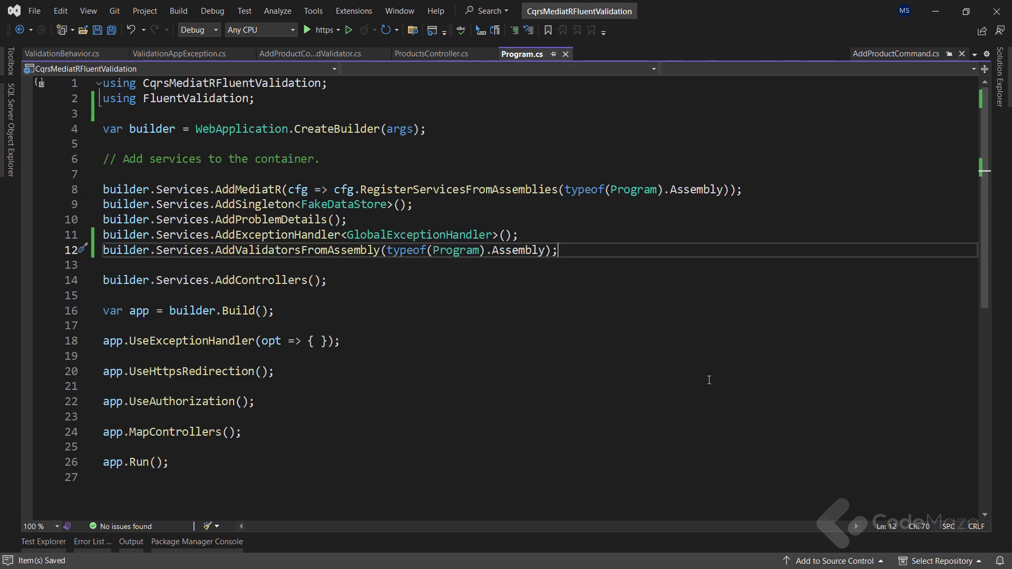
Register ValidationBehavior as a transient open-generic IPipelineBehavior, then open GlobalExceptionHandler.cs.
type("builde")
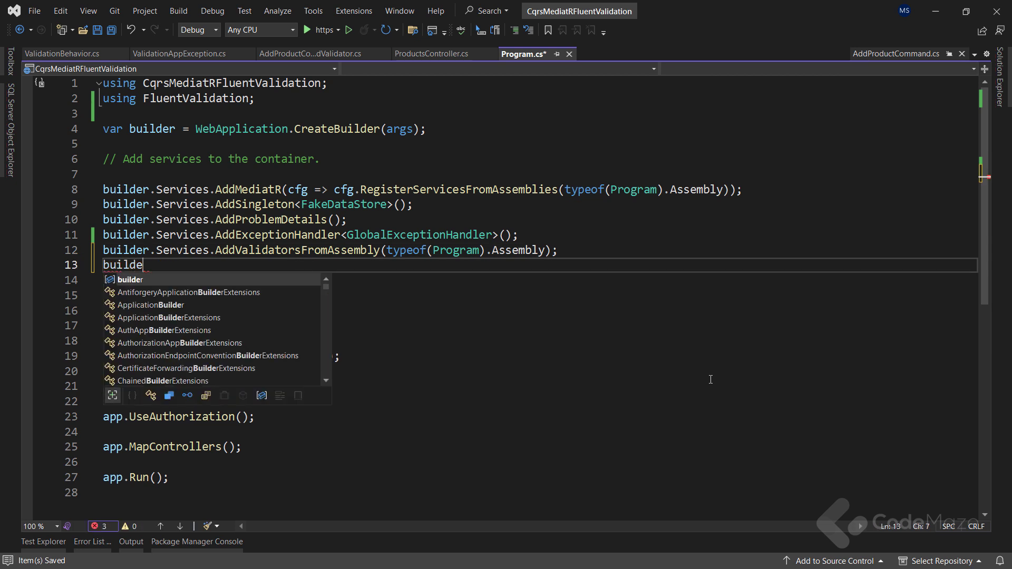
type("r.Services.addtransient(typeof(")
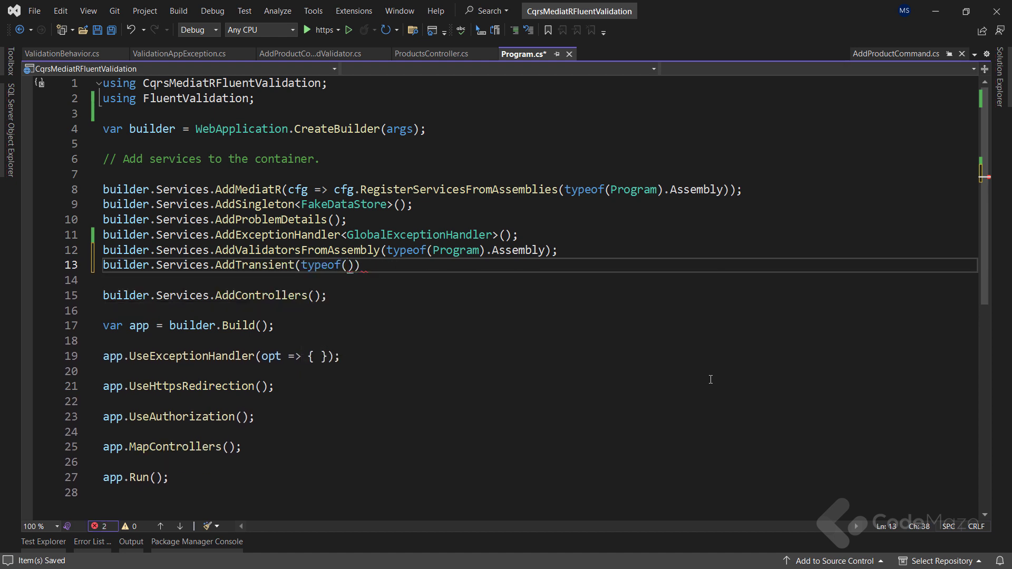
type("IPipelineBehavior<>")
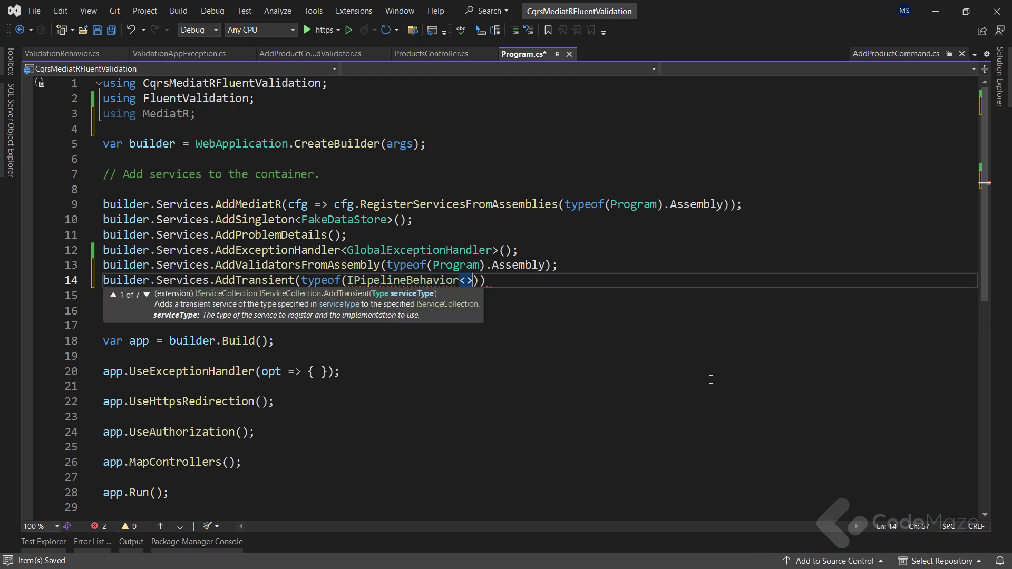
type(",")
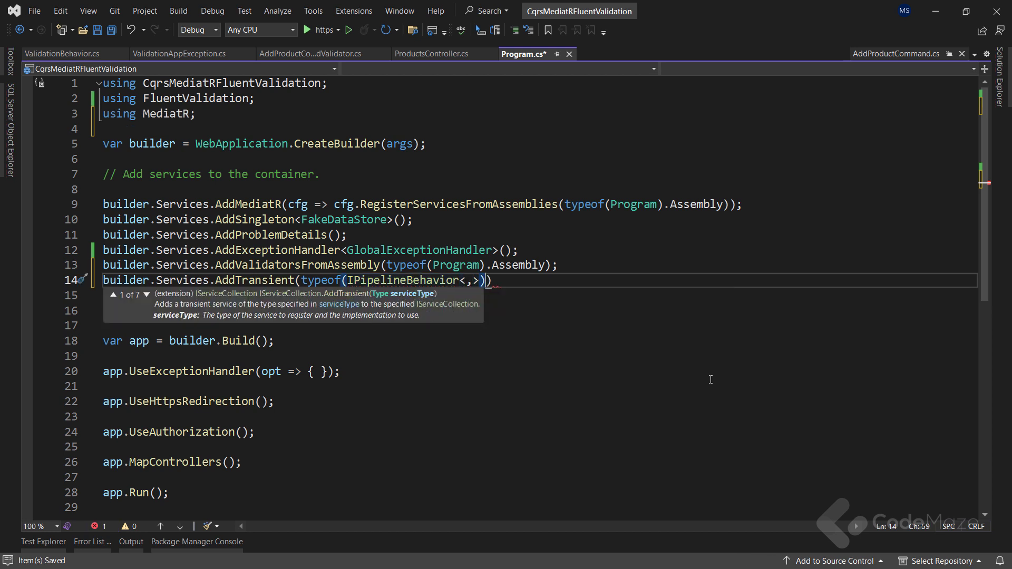
type(", typeof(")
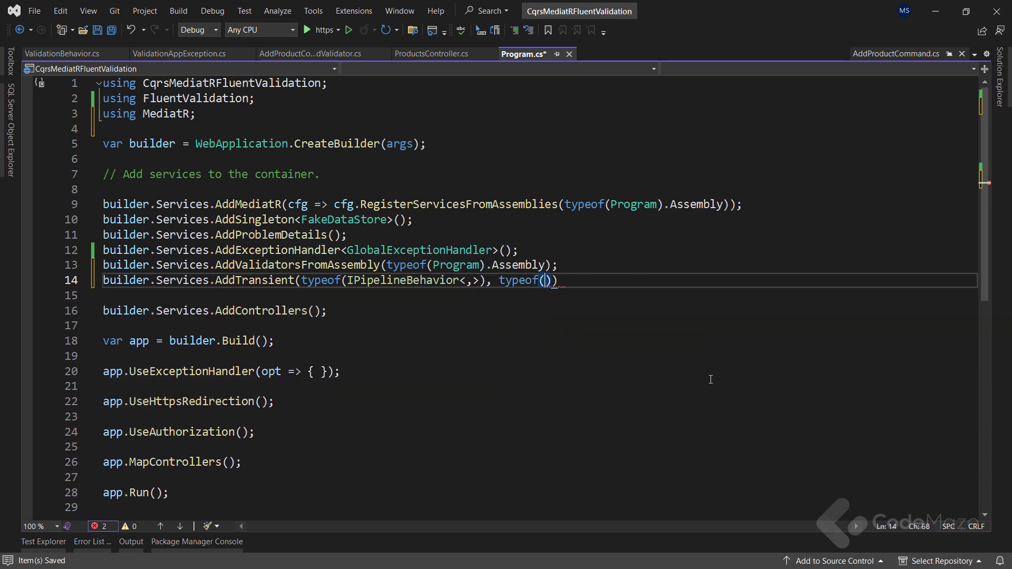
type("ValidationBehavior<,>")
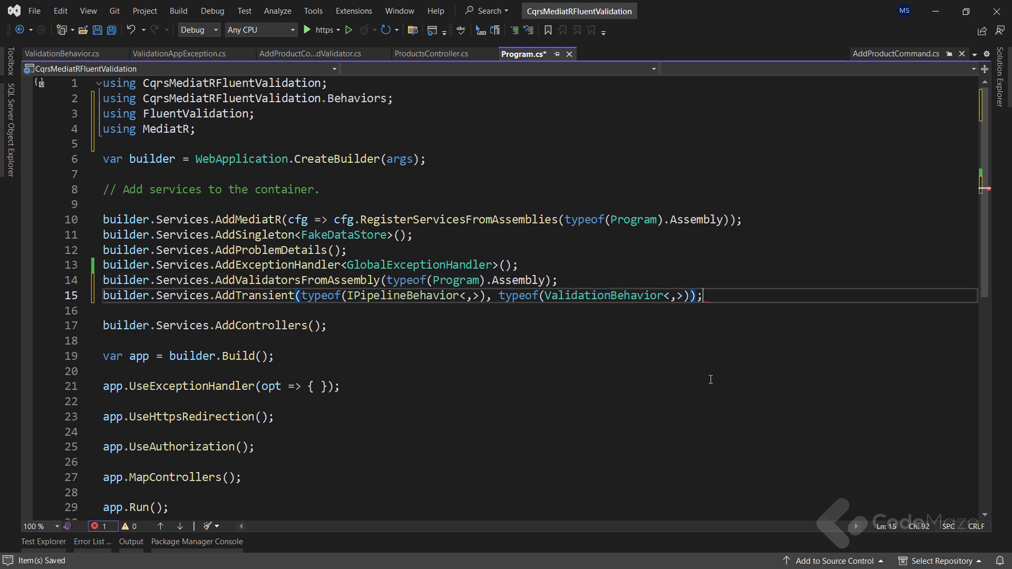
left_click(1003, 58)
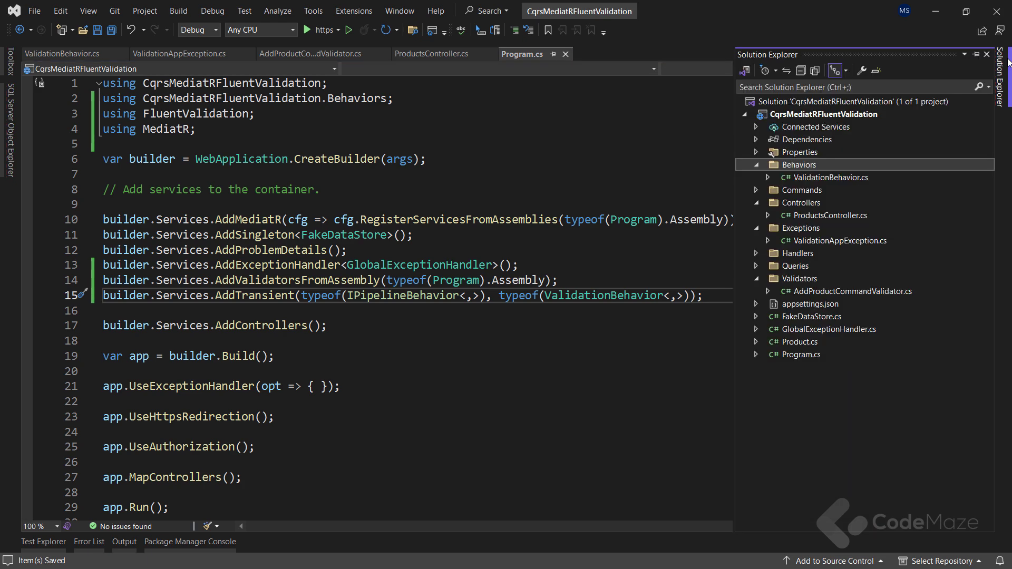
double_click(828, 328)
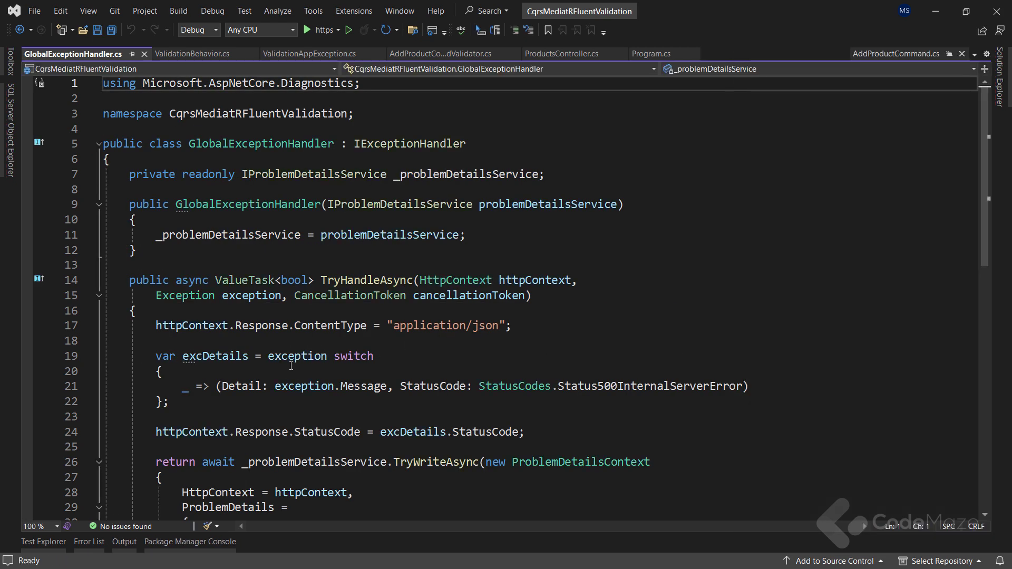
Add a ValidationAppException switch arm returning exception.Message with StatusCodes.Status422UnprocessableEntity.
key("enter")
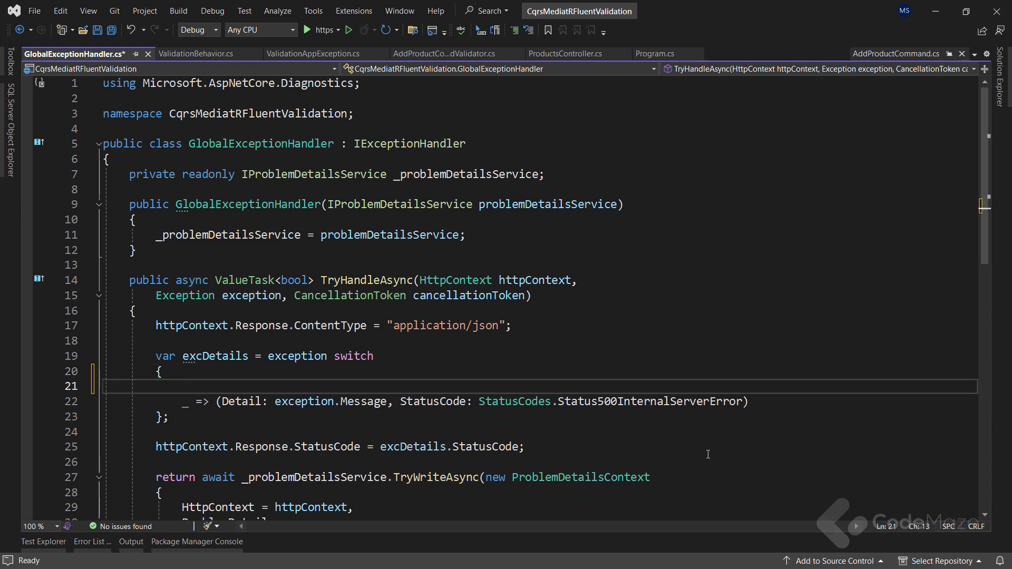
type("ValidationAppException => (")
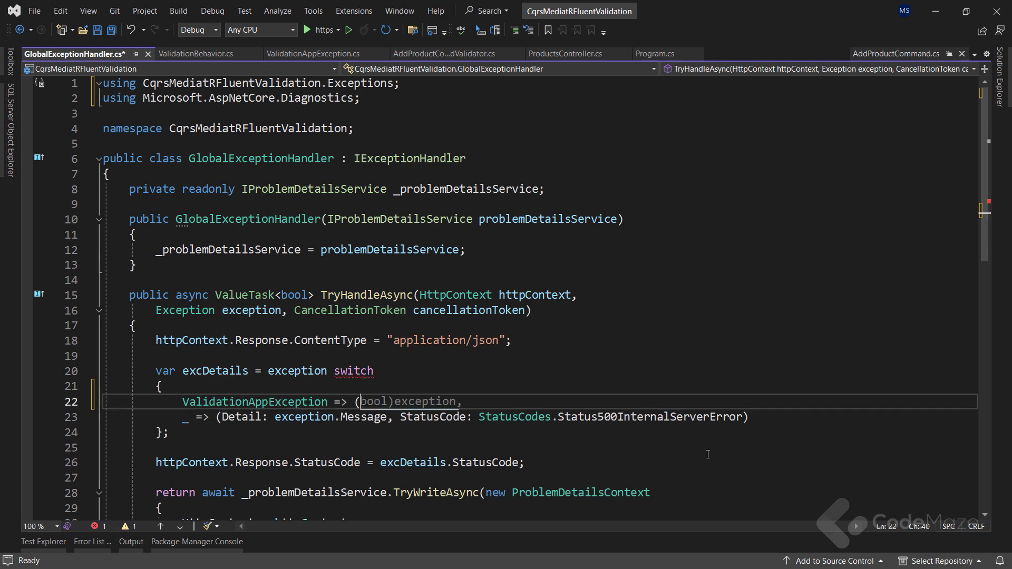
type("Detail: )")
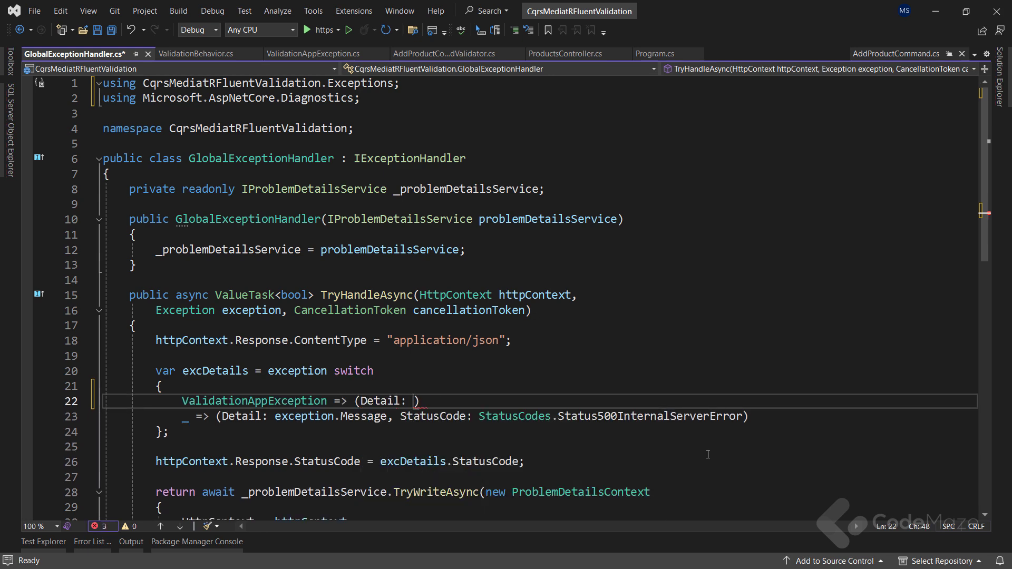
type("exception")
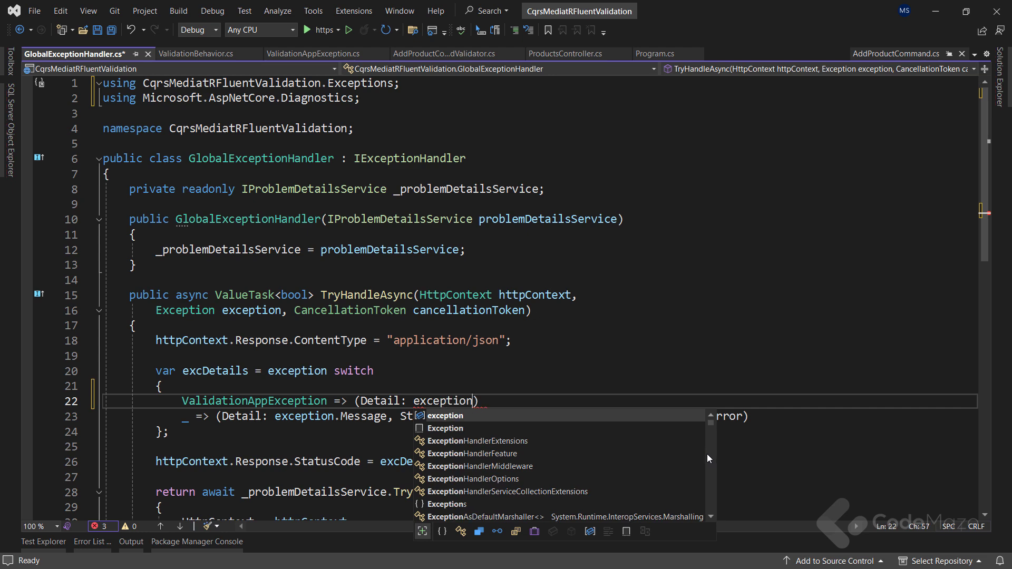
type(".Message,")
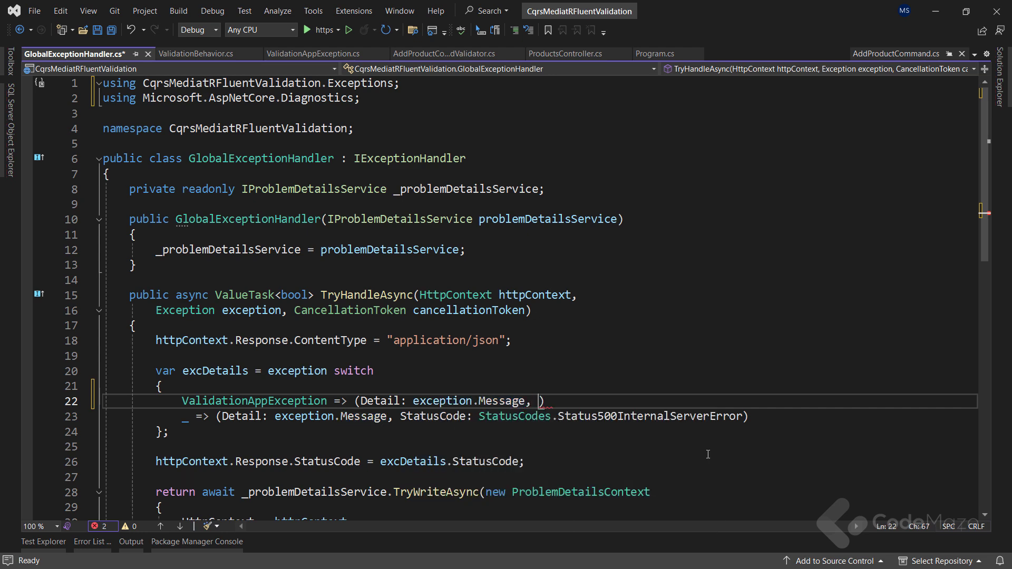
type("StatusCode:")
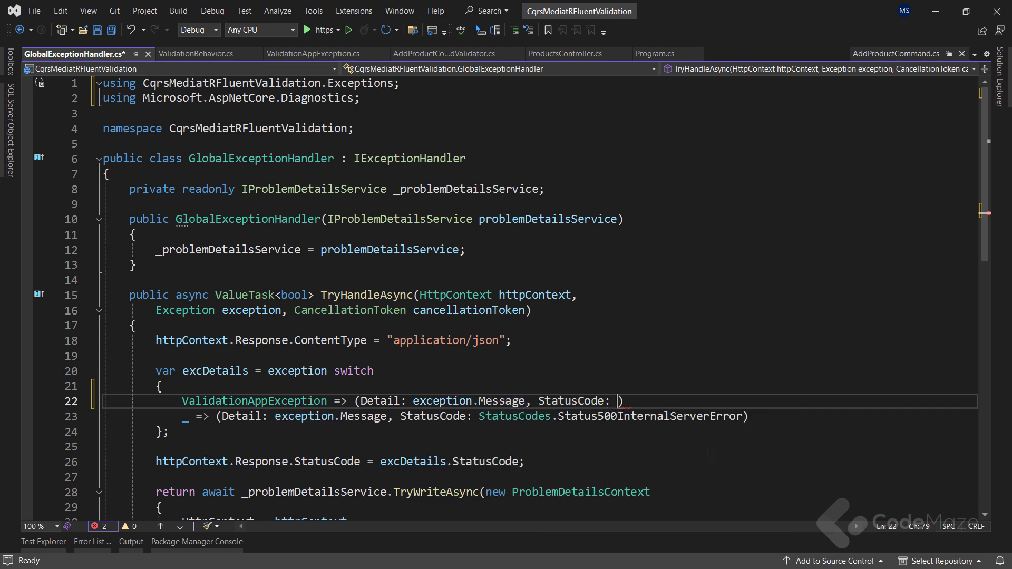
type("StatusCodes.")
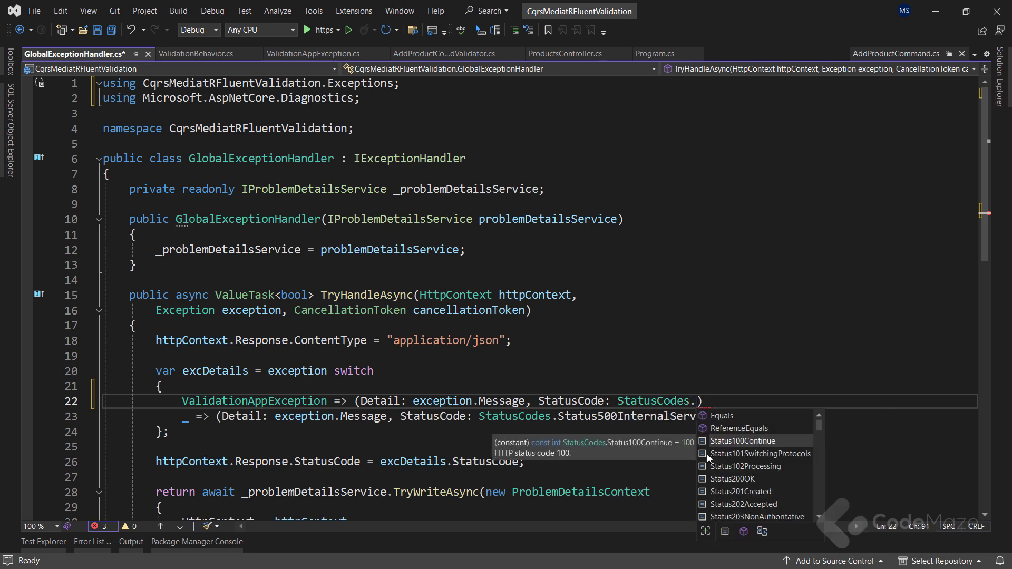
type("Status422UnprocessableEntity")
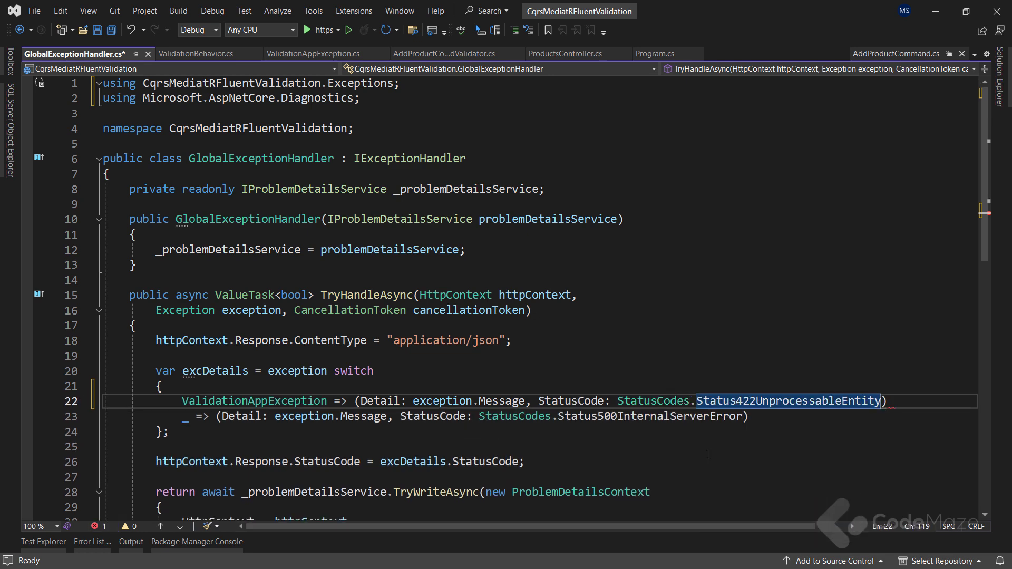
type(",")
type("if (exce")
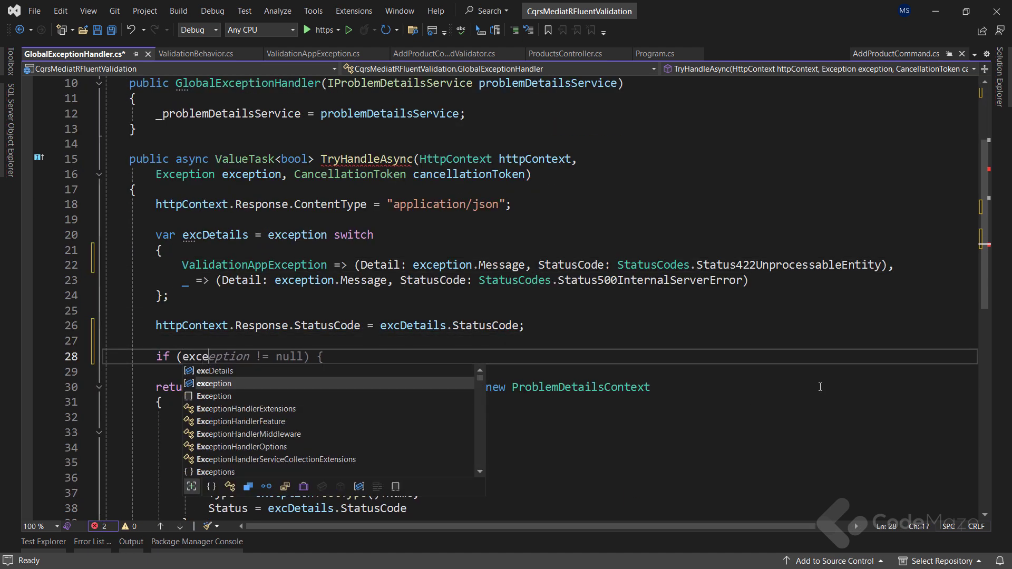
For ValidationAppException, write validationException.Errors as JSON, return true, and save.
type("is ValidationAppException validationException)")
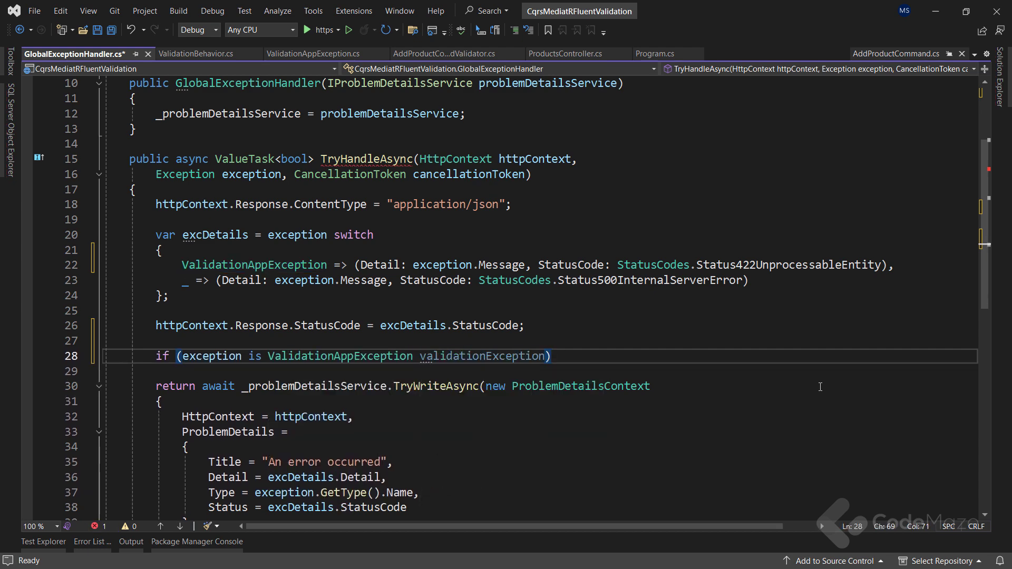
type("await httpContext.Response.WriteAsJsonAsync(")
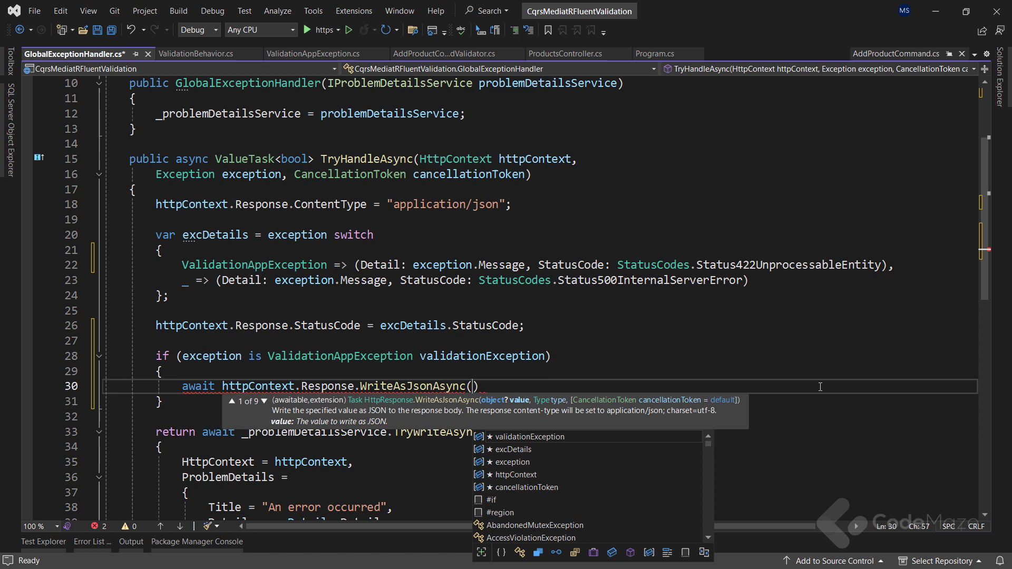
type("new { validationException.Errors")
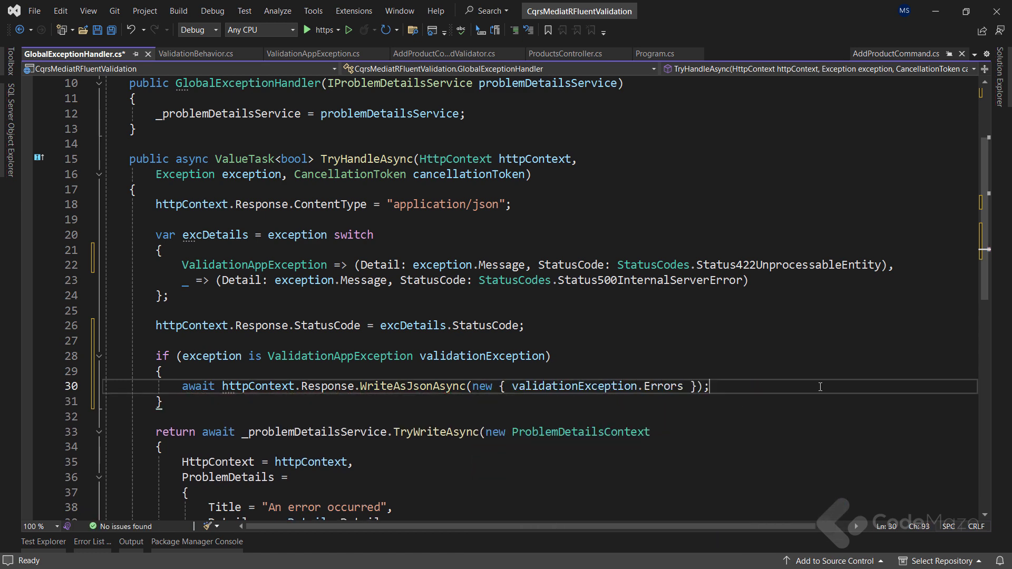
type("return true;")
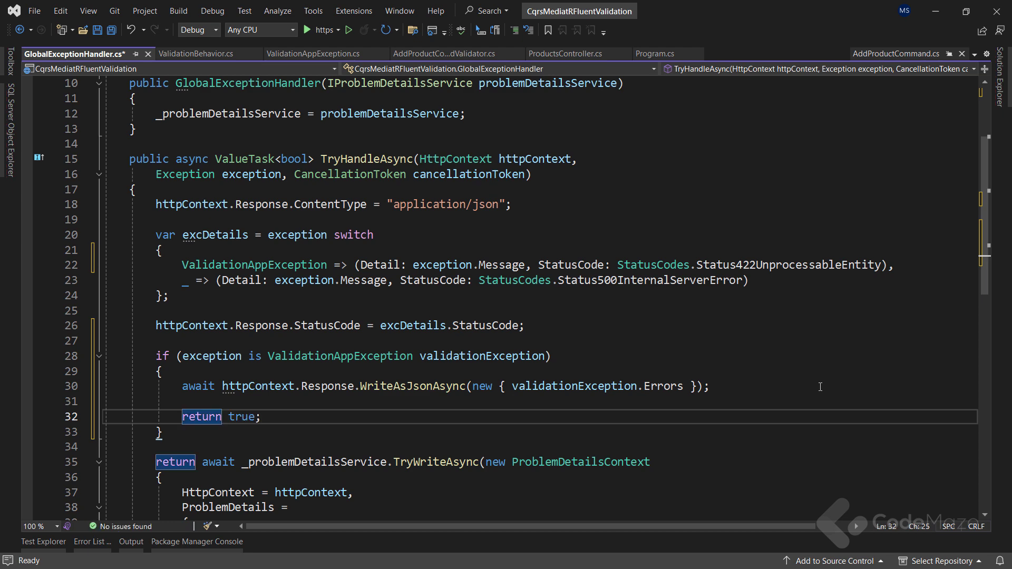
key("ctrl+s")
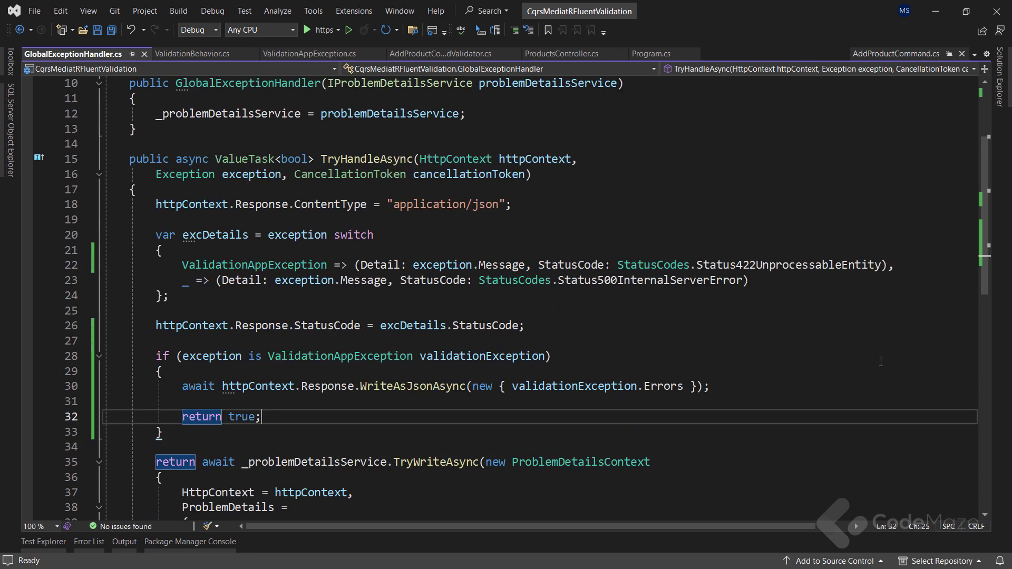
scroll("down", 3)
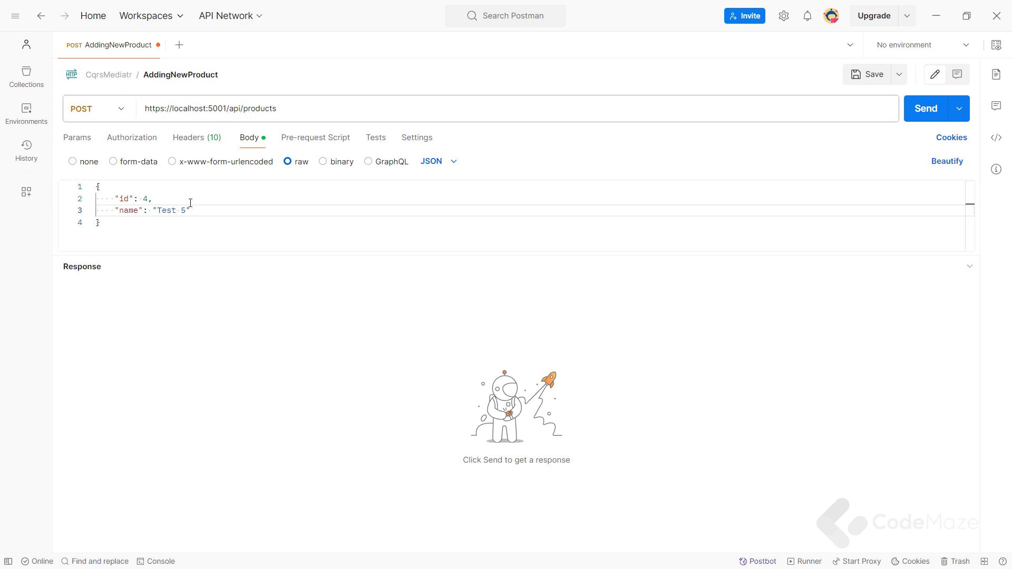
Send AddingNewProduct with an empty name, see the 422 Name error, then restore 'Test 5'.
key("Backspace")
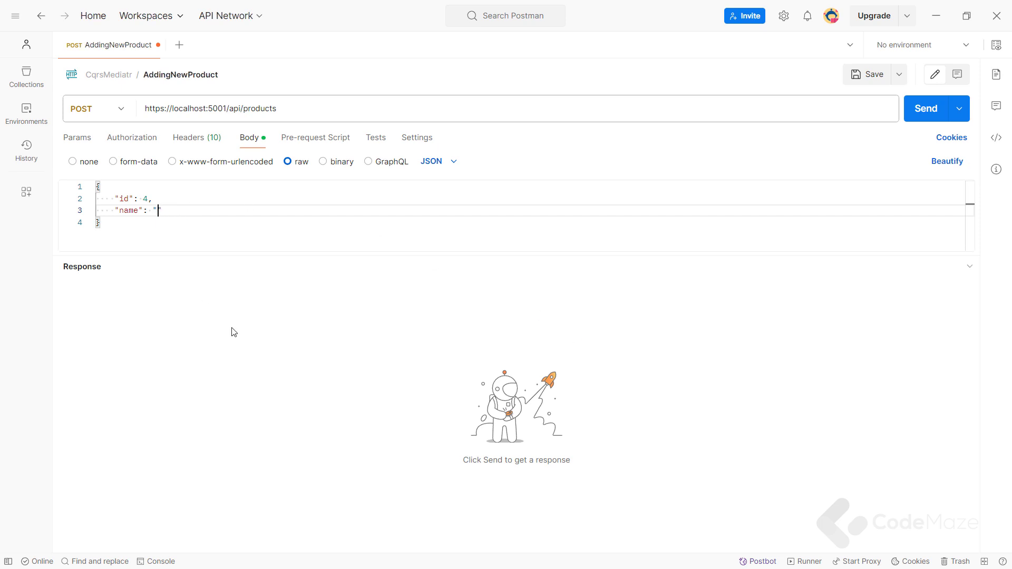
left_click(925, 108)
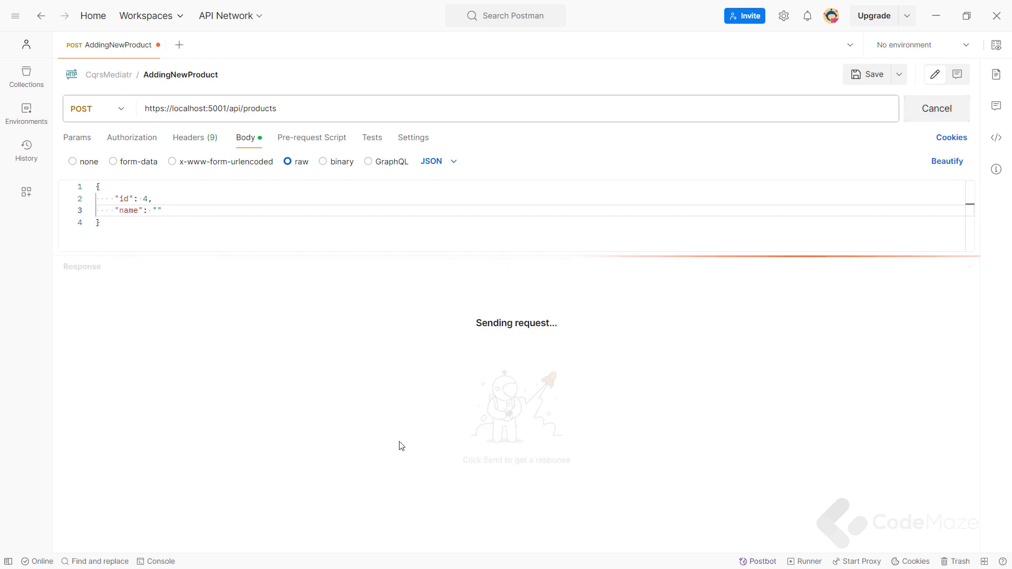
left_click(929, 108)
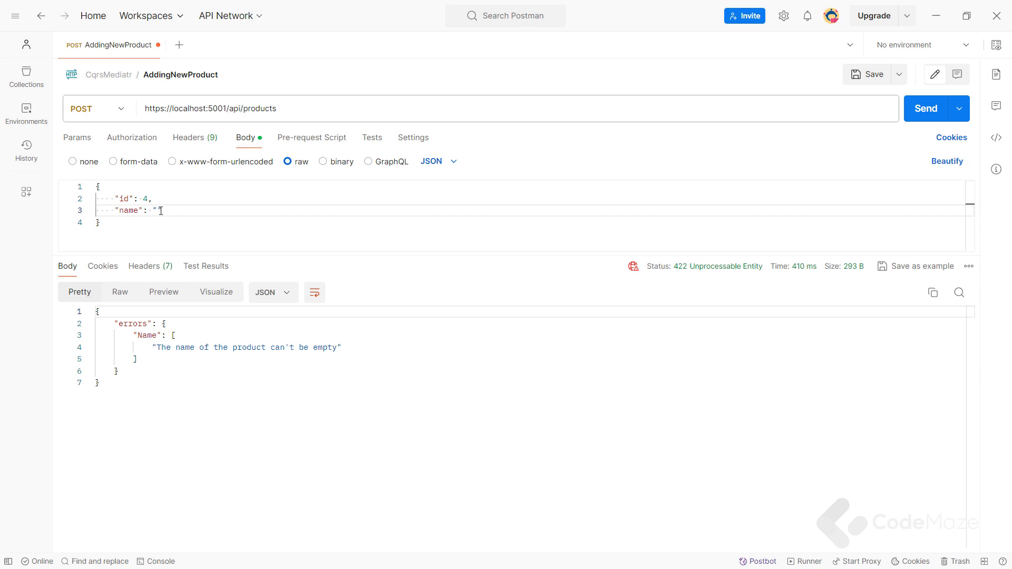
type("Test 5\"")
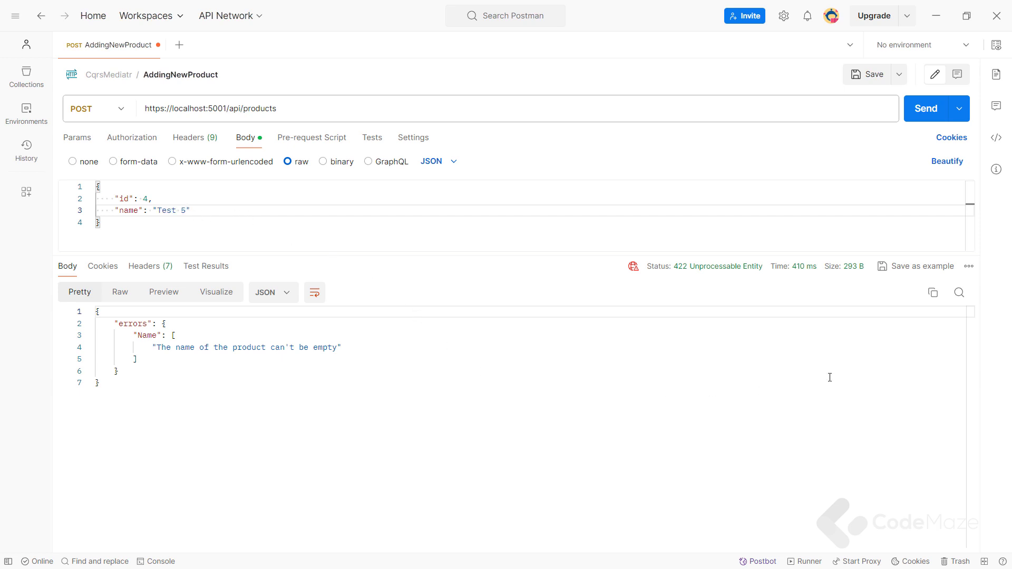
left_click(925, 108)
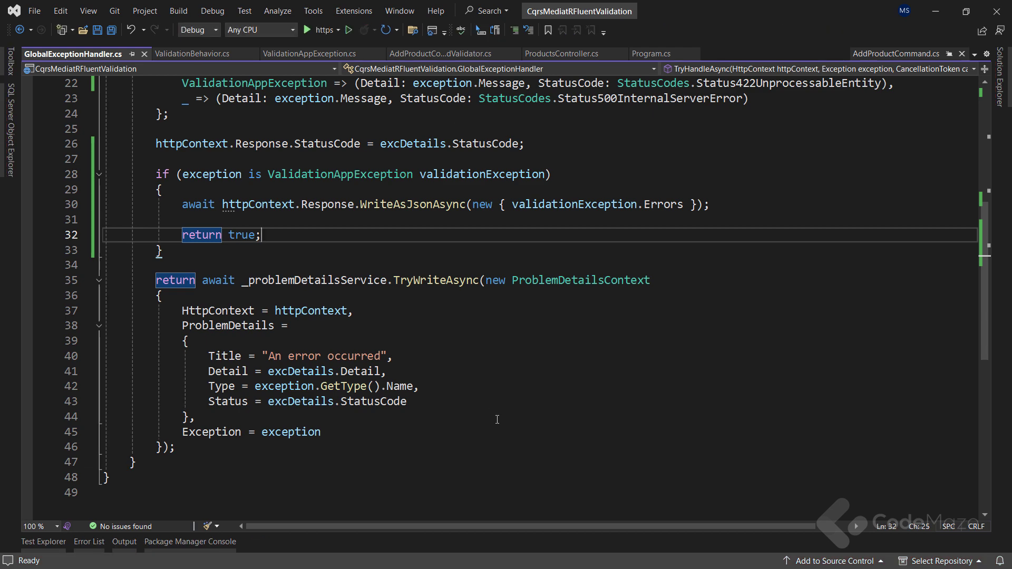
mouse_move(513, 412)
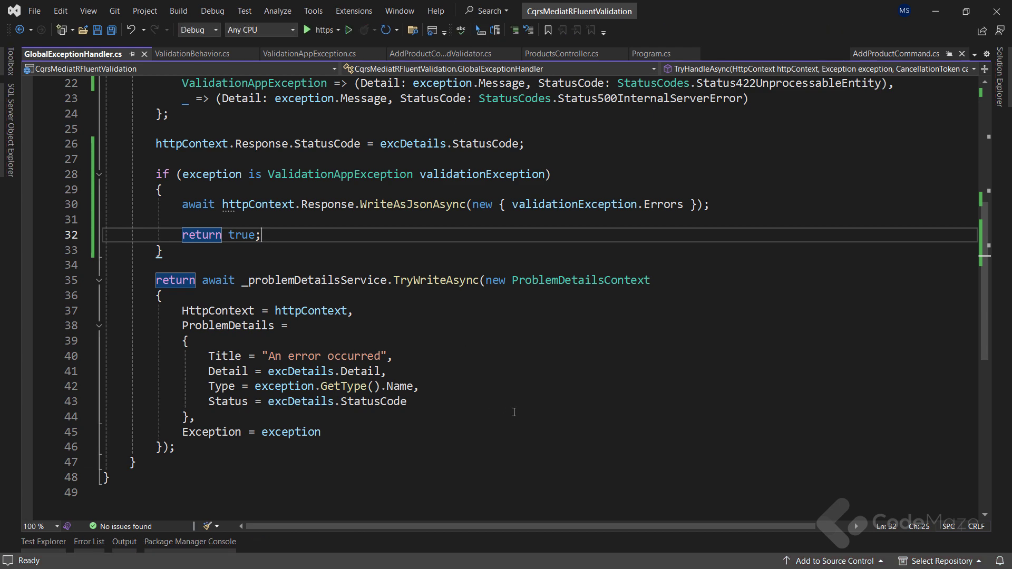
Return from GlobalExceptionHandler.cs to the Program.cs tab.
left_click(649, 53)
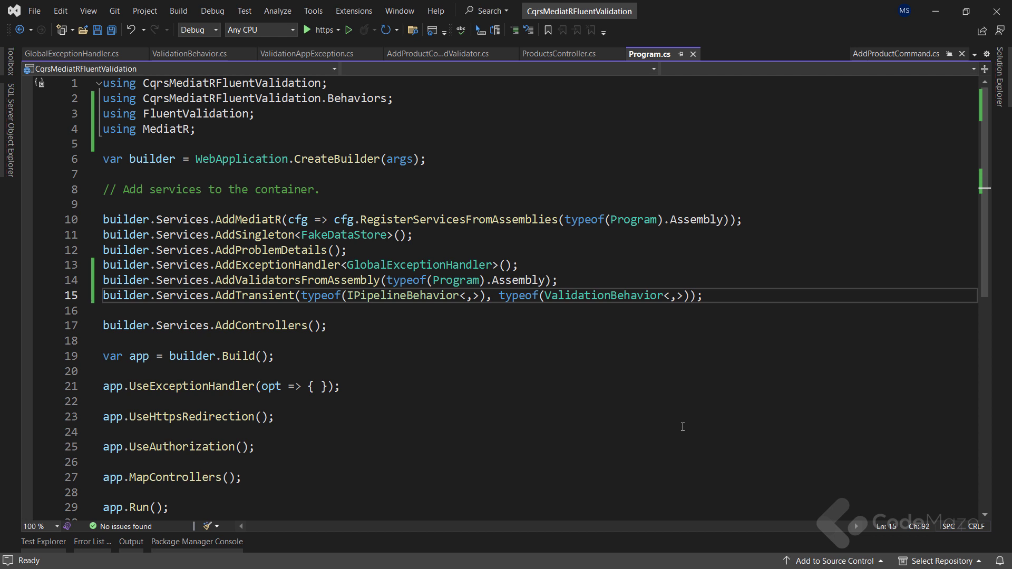